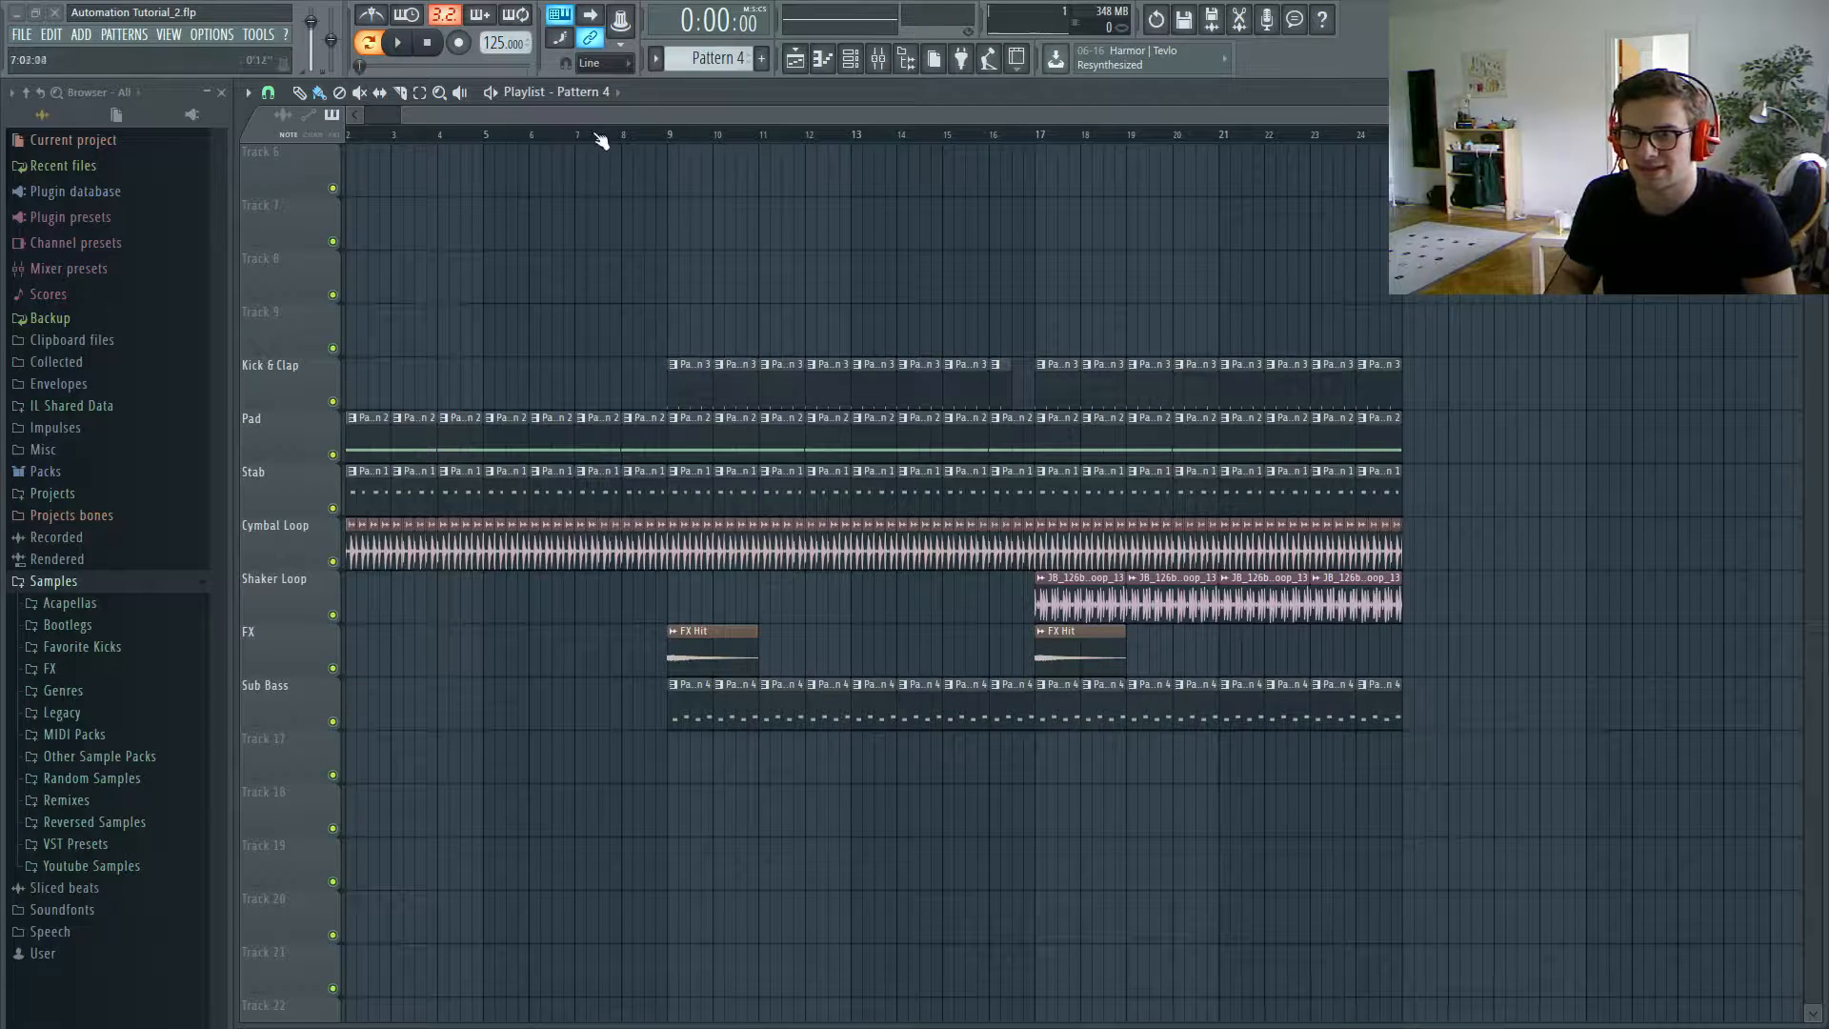
Step: Open the Mixer and Channel Rack showing Kick, Clap, RawCut, Detroit Stab and Sub
left_click(397, 42)
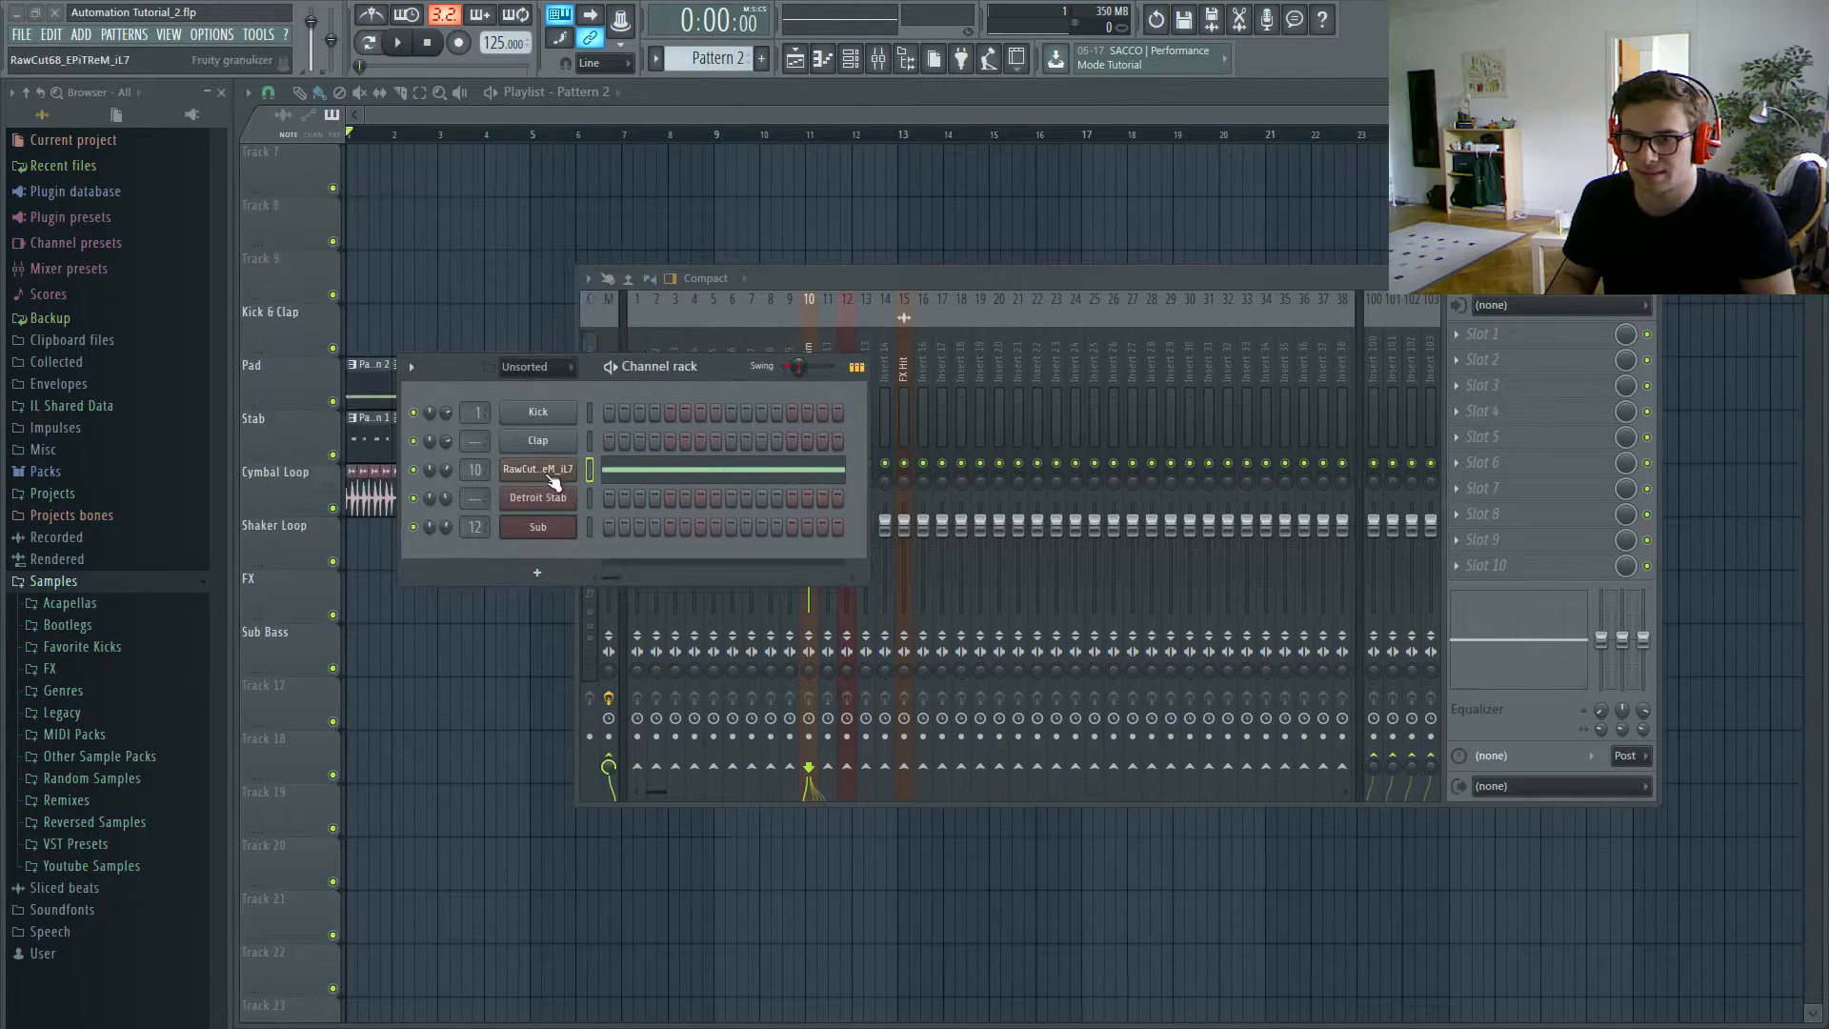
Step: Route the RawCut granulizer channel to mixer insert 10, Swirl Gm
right_click(809, 362)
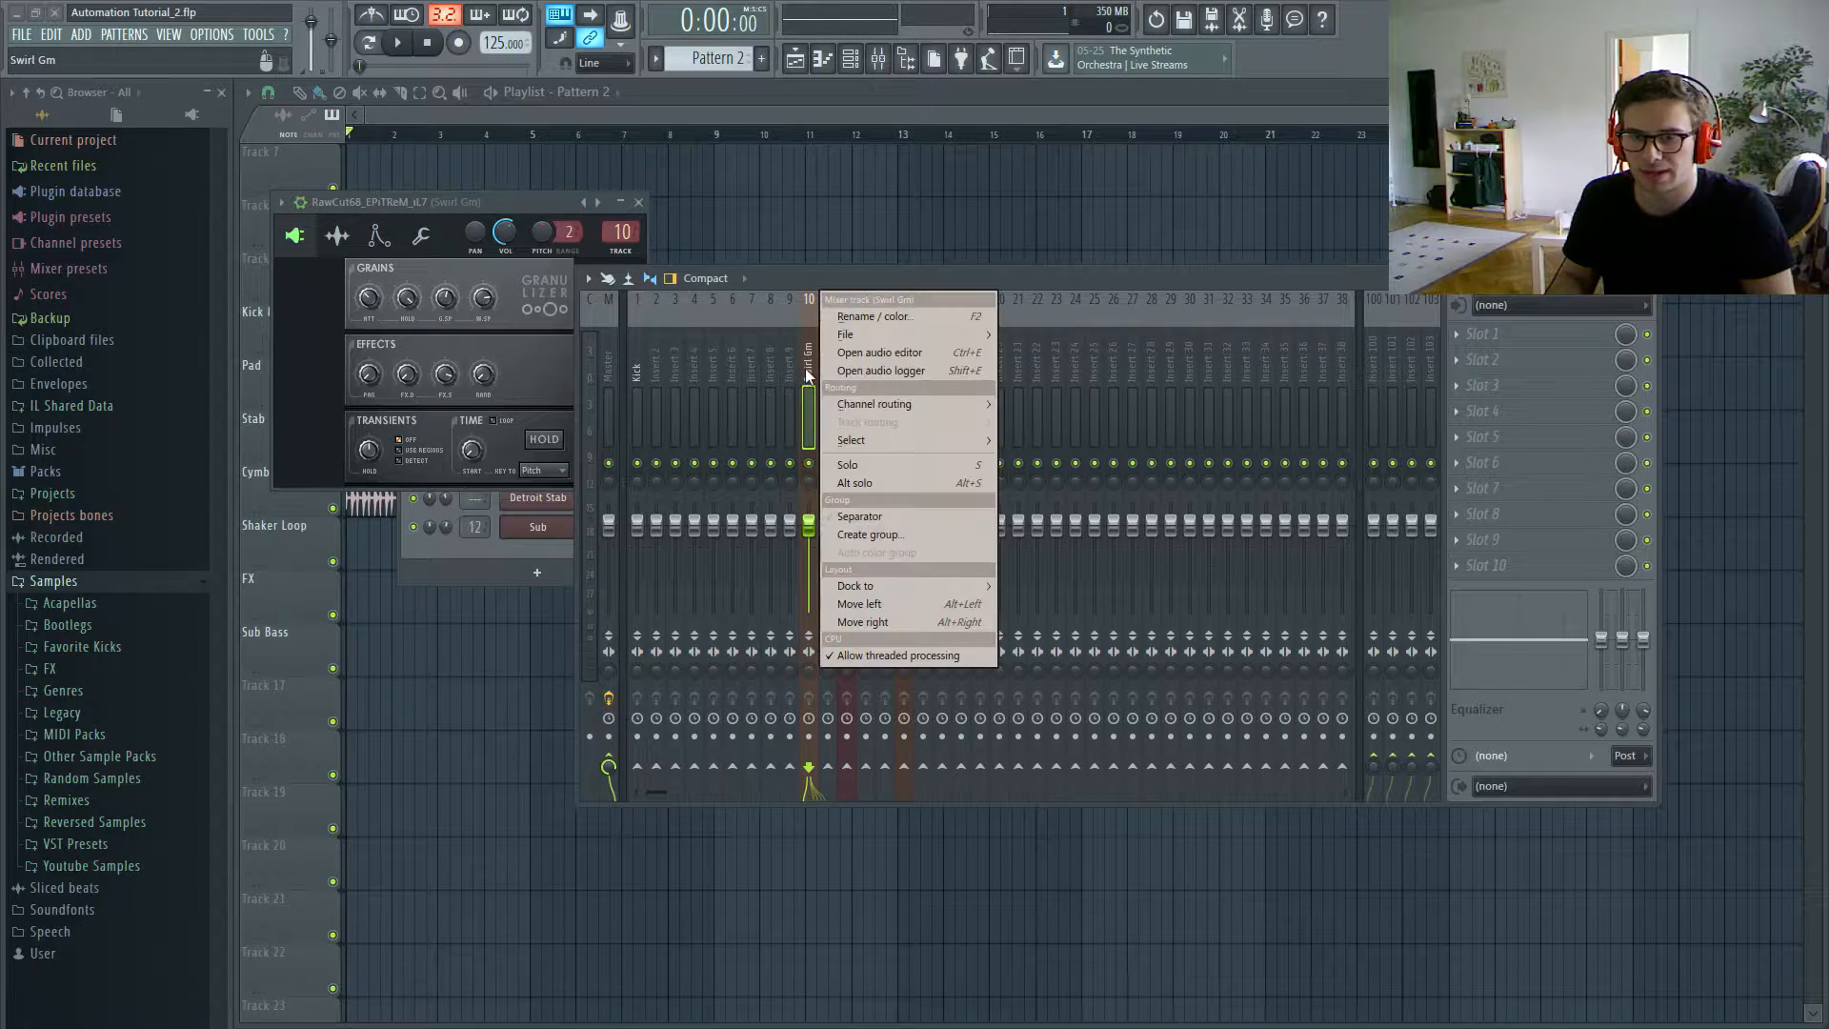
mouse_move(874, 404)
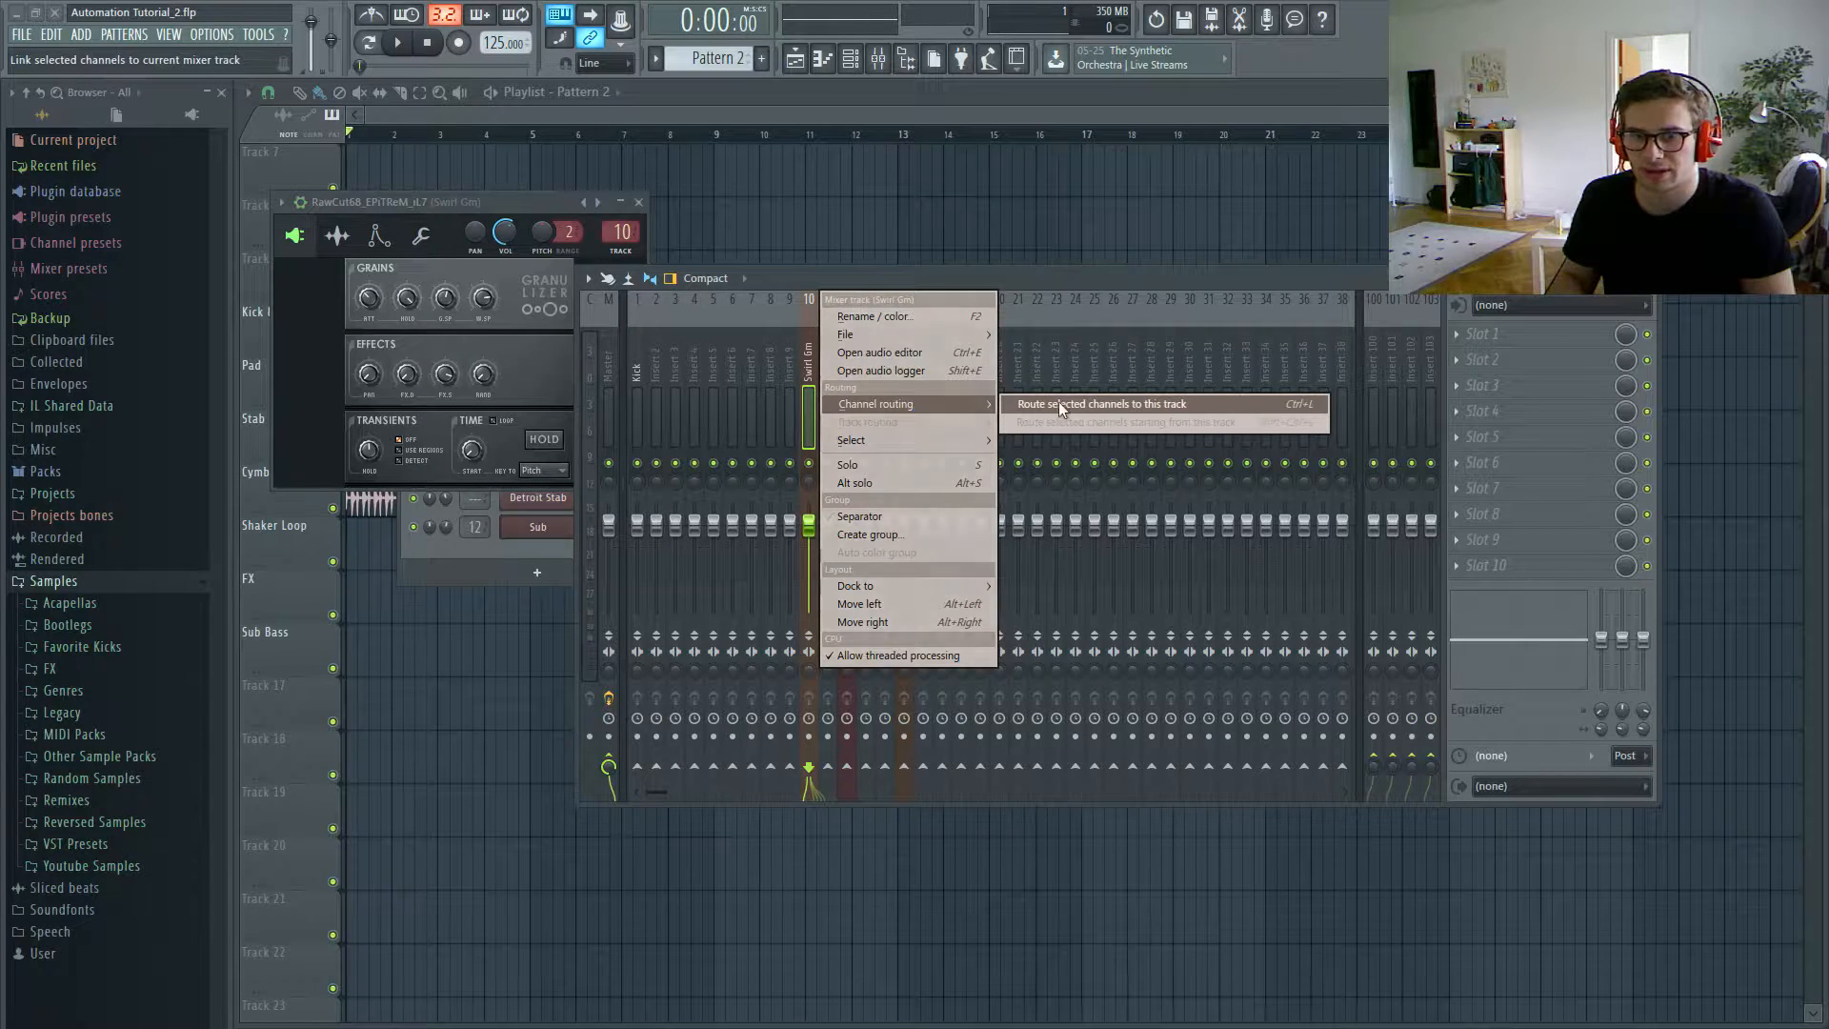
left_click(1098, 404)
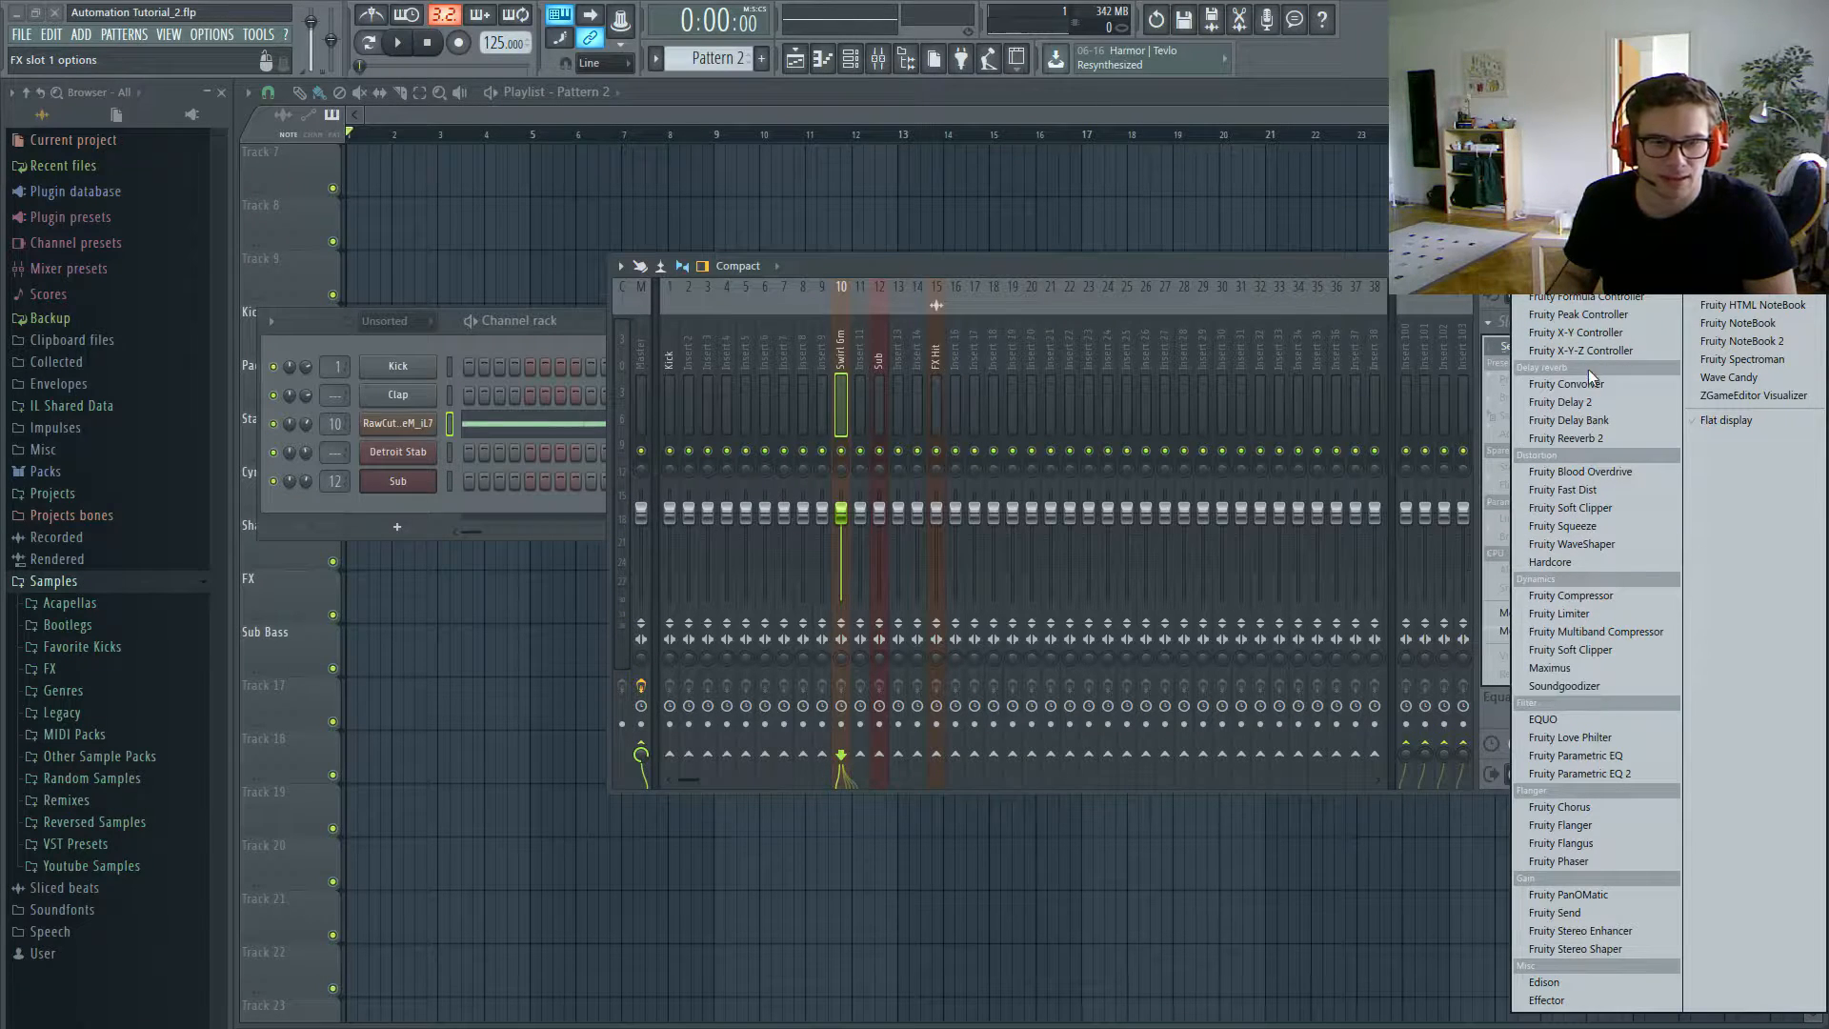
Step: Load Fruity Reeverb 2 on Swirl Gm and place its window beside the channel rack
left_click(1566, 438)
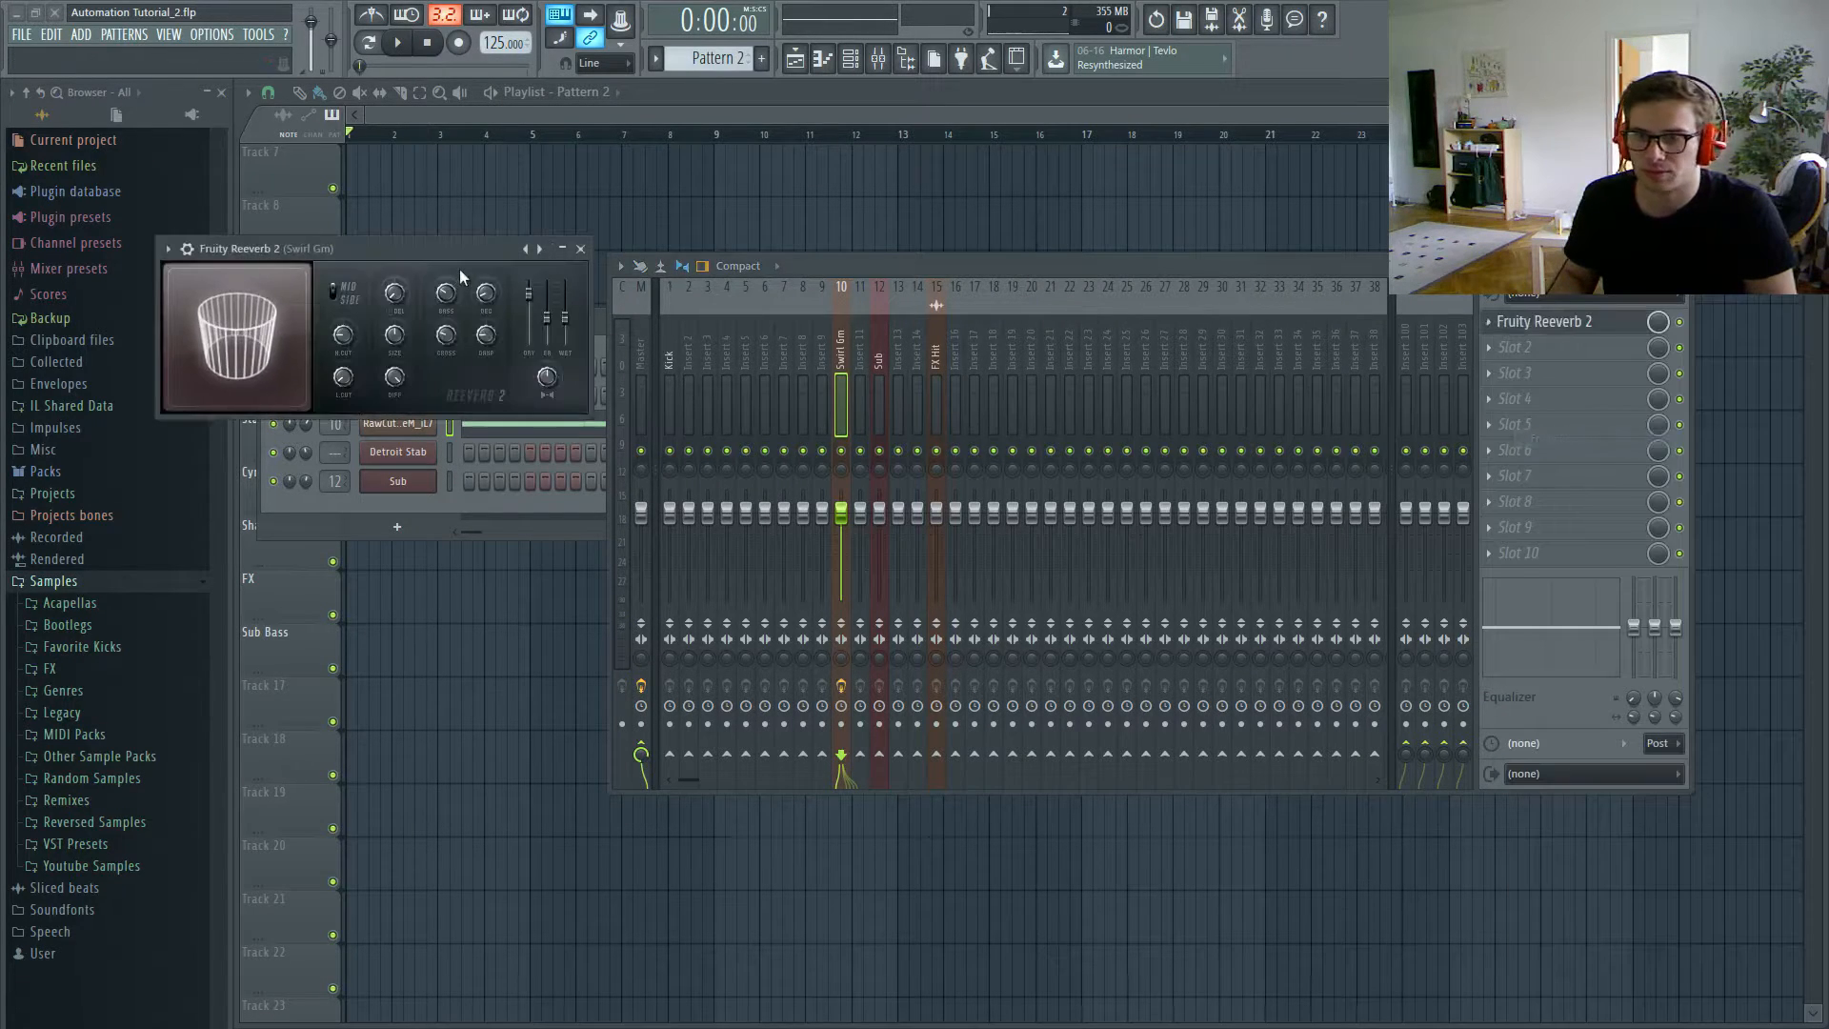
left_click_drag(239, 249, 653, 338)
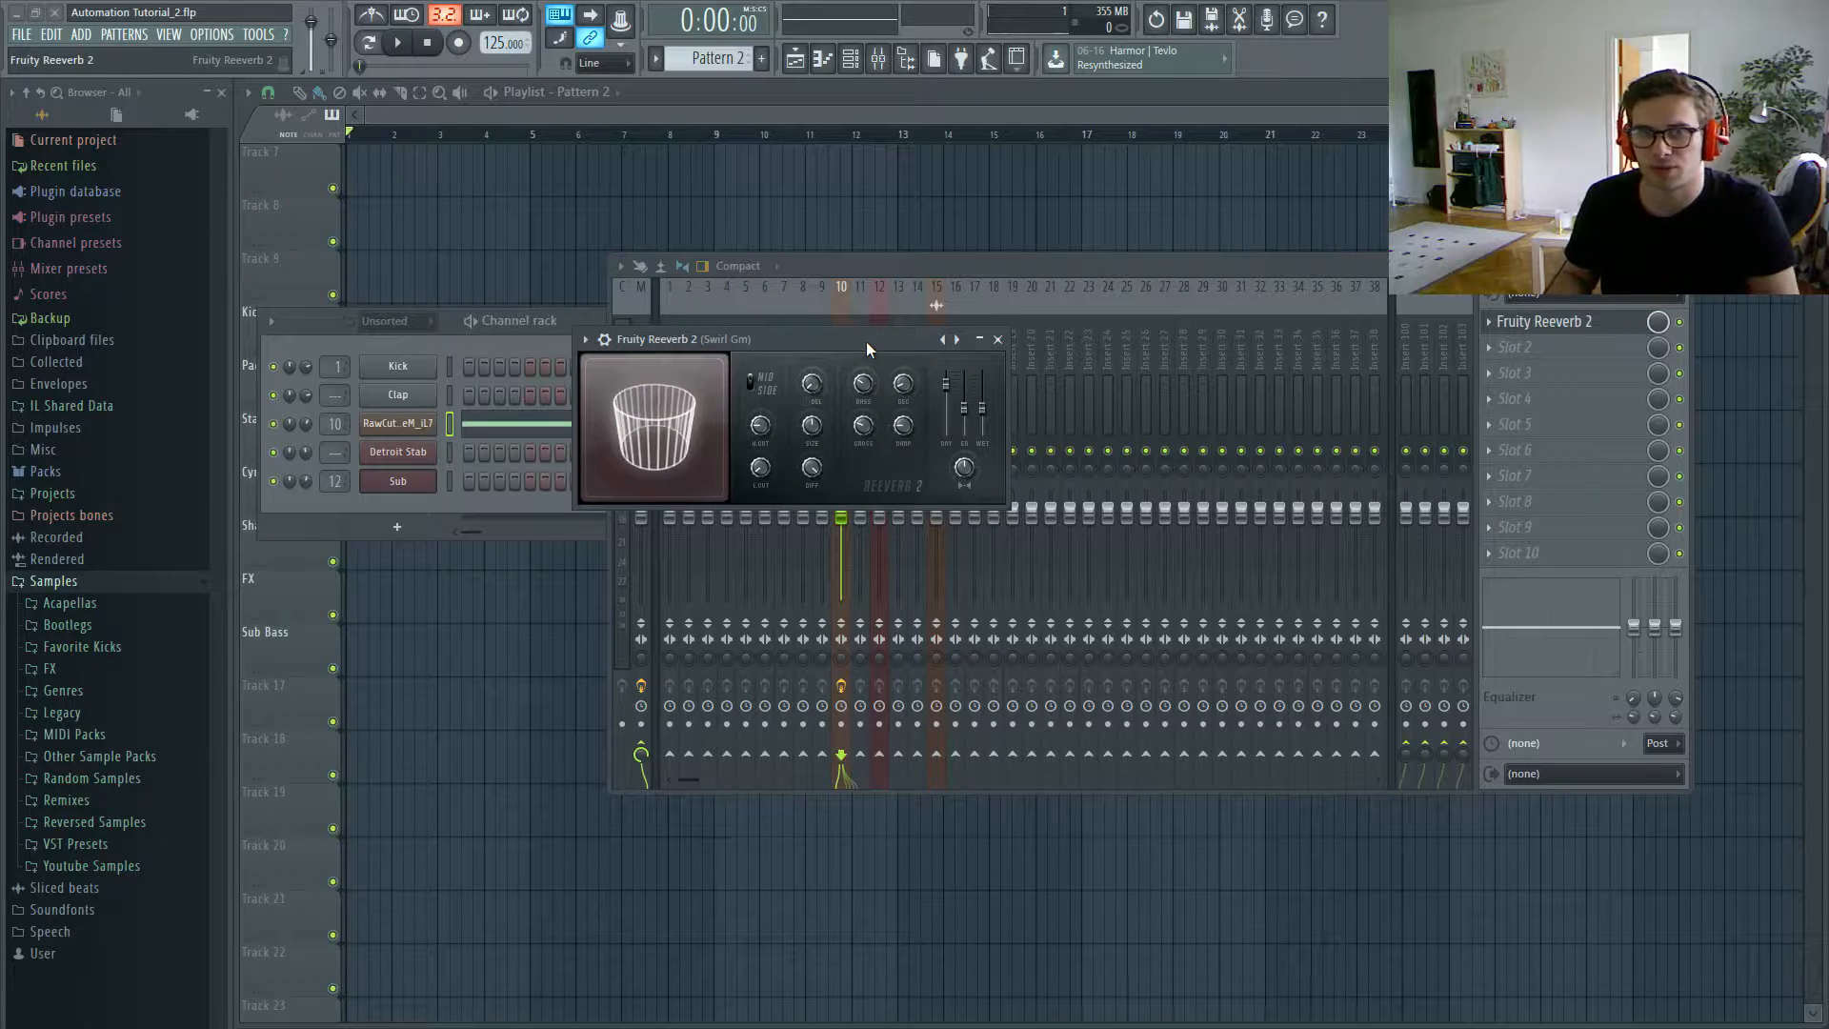
left_click_drag(868, 339, 798, 321)
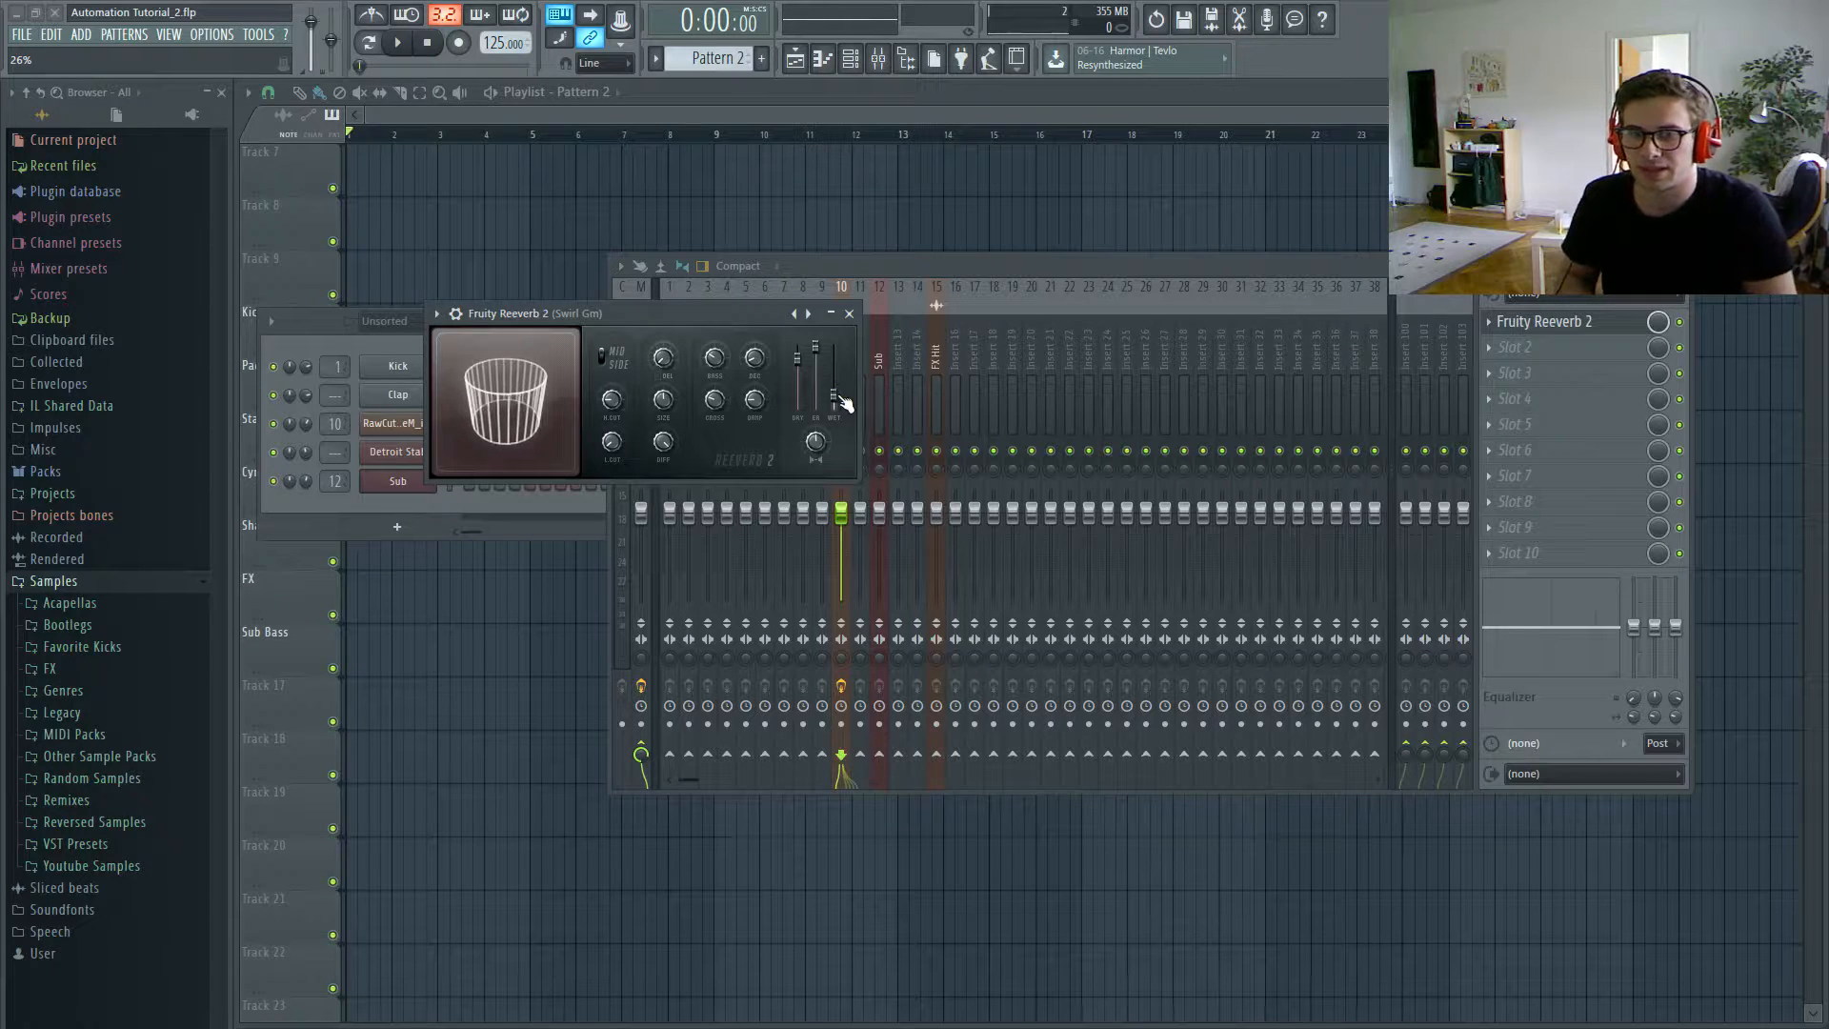
Step: Create a Reeverb 2 wet-level automation clip that swells toward bar 9, then drops
right_click(835, 396)
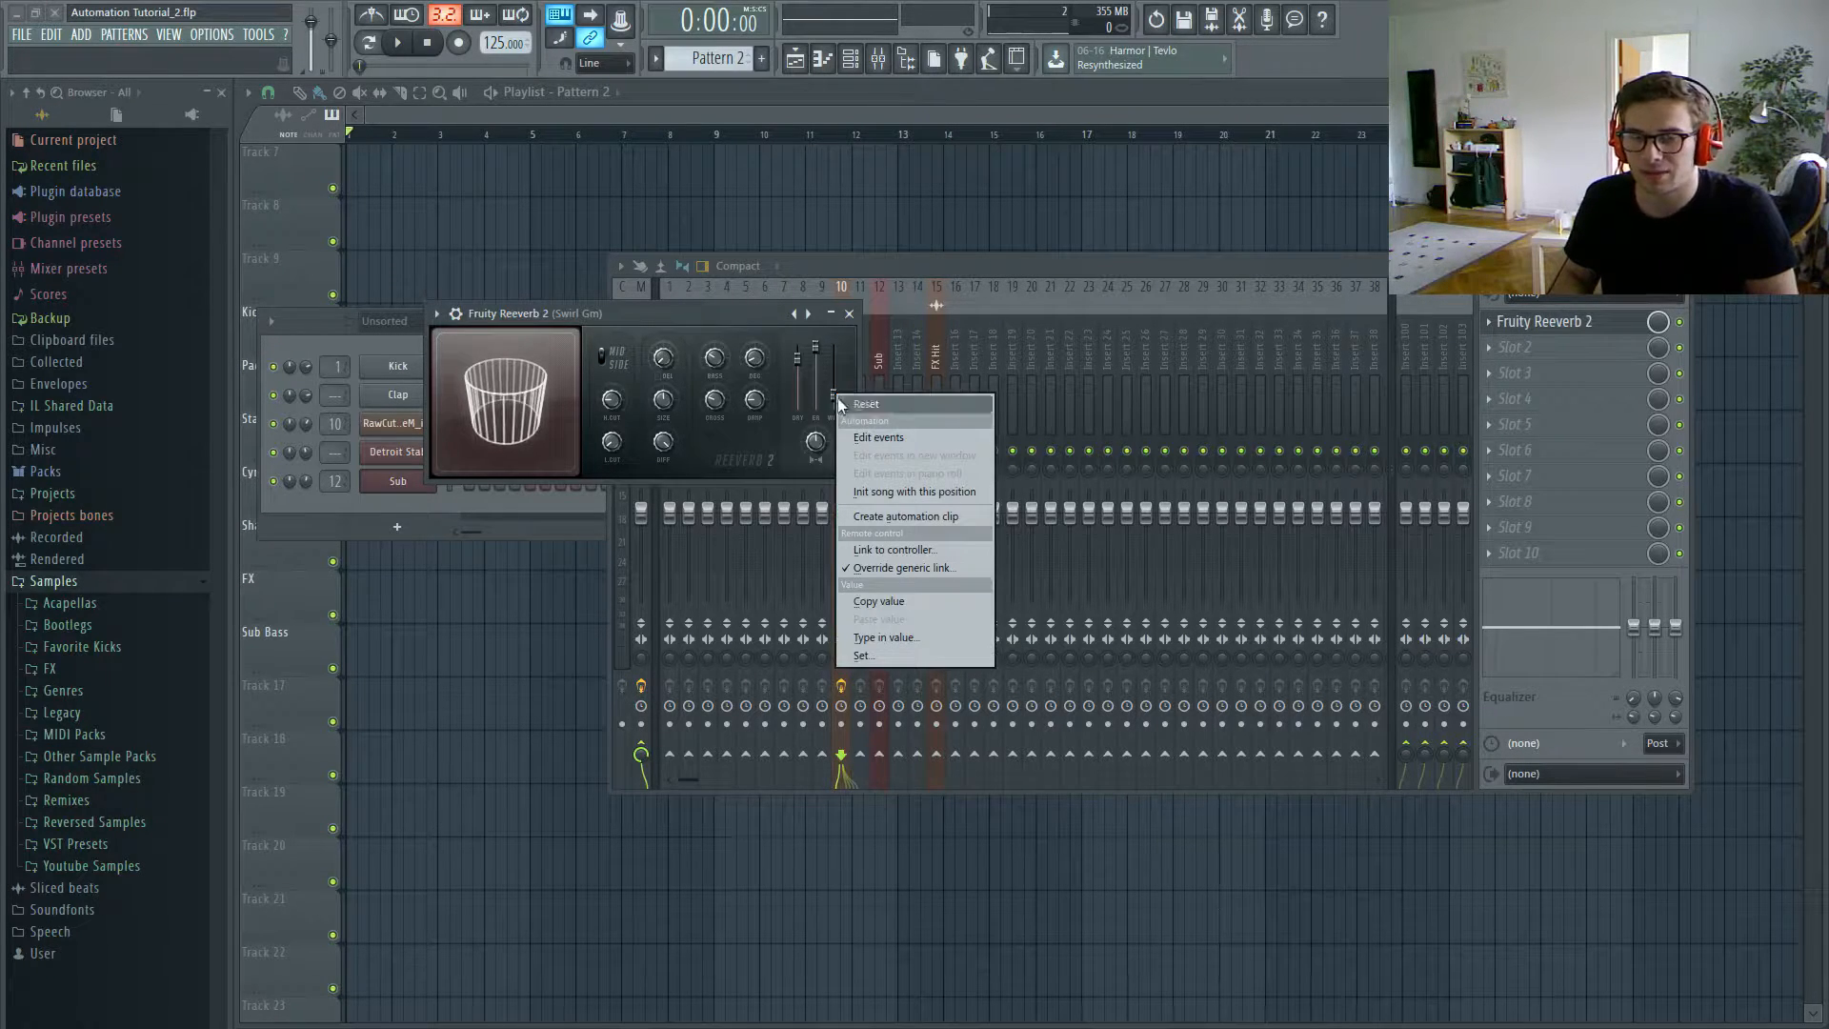
left_click(905, 515)
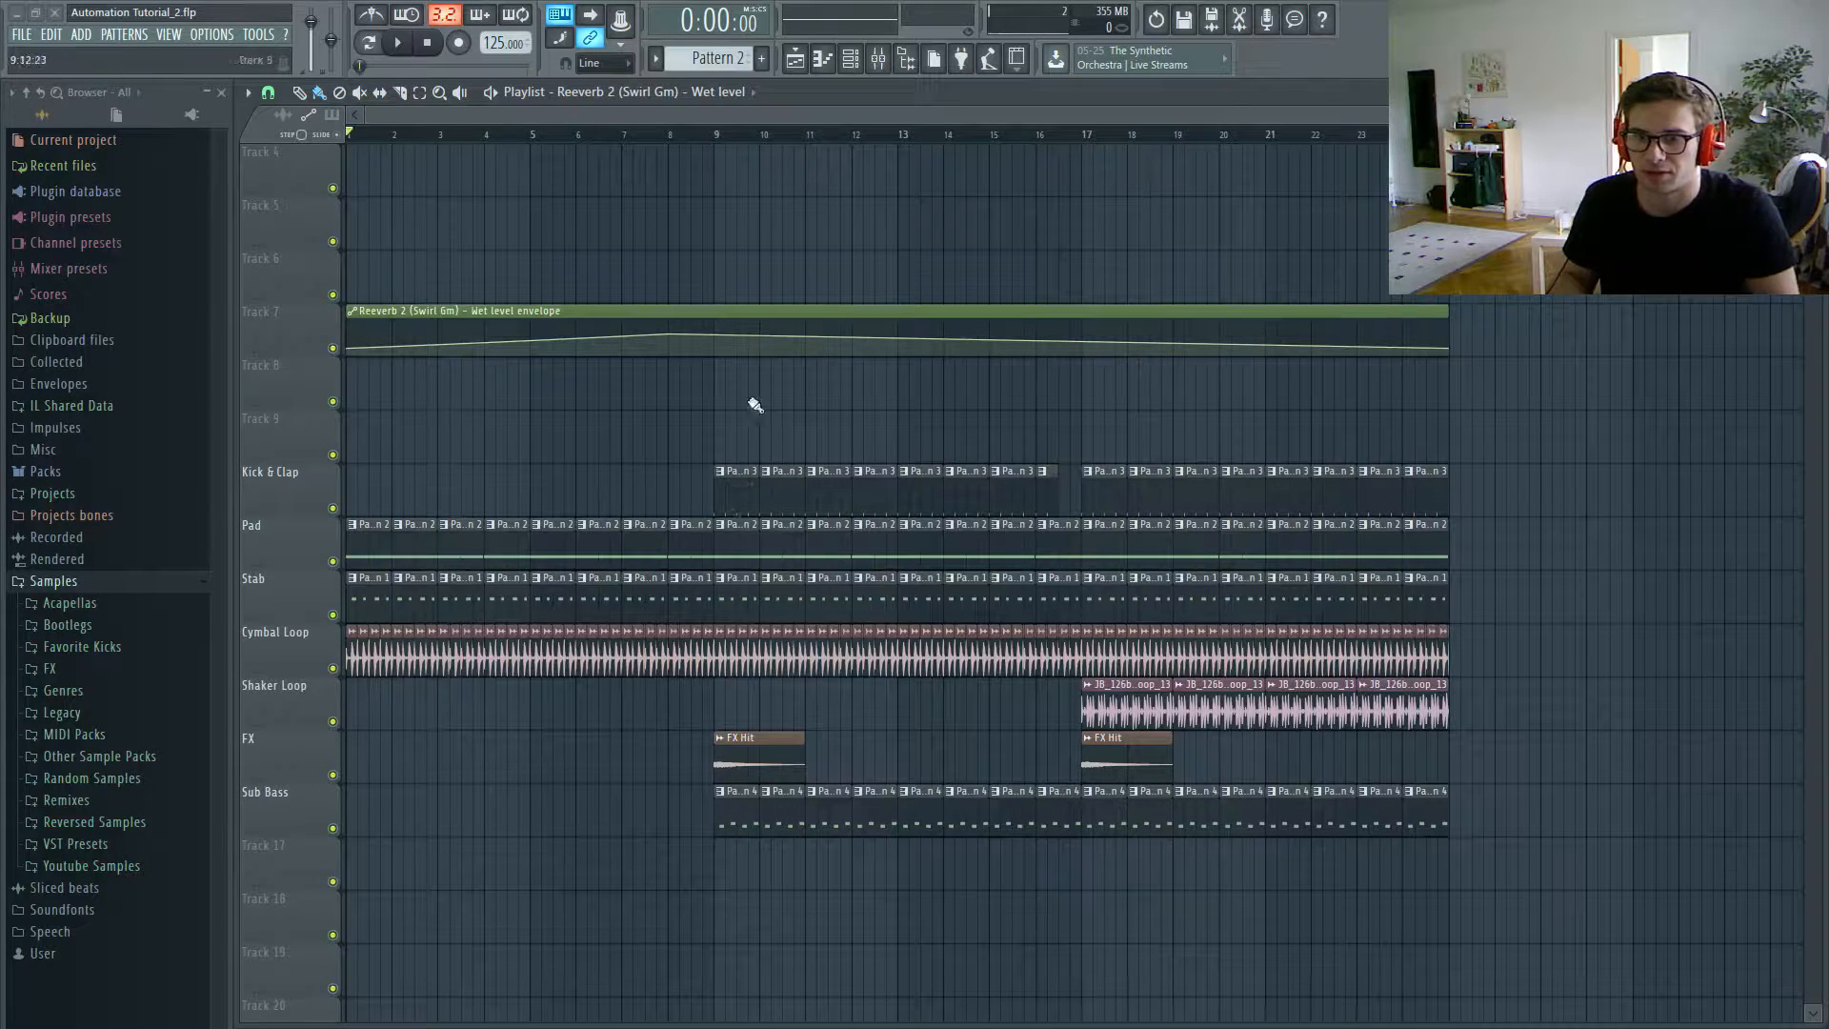
scroll("down", 3)
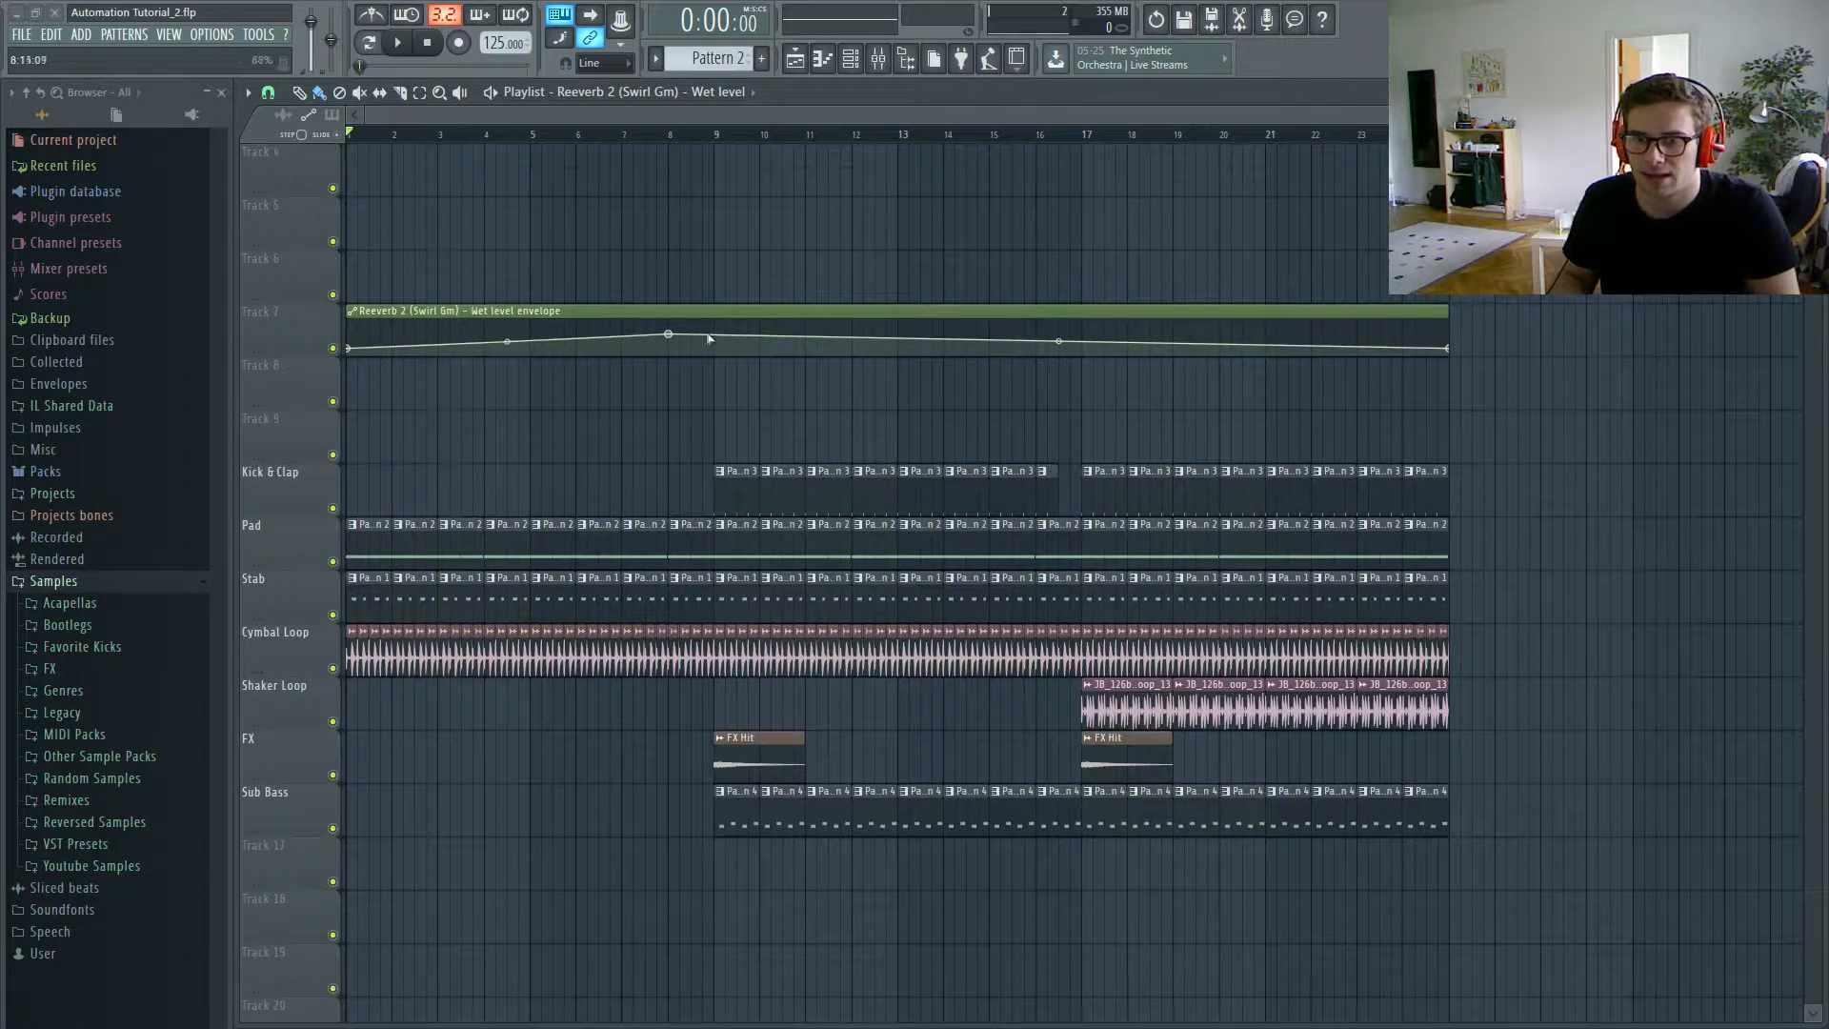
left_click_drag(669, 338, 722, 348)
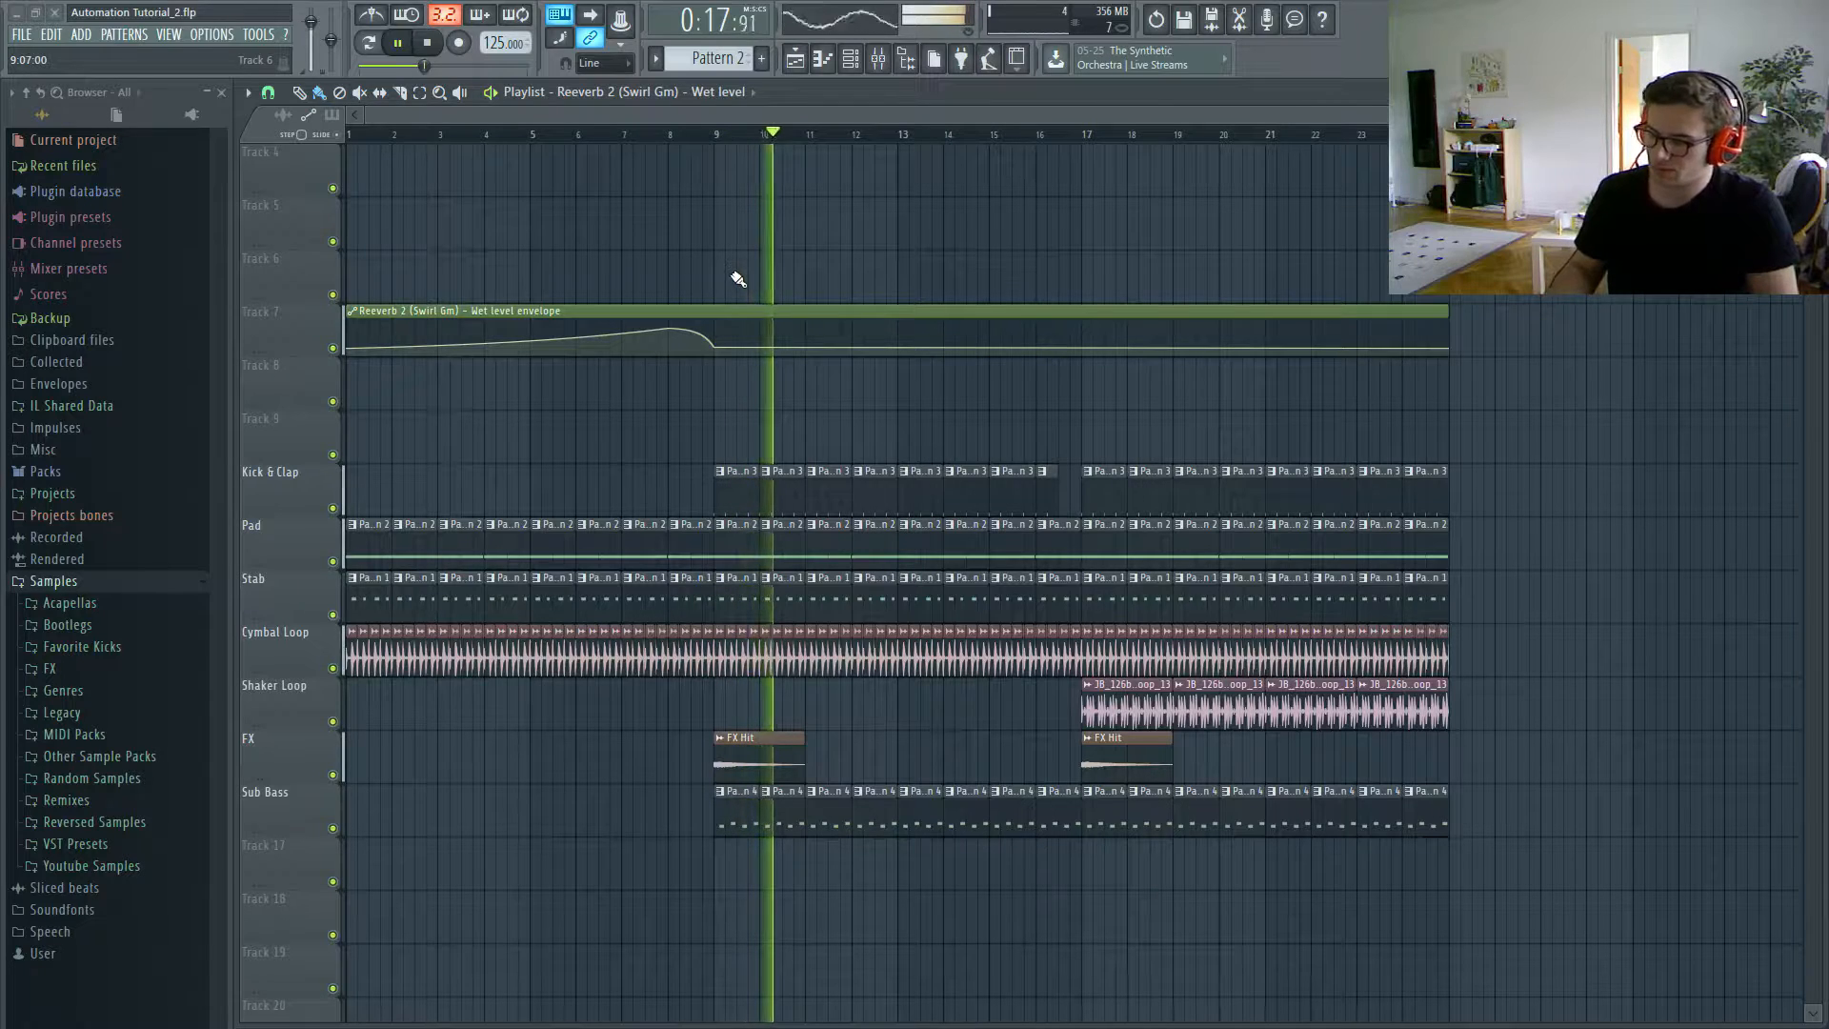
left_click(427, 43)
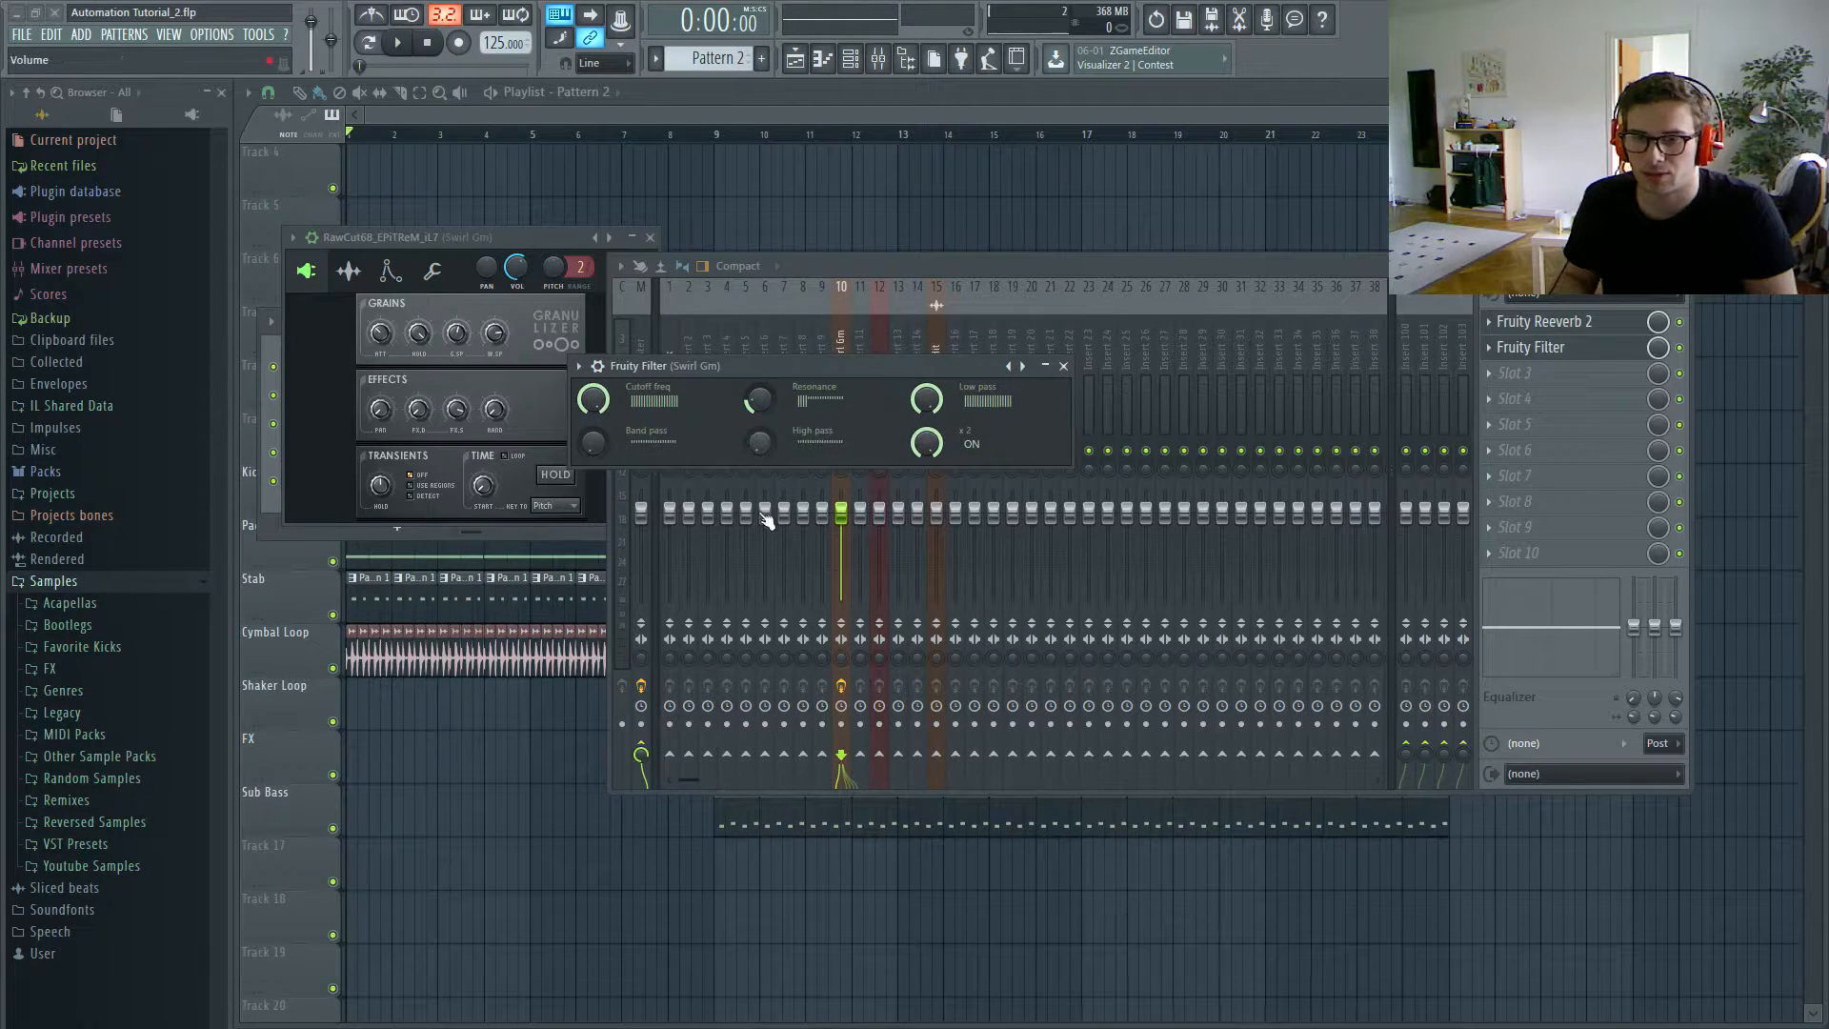
mouse_move(755, 400)
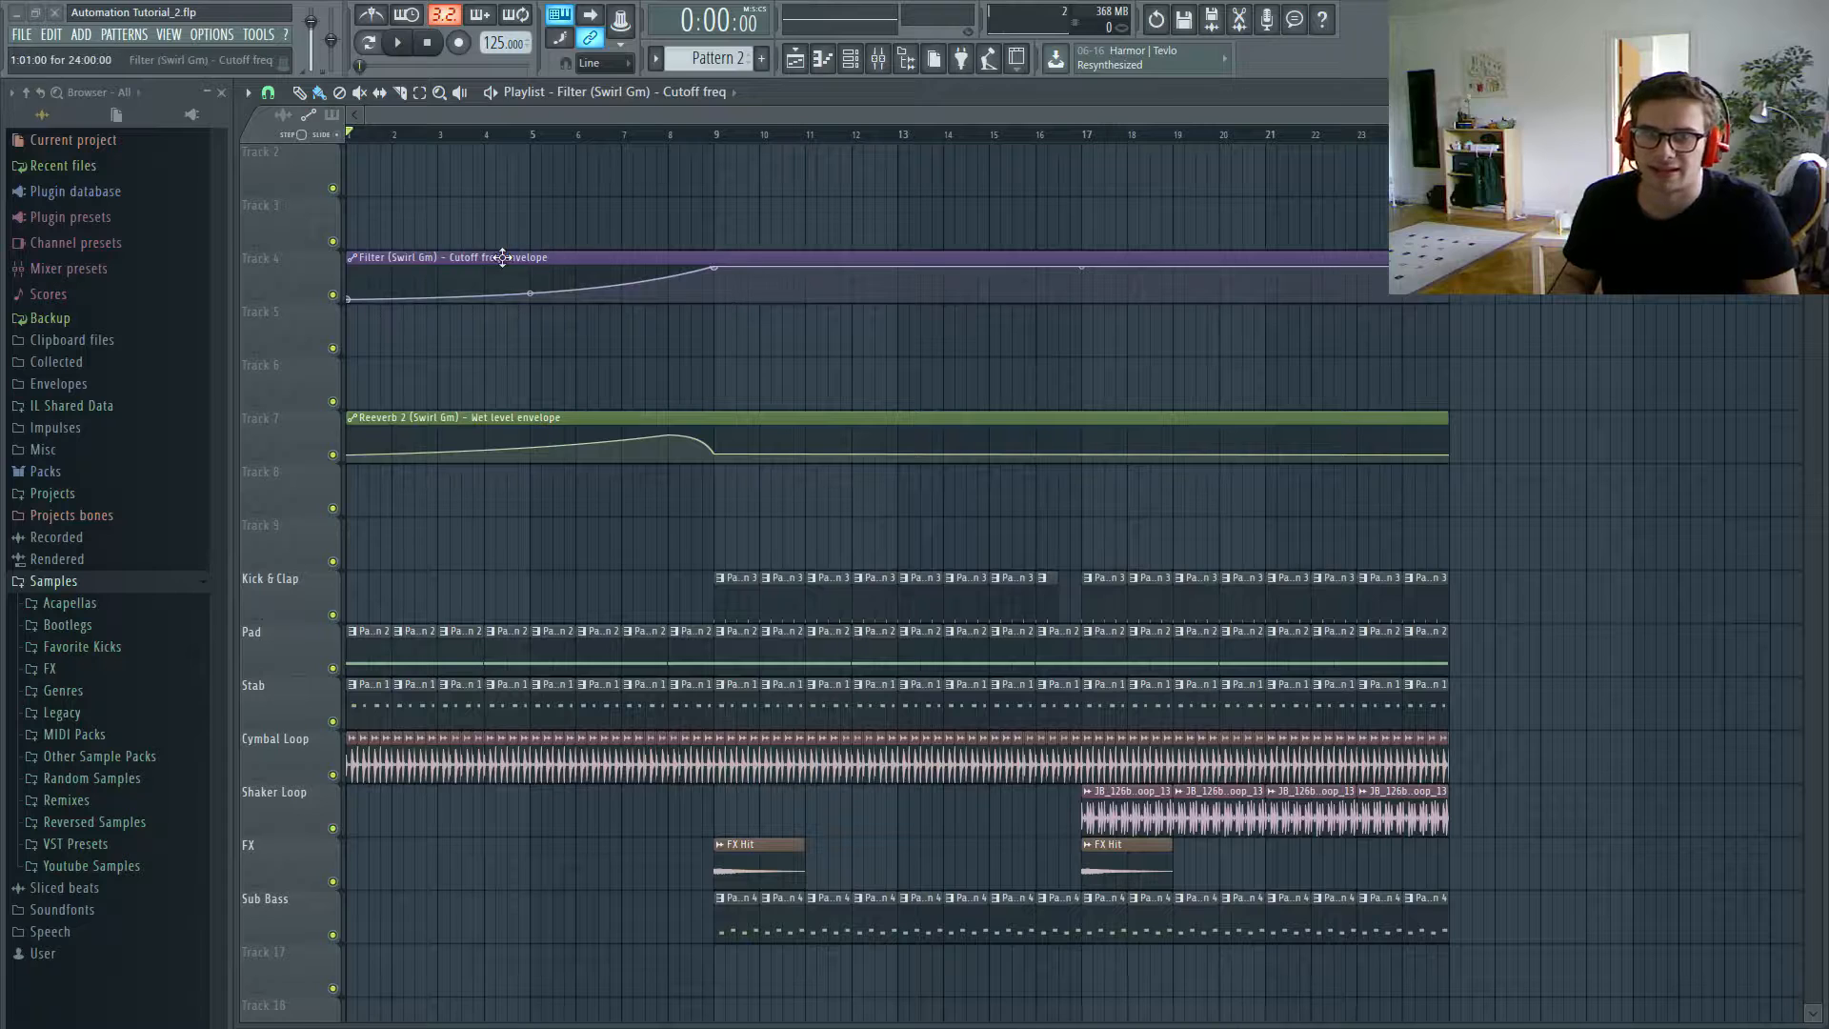
Step: Shape the Track 4 cutoff envelope to climb gradually from song start to bar 9
left_click(397, 42)
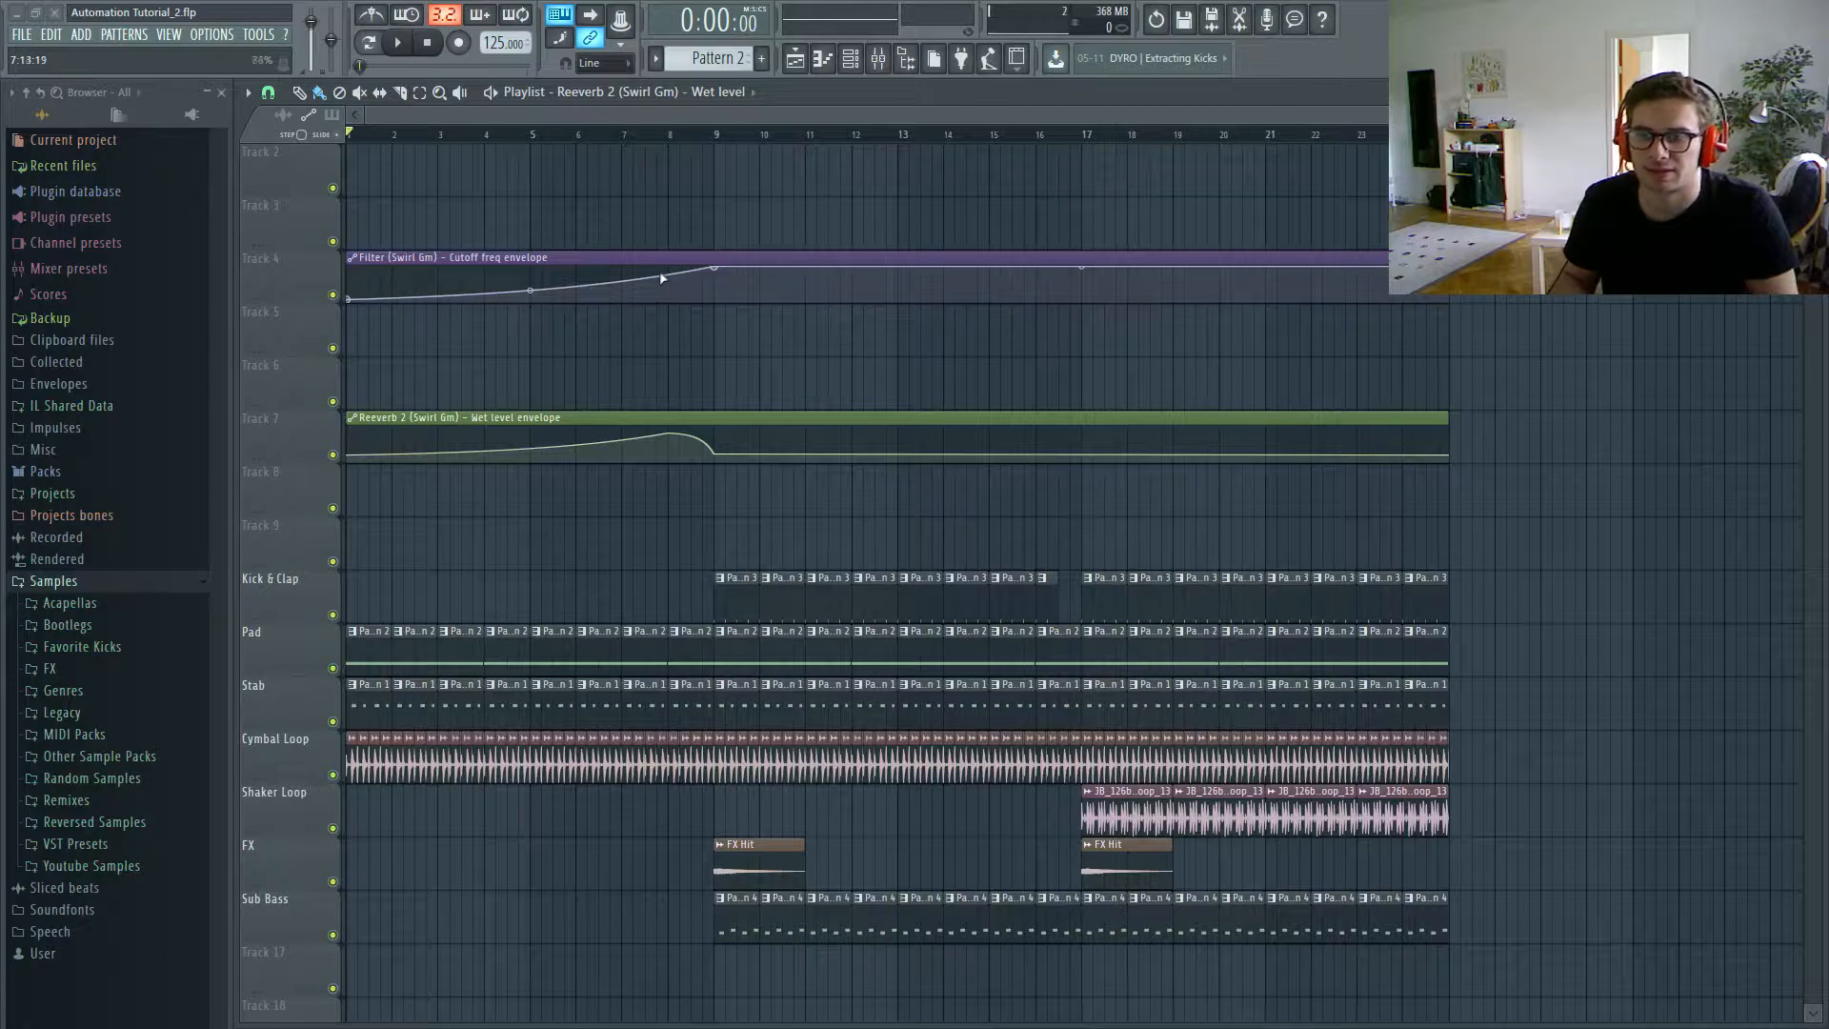
left_click_drag(661, 277, 716, 271)
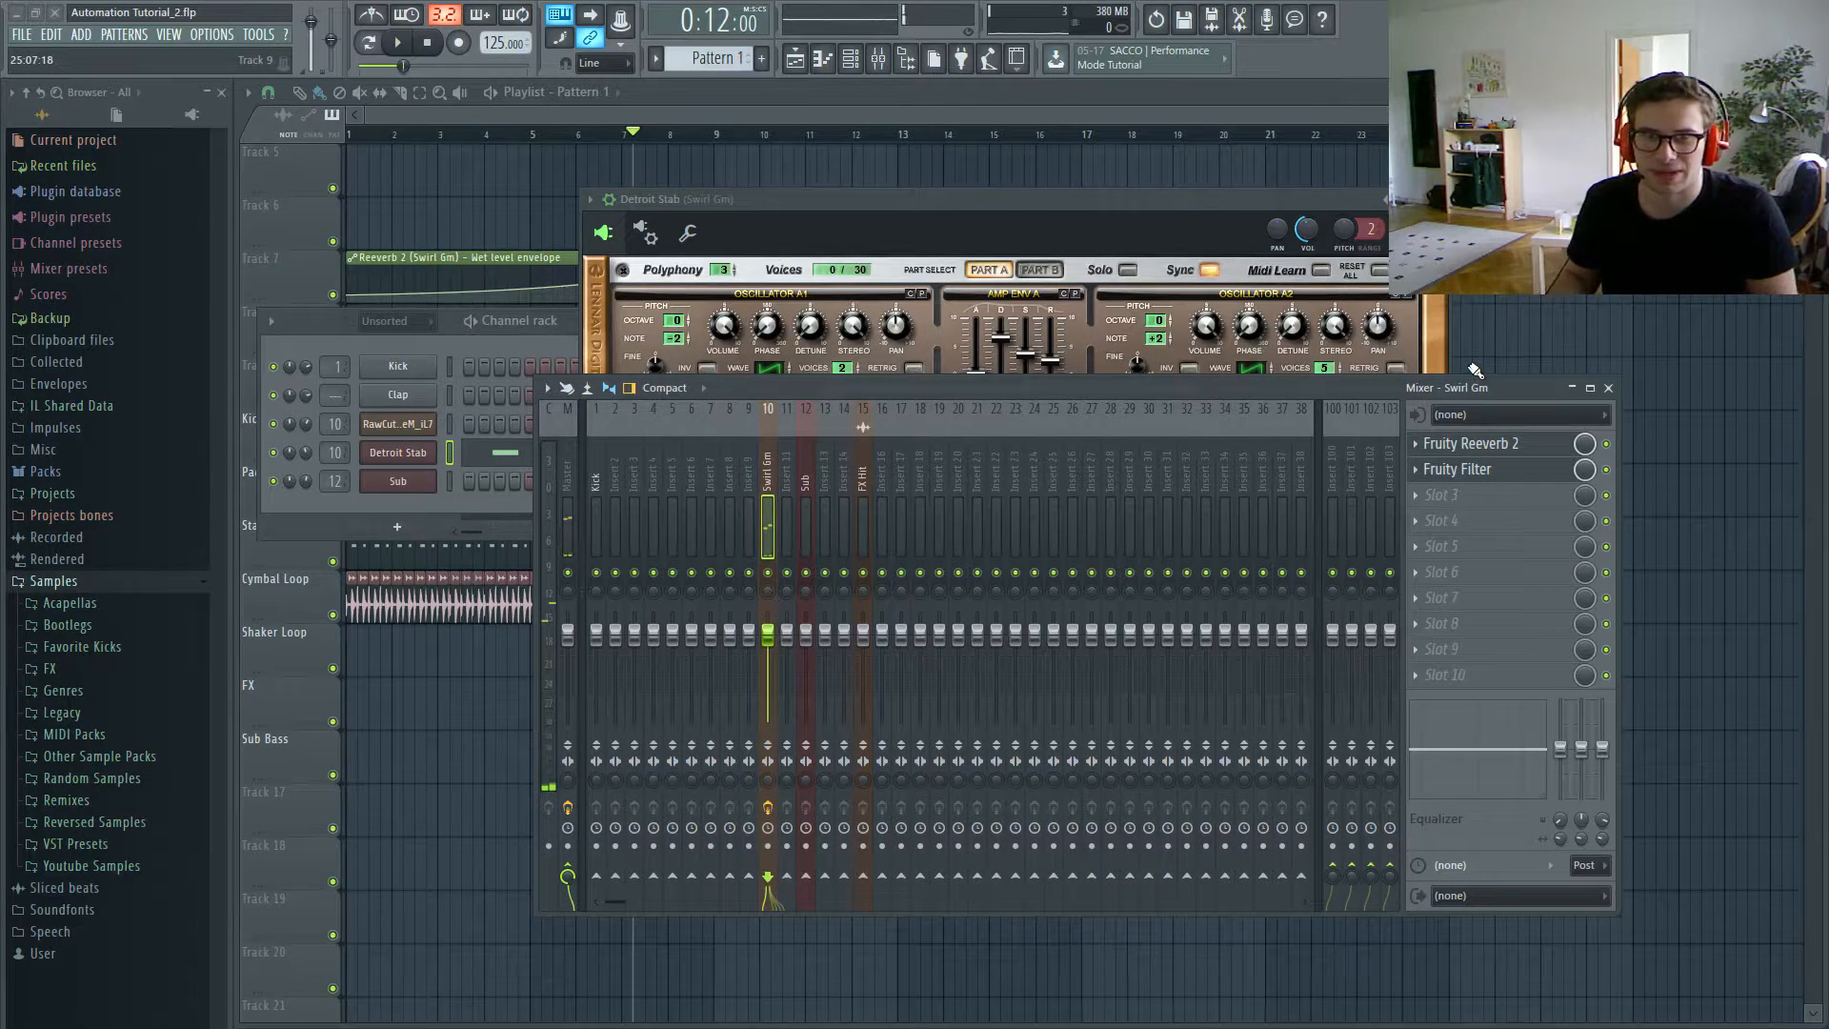
Step: Route the Detroit Stab channel to mixer insert 17 and close the mixer
right_click(900, 502)
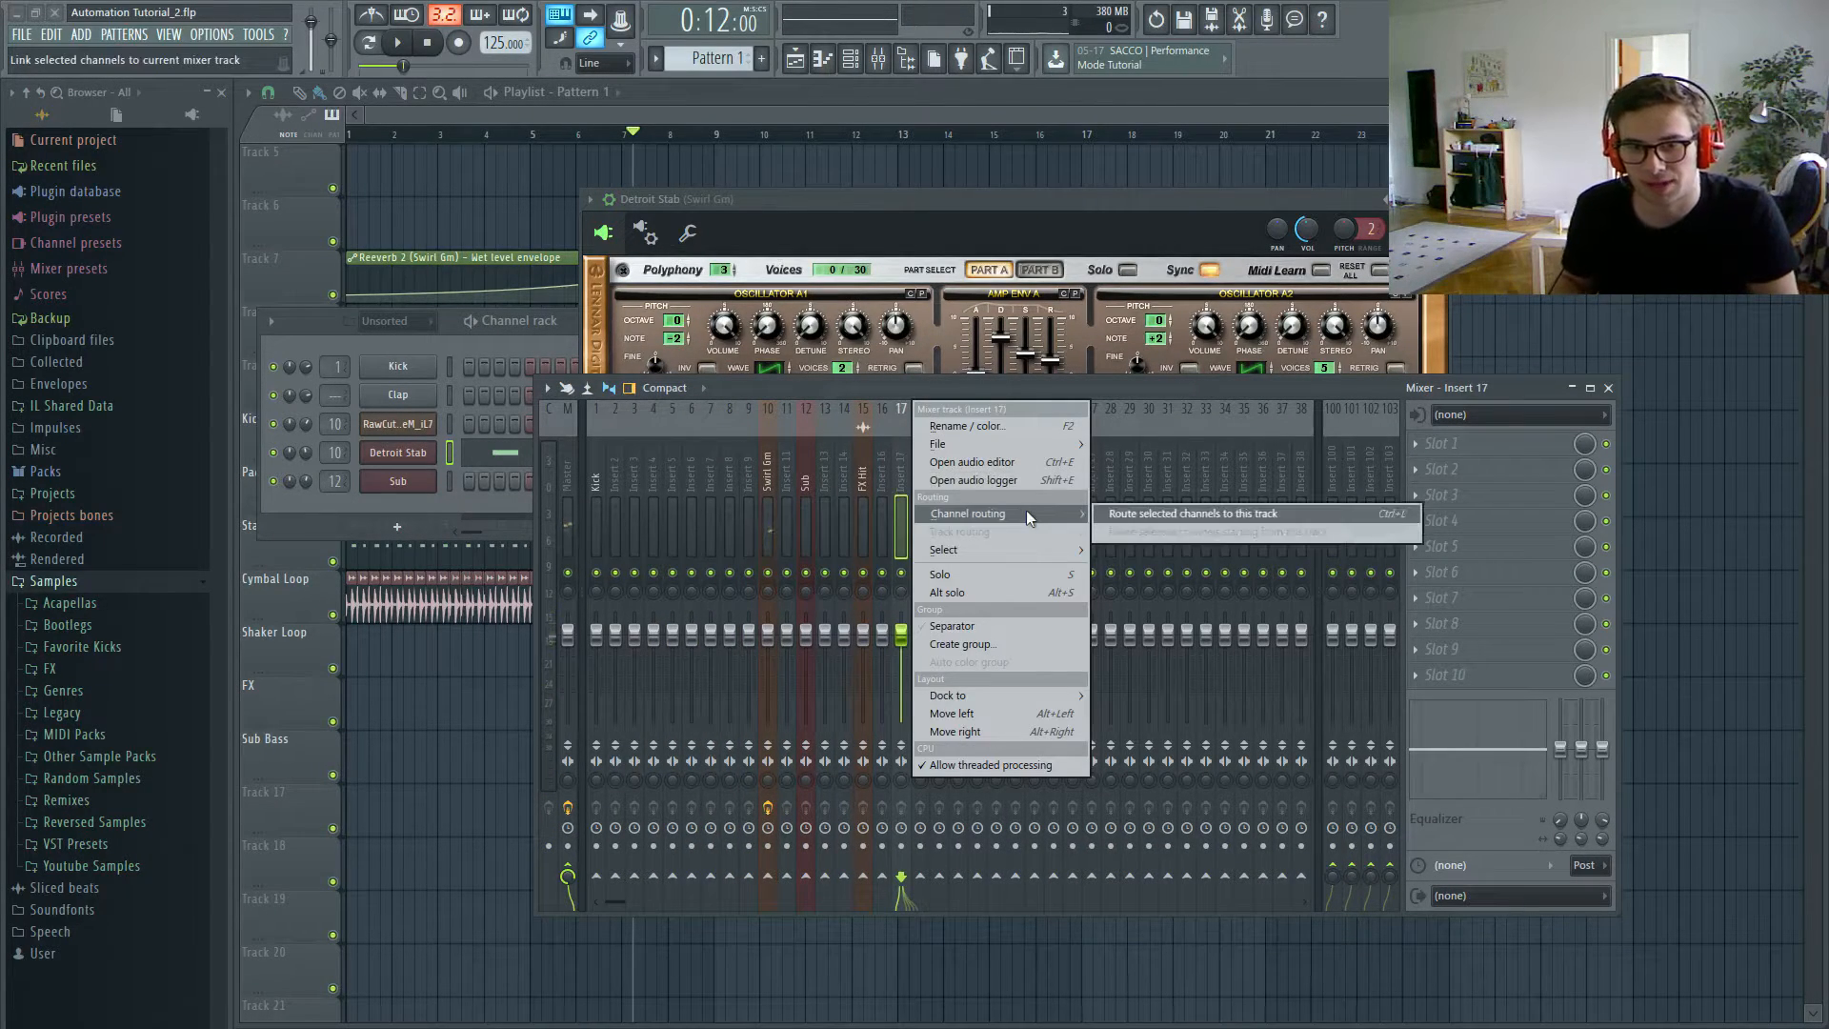
mouse_move(1127, 531)
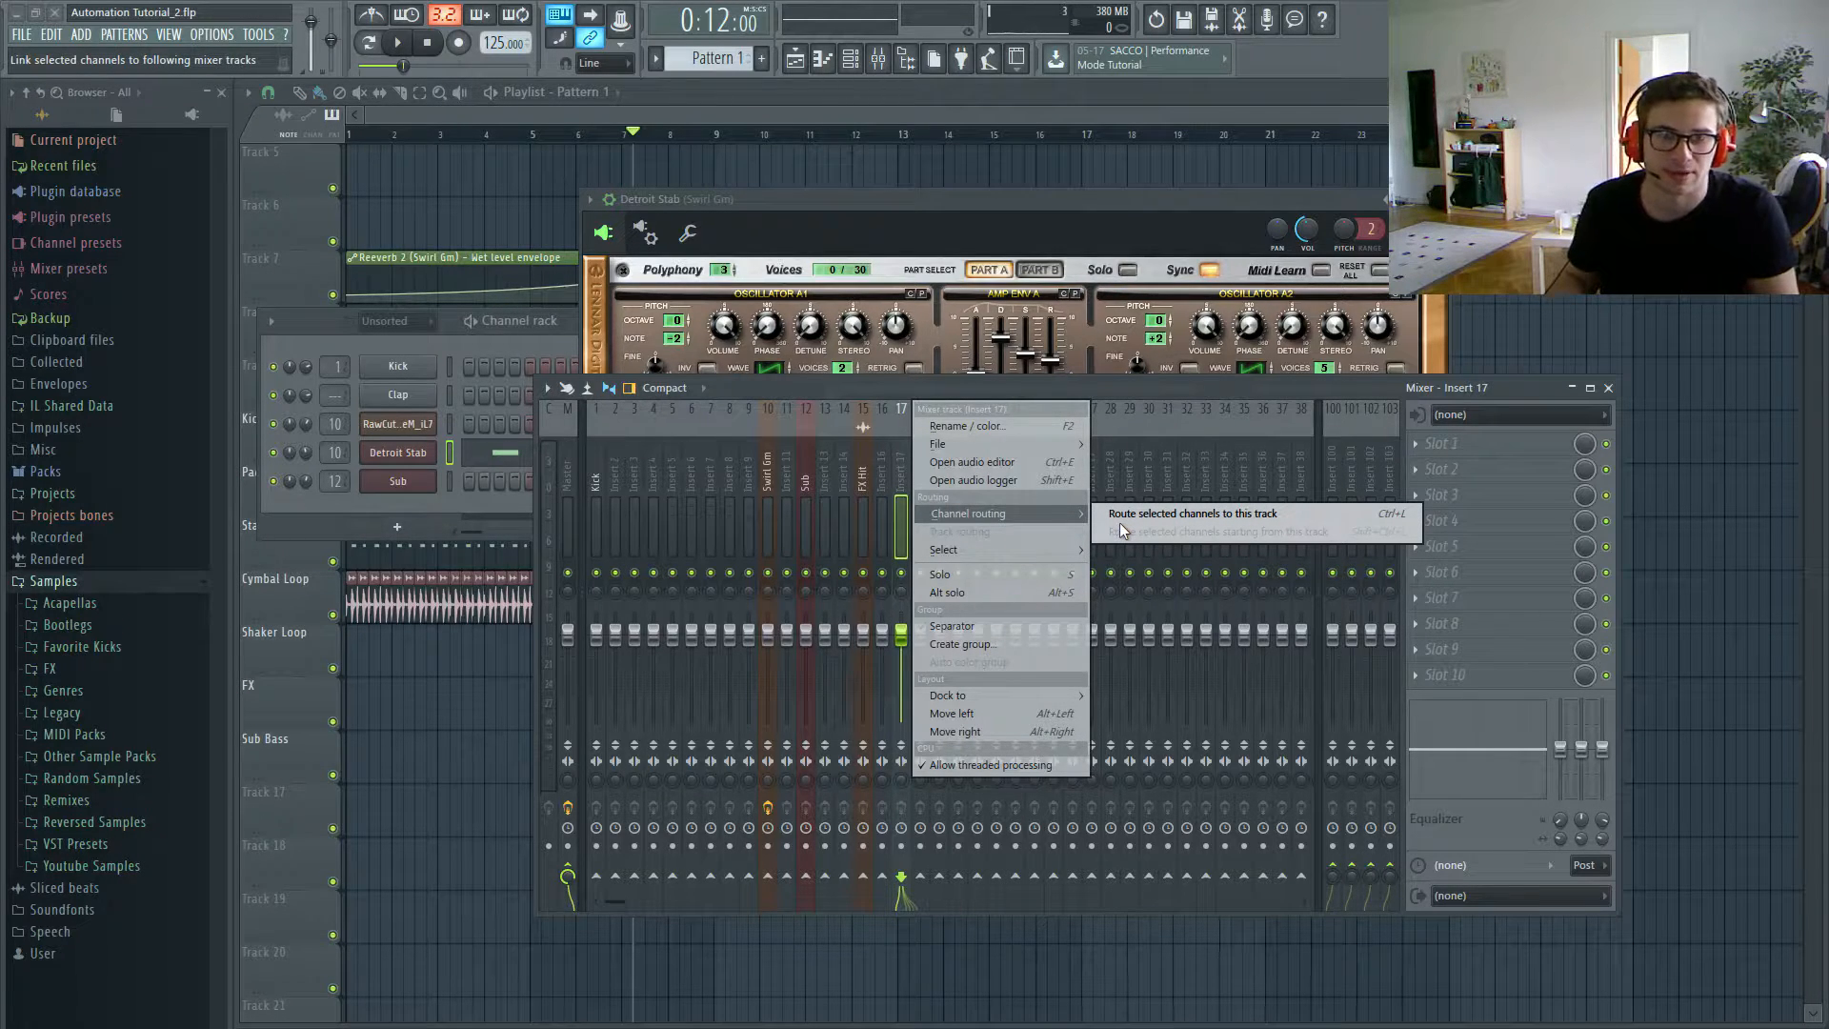
left_click(1191, 513)
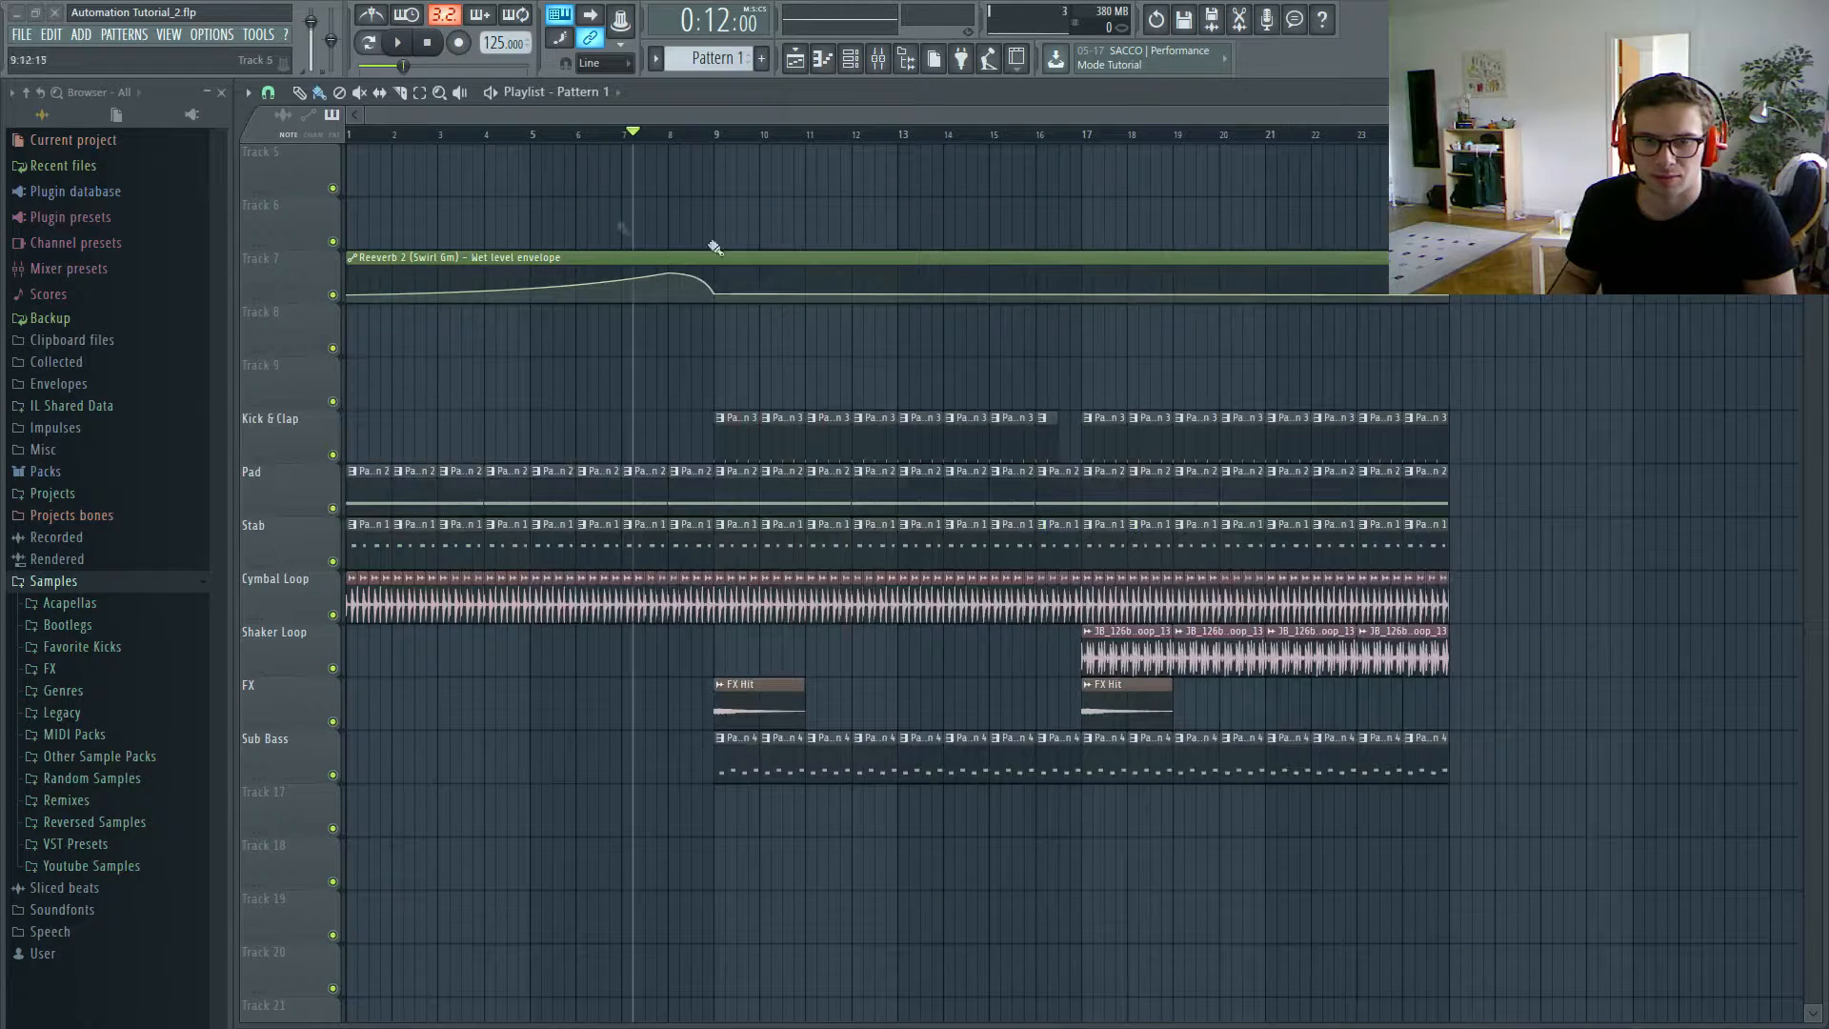
left_click(396, 43)
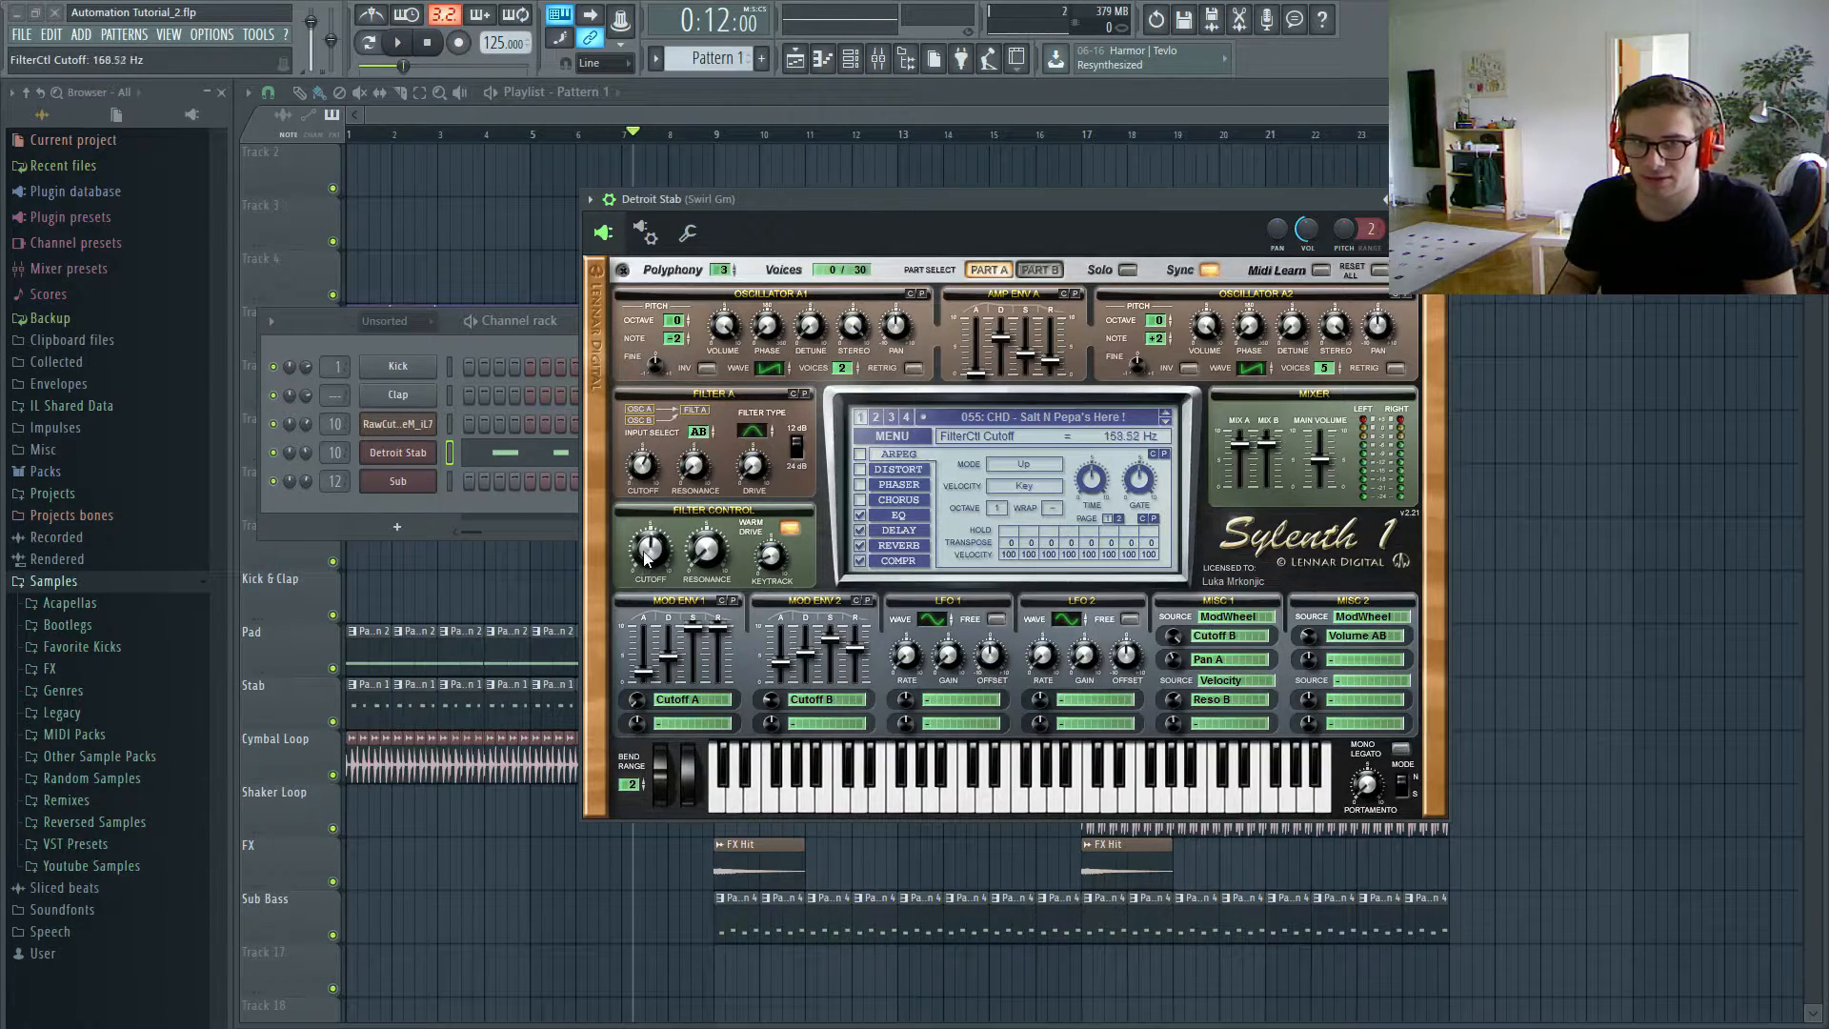
Step: Tweak Sylenth1's filter cutoff and create a FilterCtl Cutoff automation clip from the project browser
left_click(591, 198)
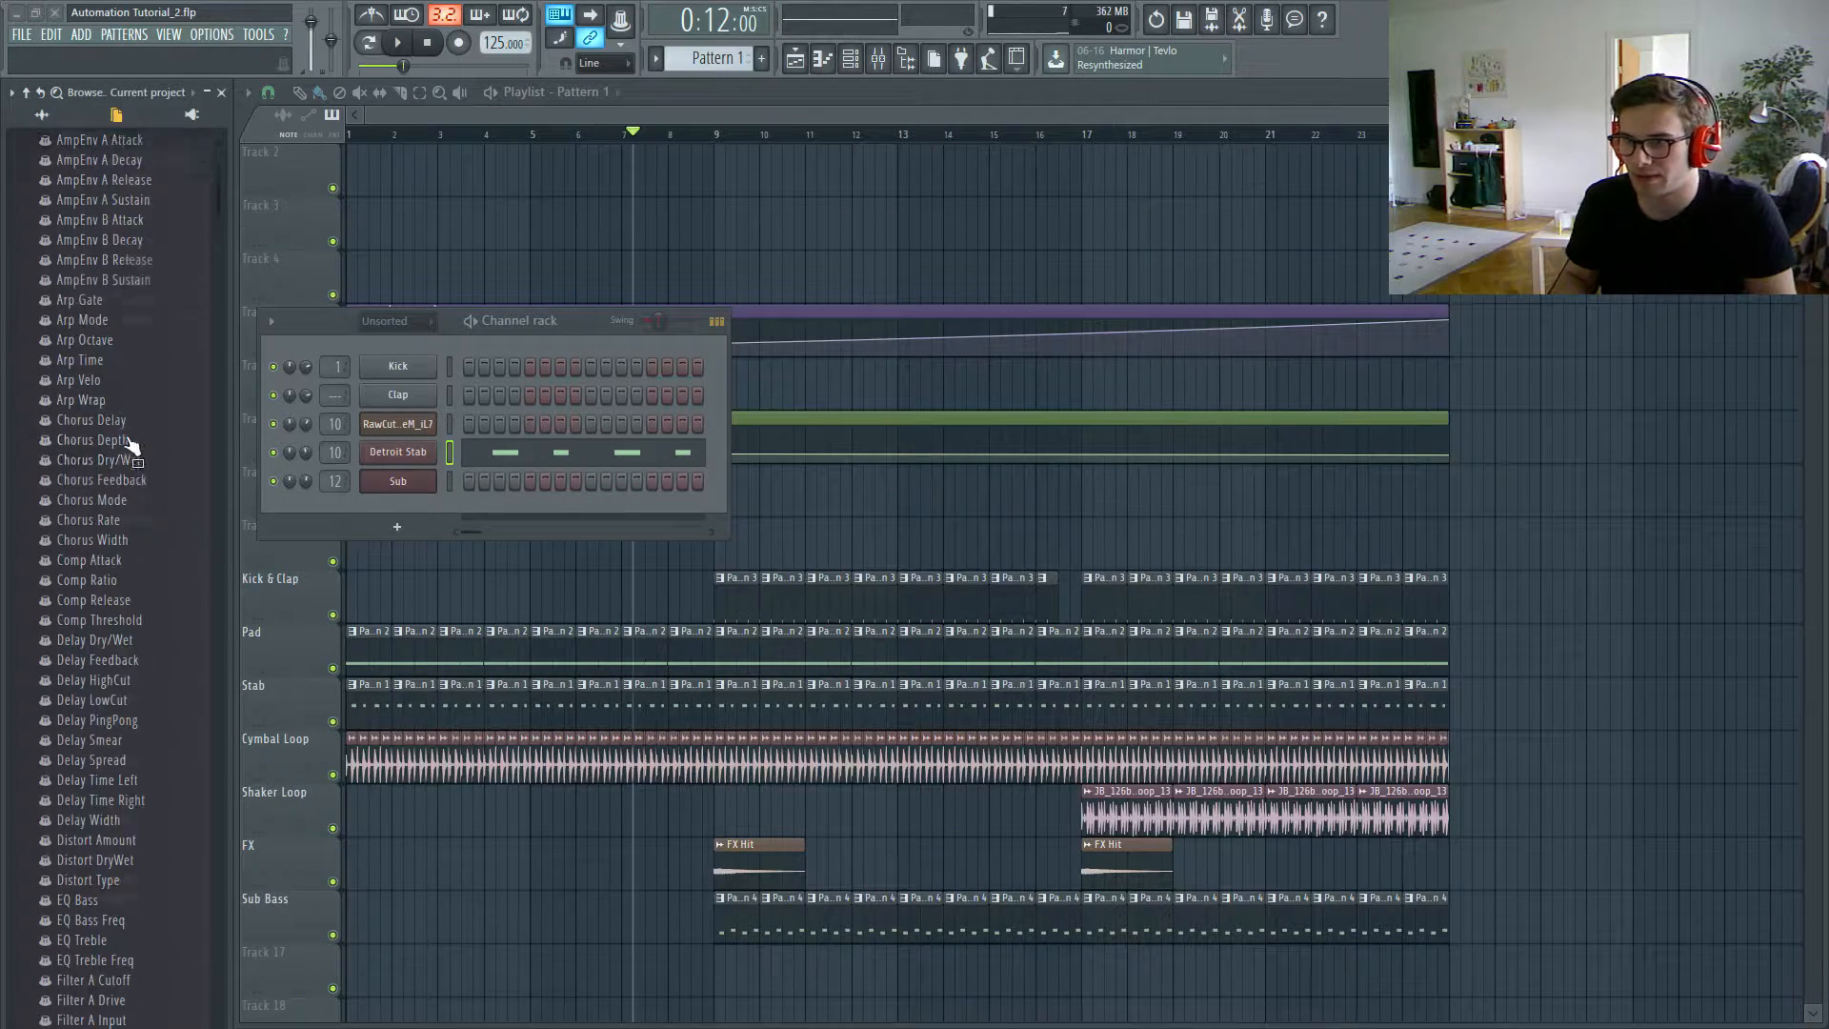
scroll("down", 3)
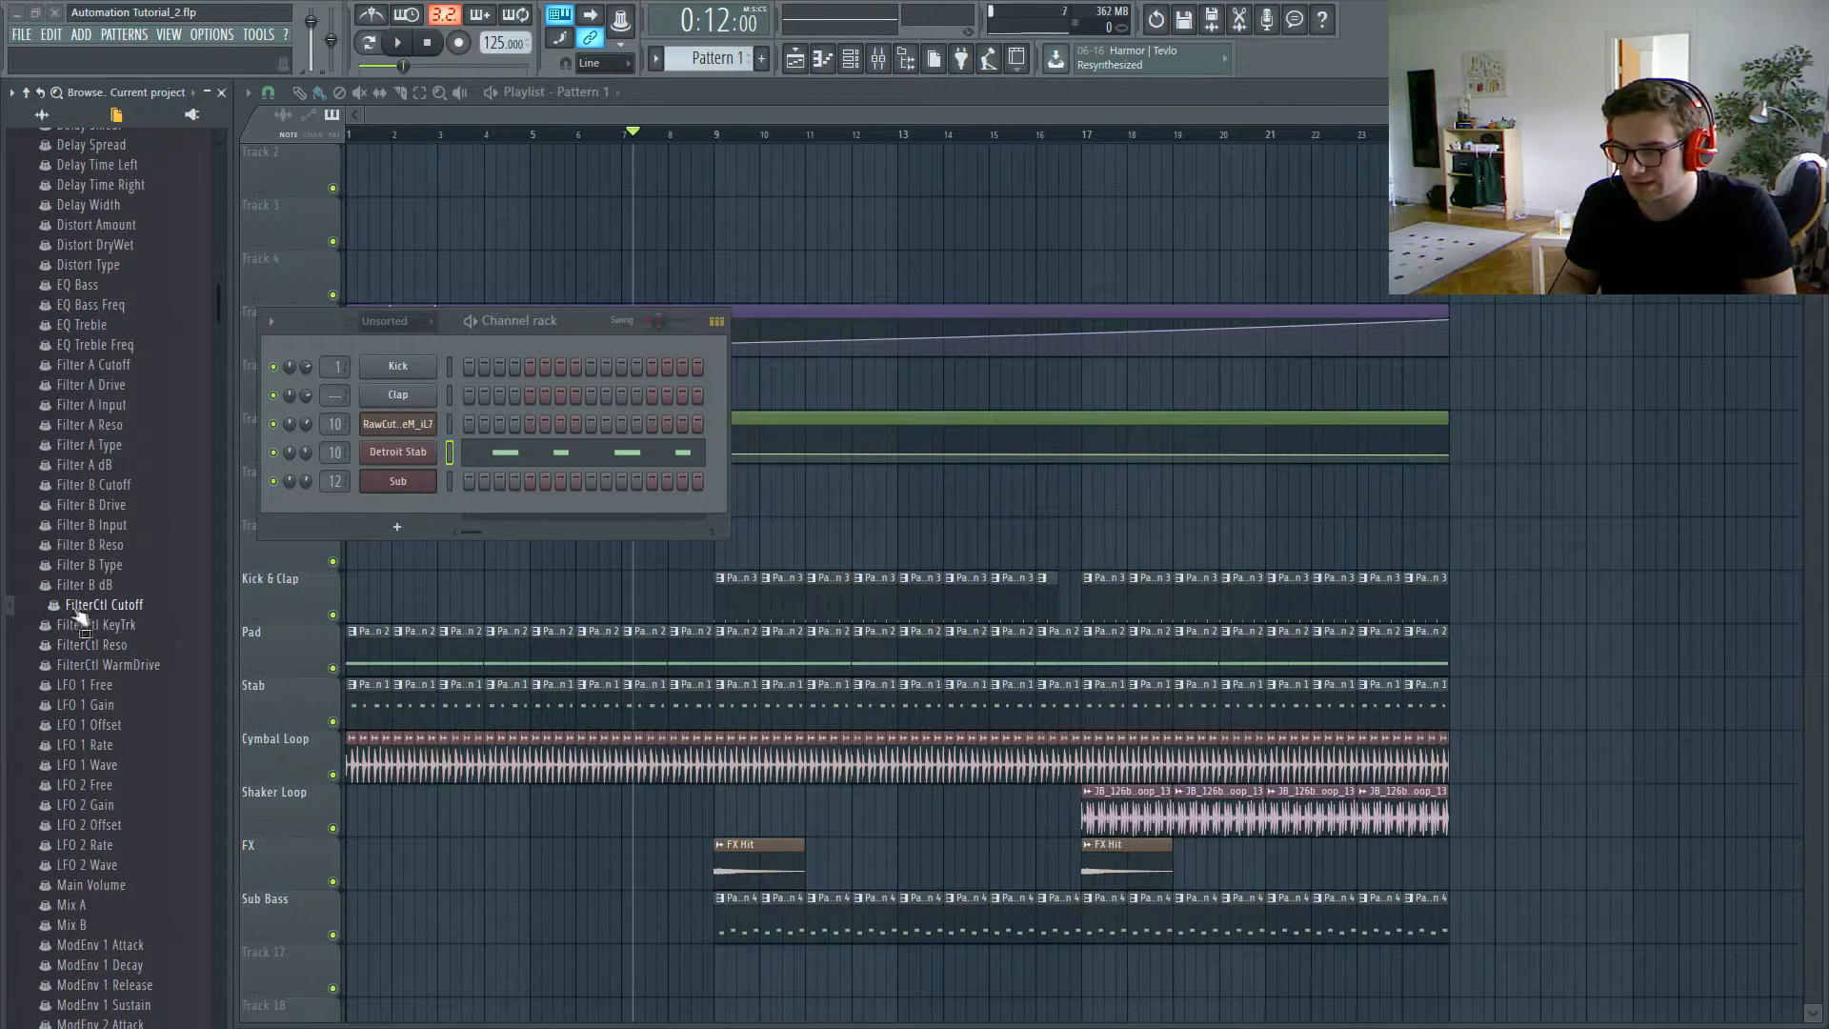
right_click(103, 604)
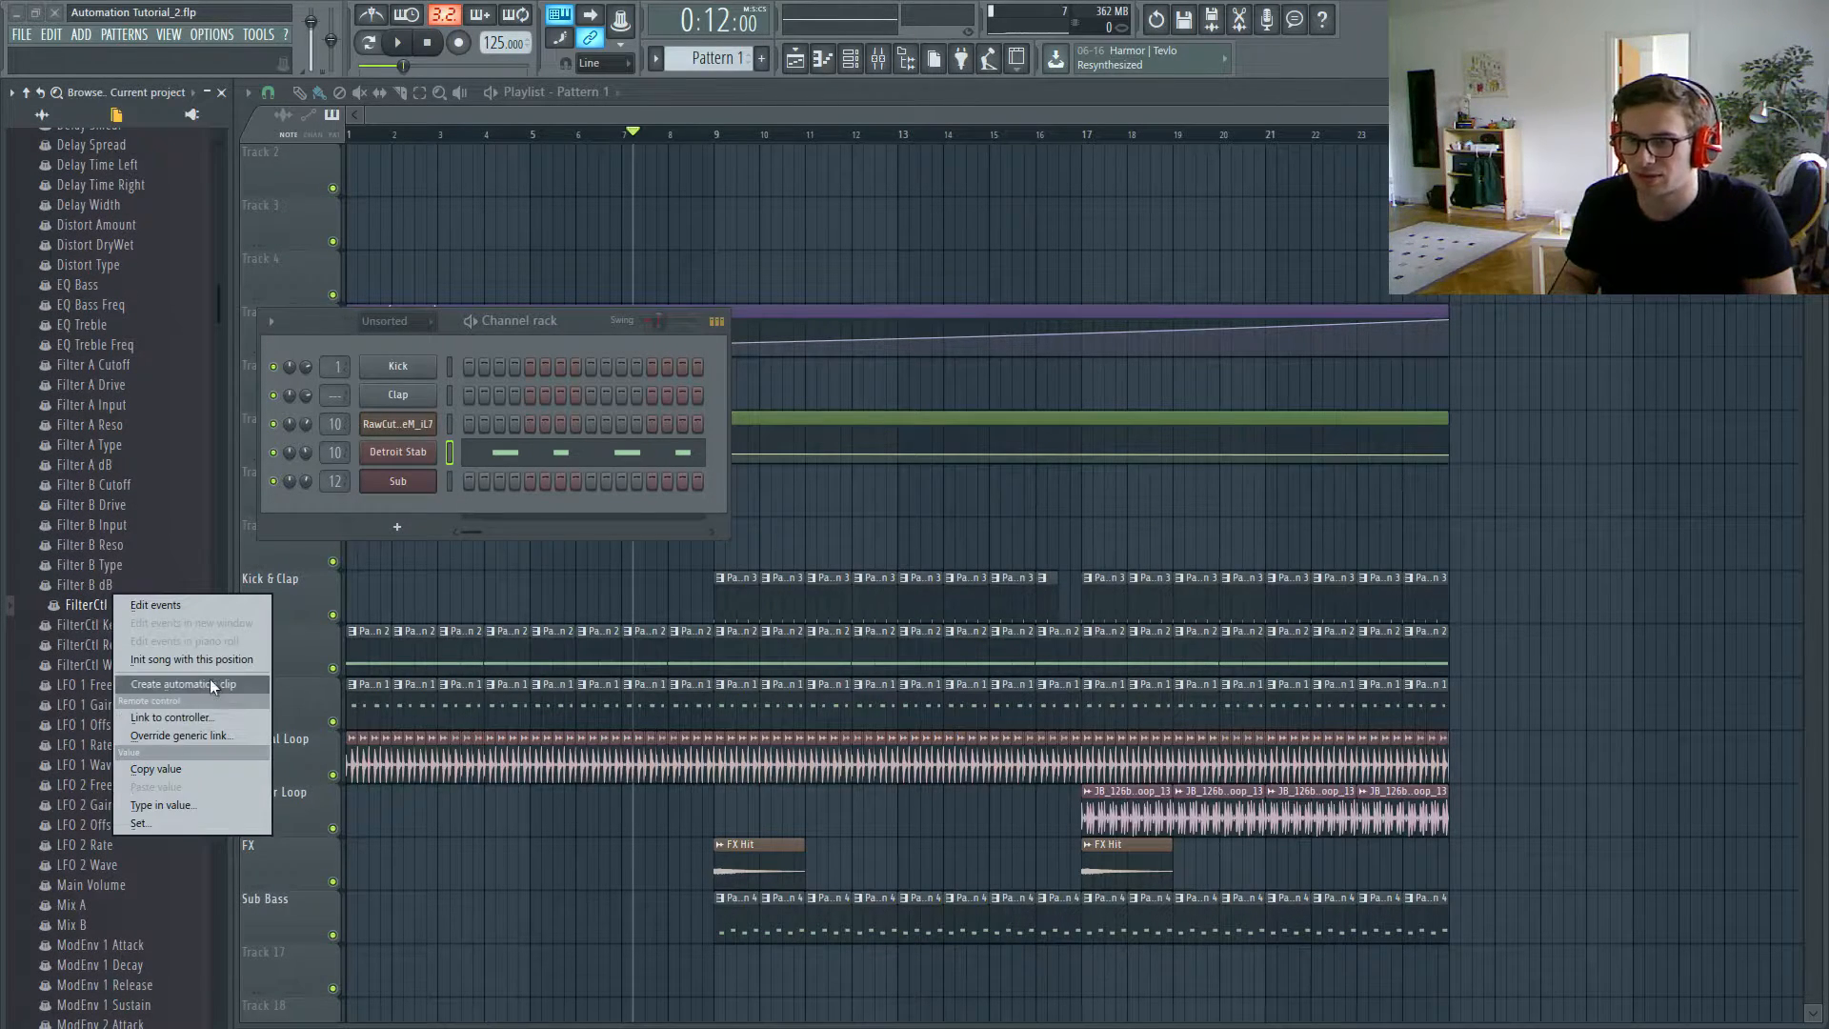
left_click(182, 684)
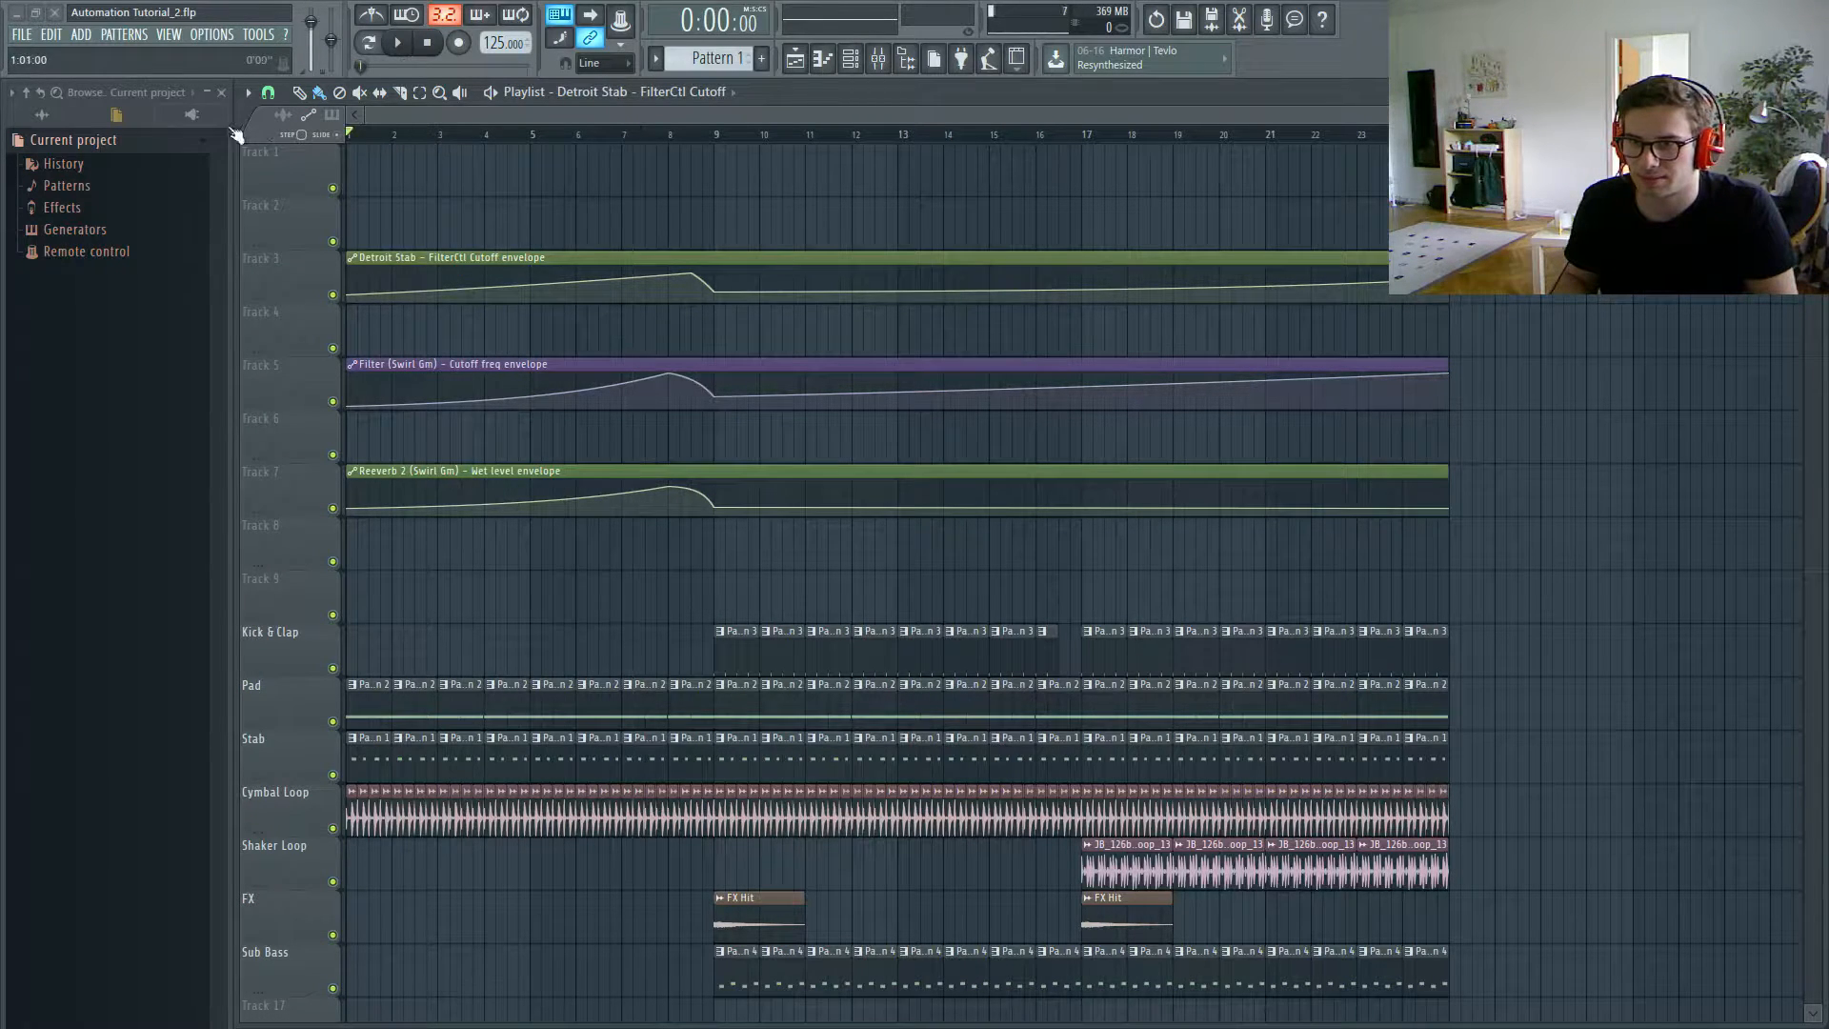
Step: View the Detroit Stab notes in the piano roll, then close the editor
left_click(397, 42)
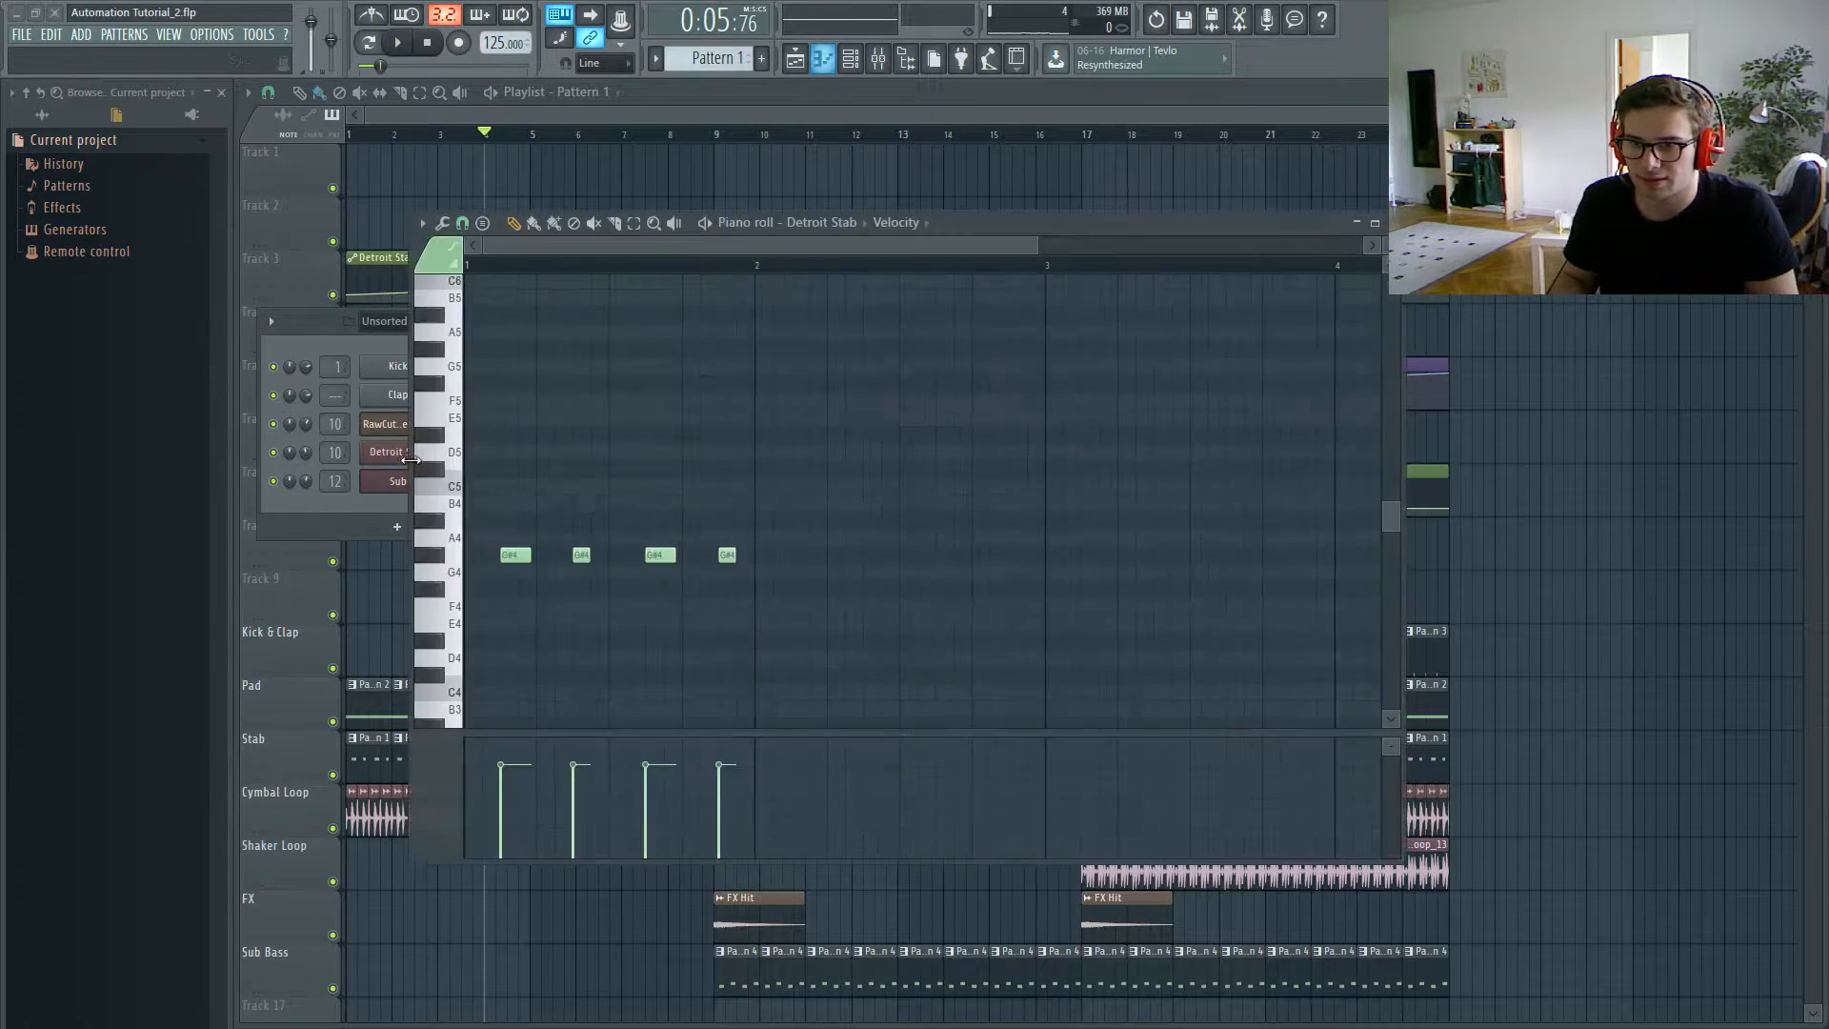
left_click(385, 452)
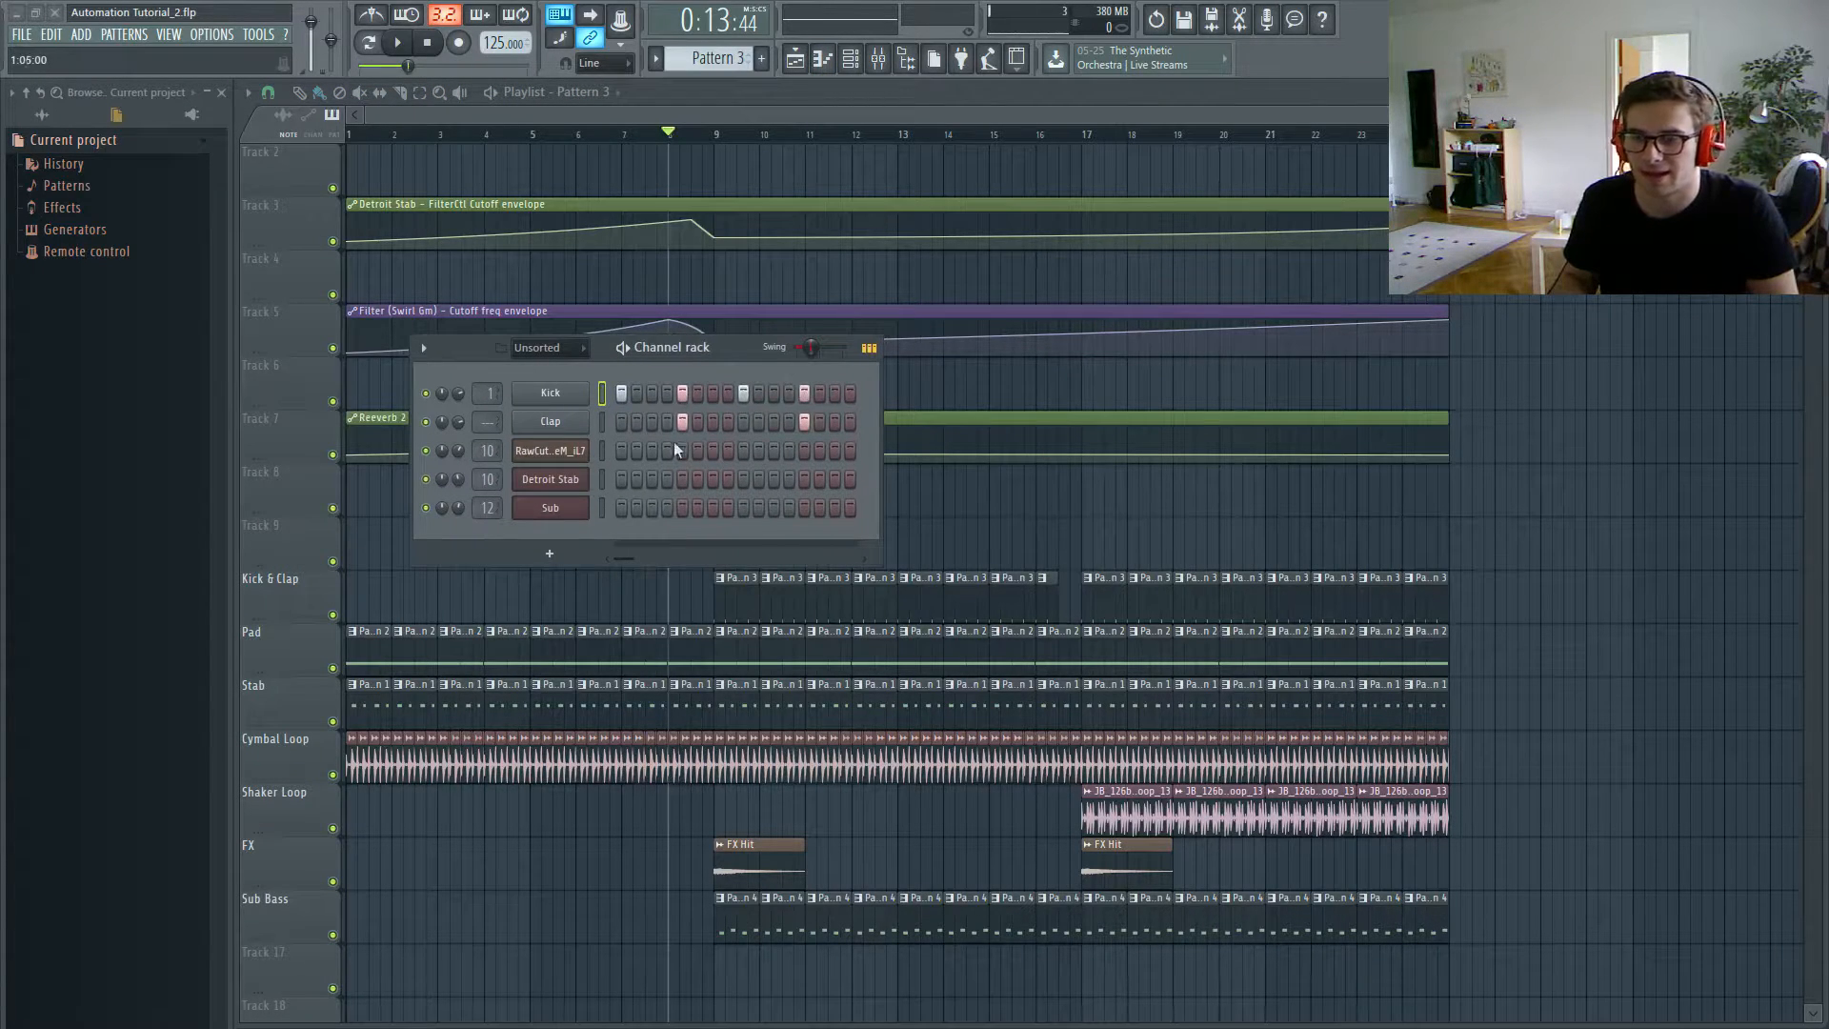
Step: Bring up the mixer and route the selected Kick channel to its own track
left_click(549, 391)
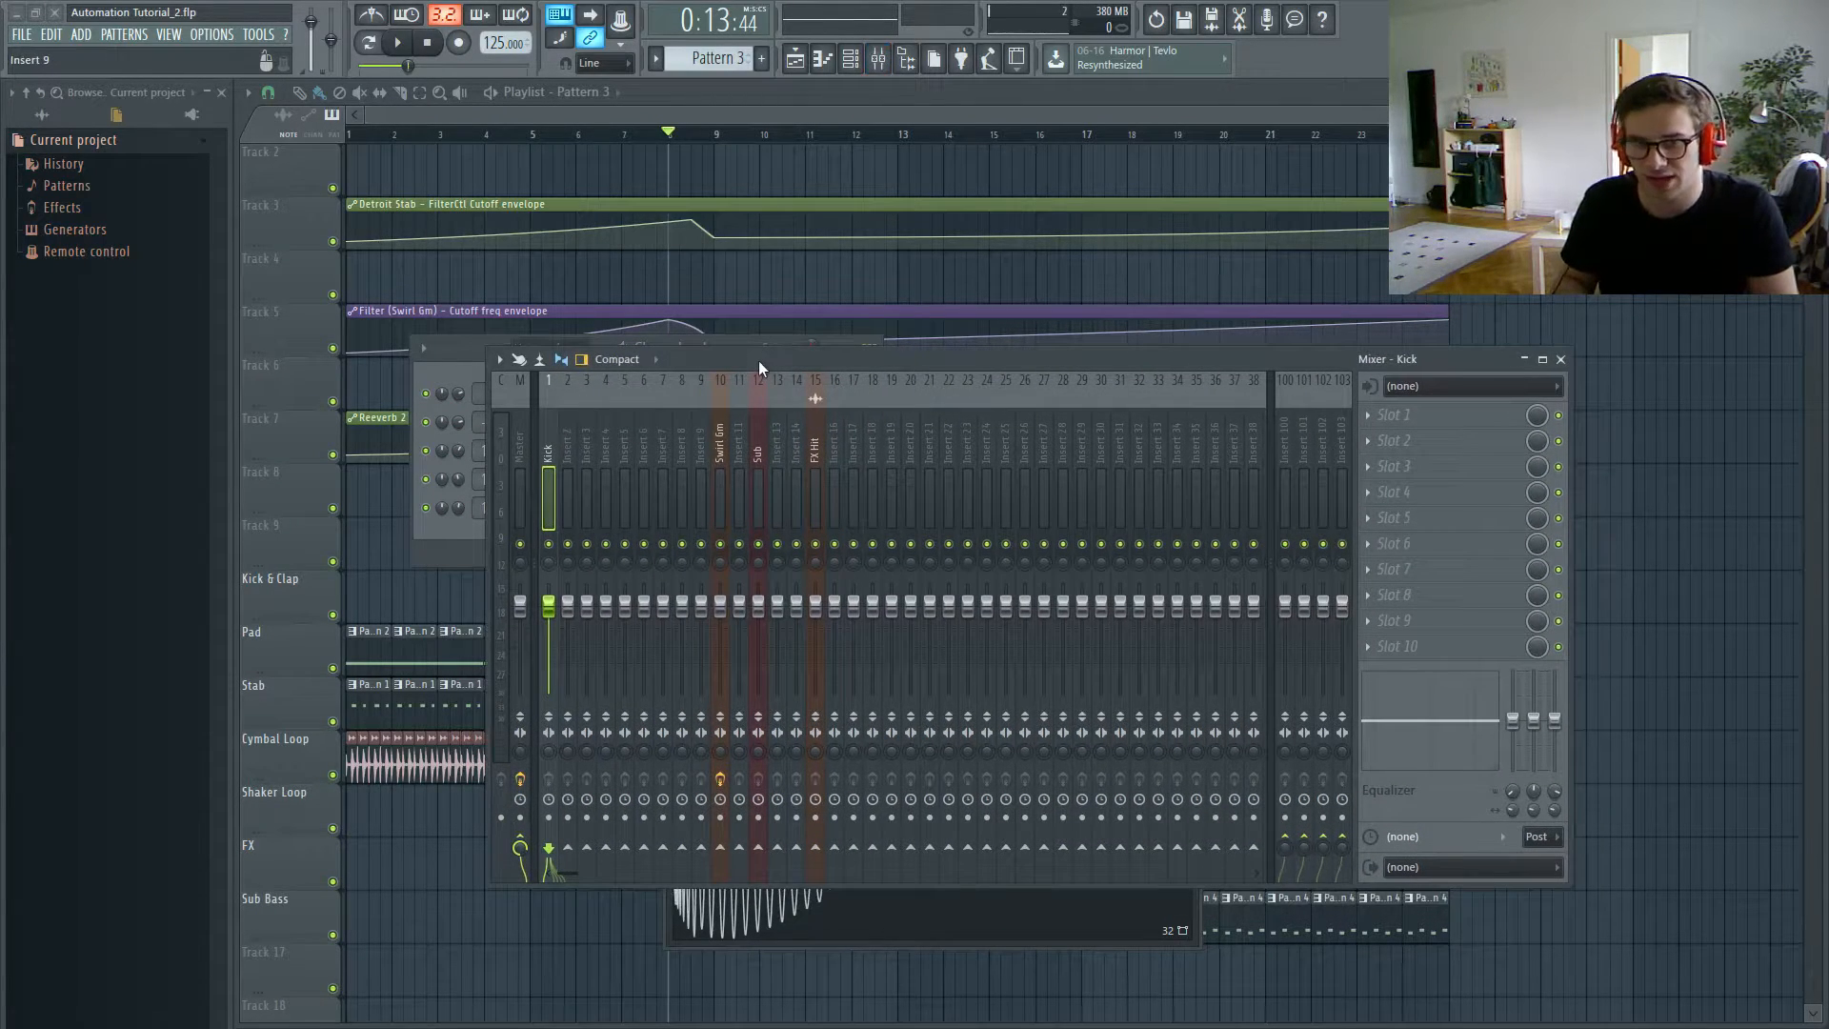
right_click(549, 467)
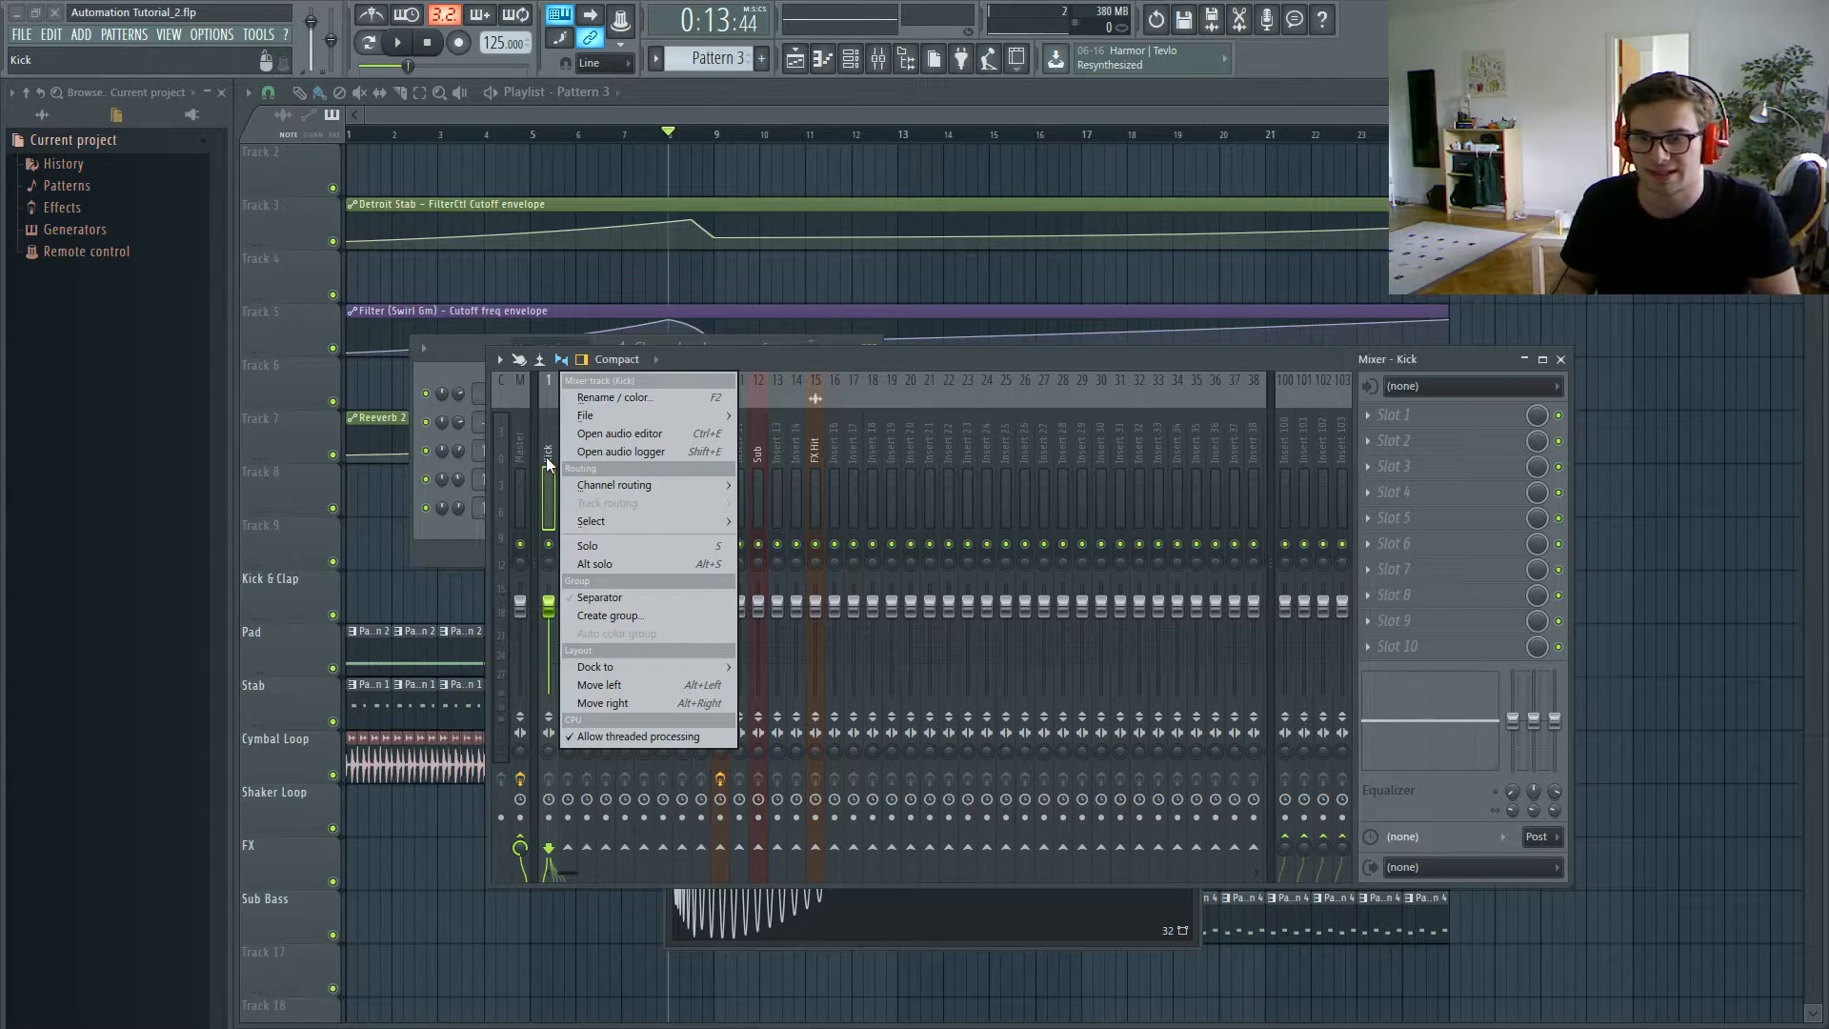
mouse_move(614, 484)
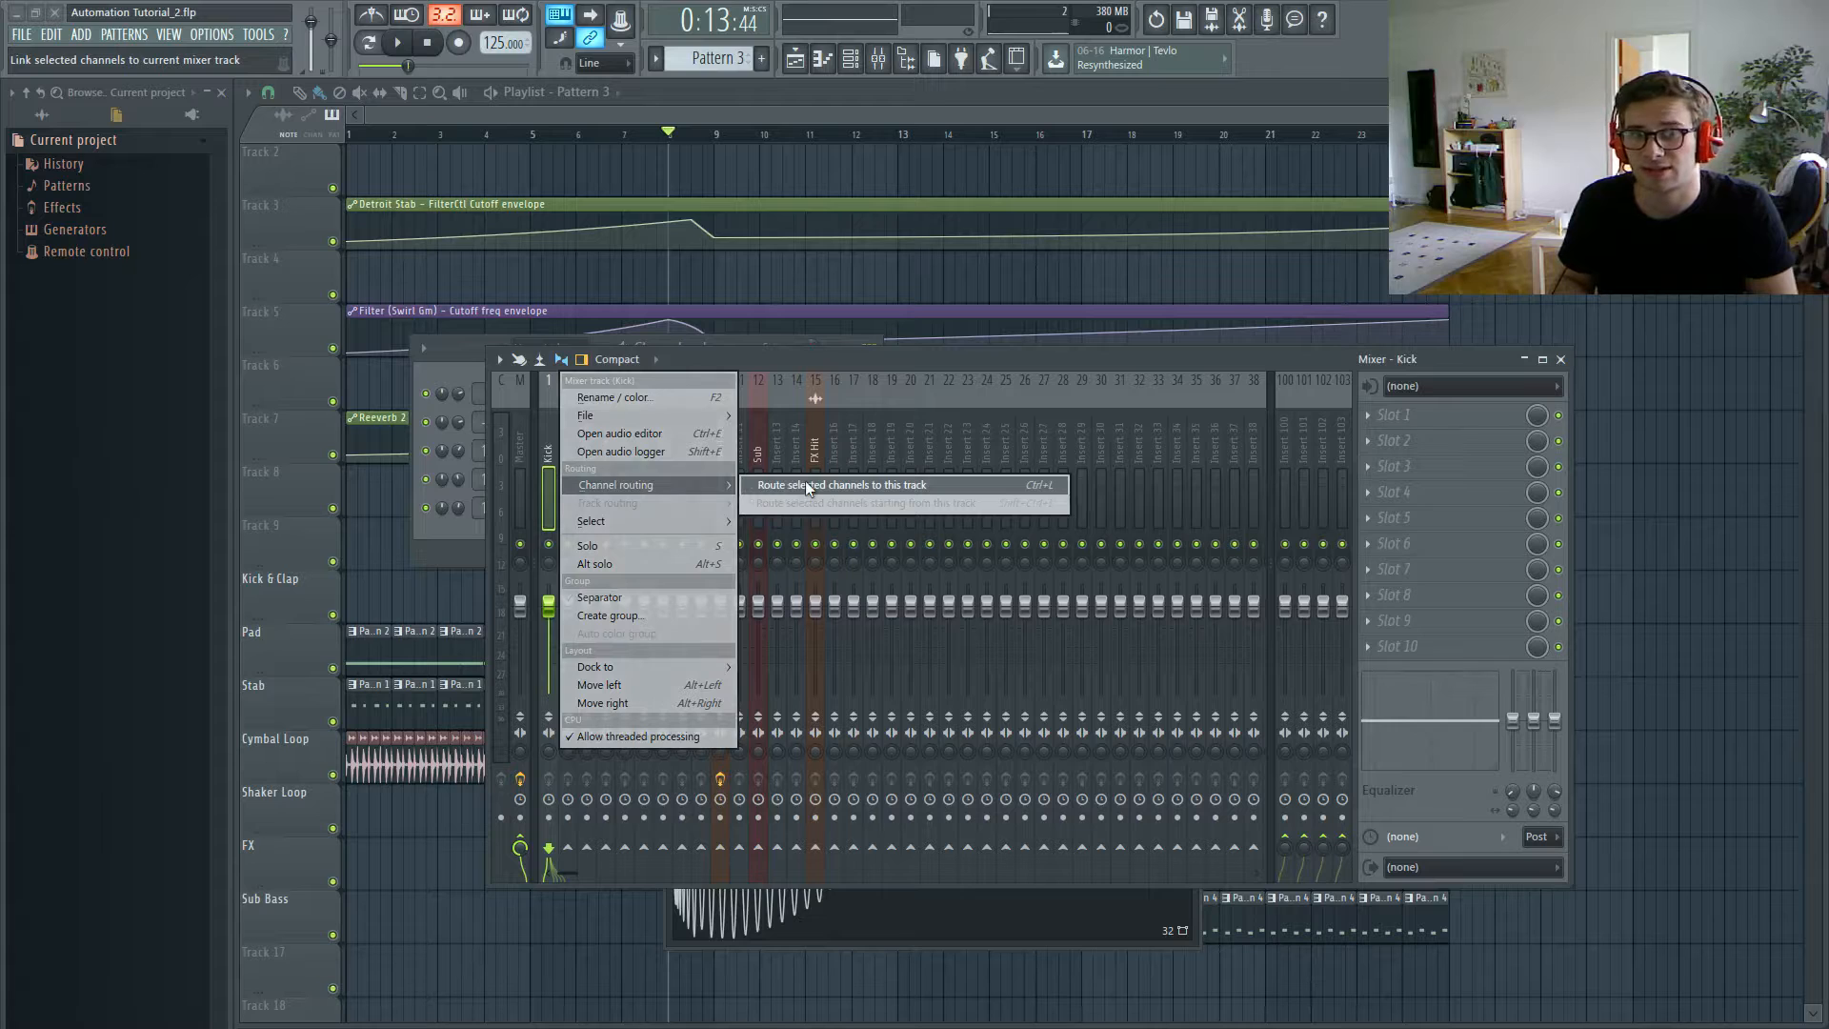
left_click(838, 484)
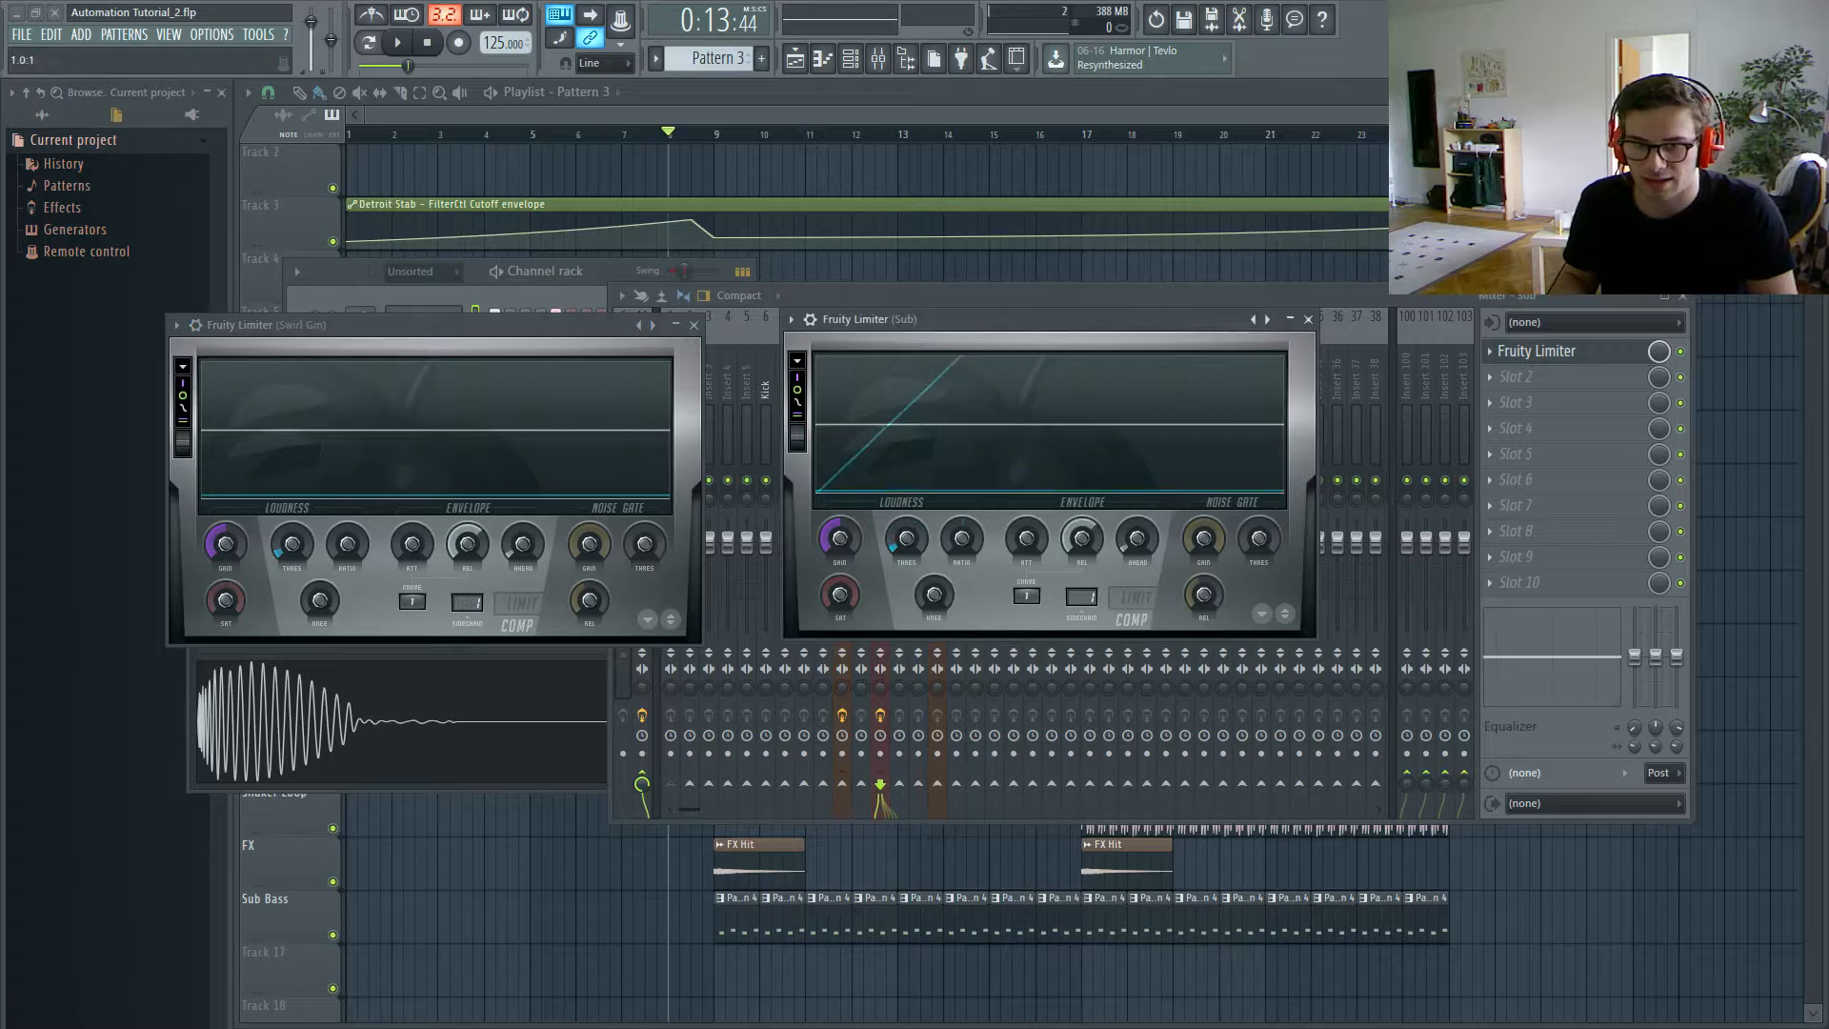
Step: Move the limiter window aside, close the mixer and reopen the Channel Rack
left_click_drag(962, 540, 962, 560)
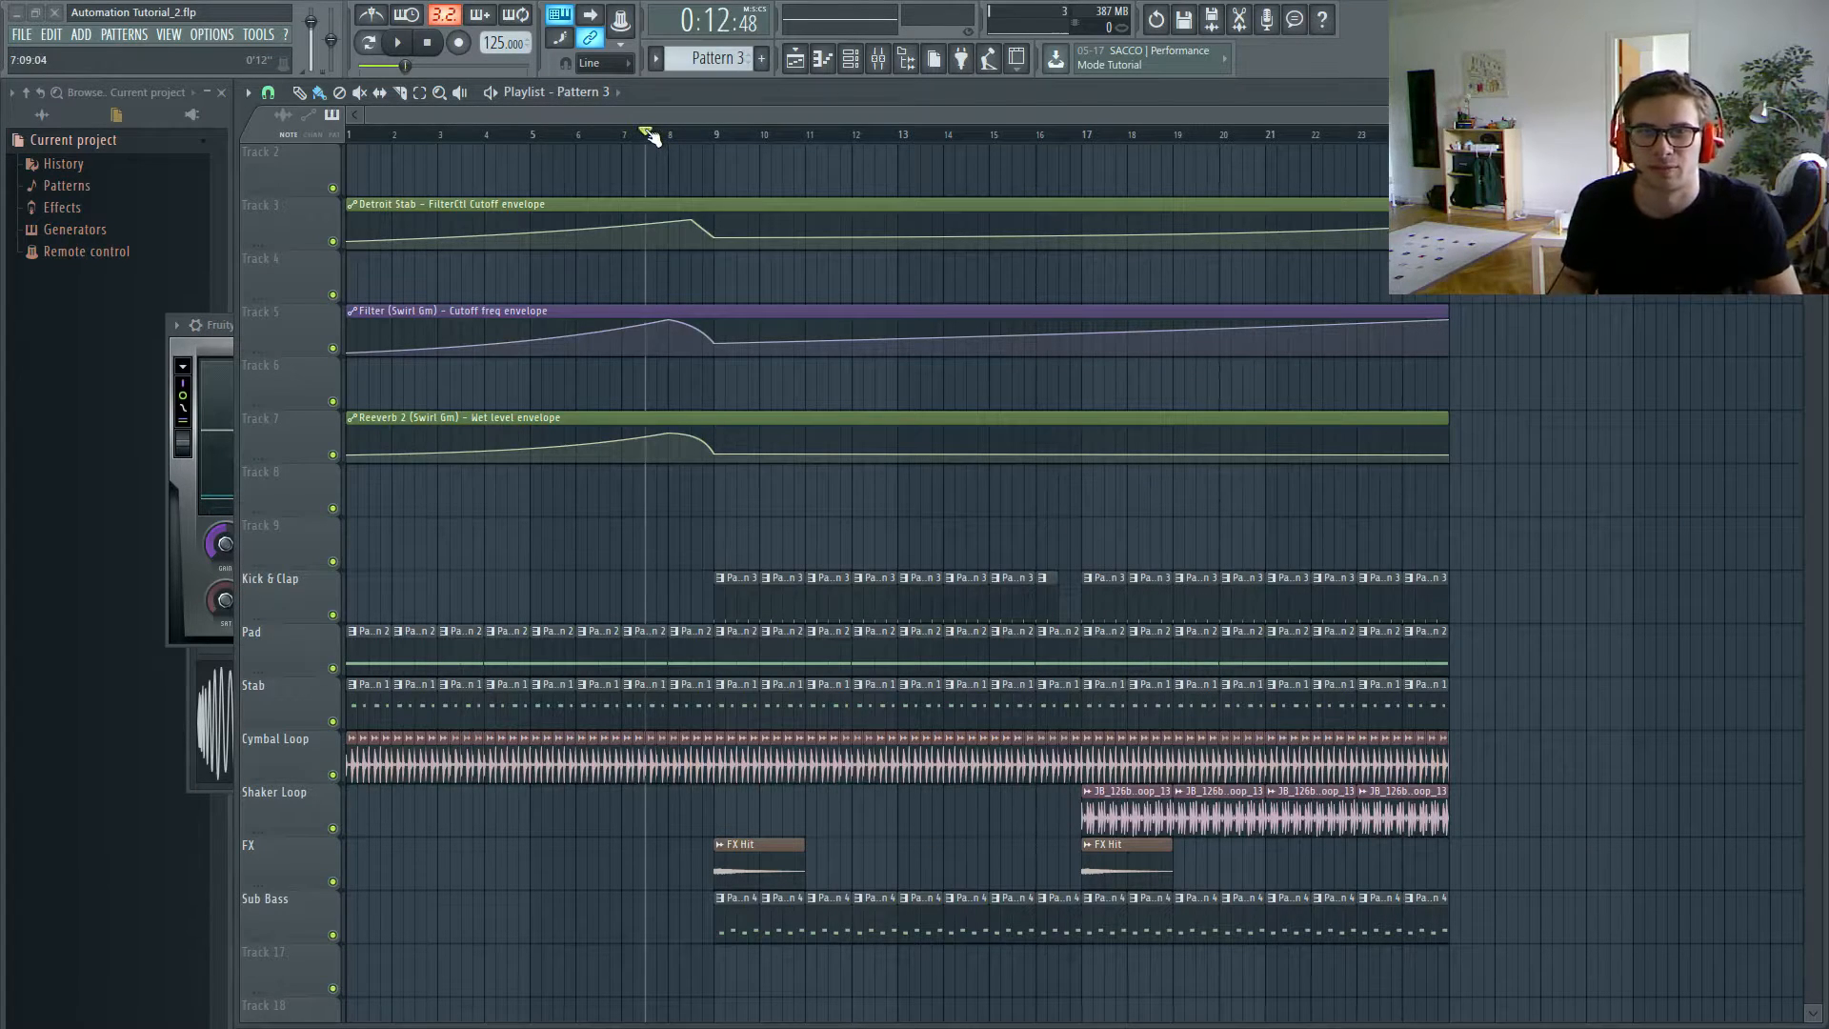
left_click(396, 42)
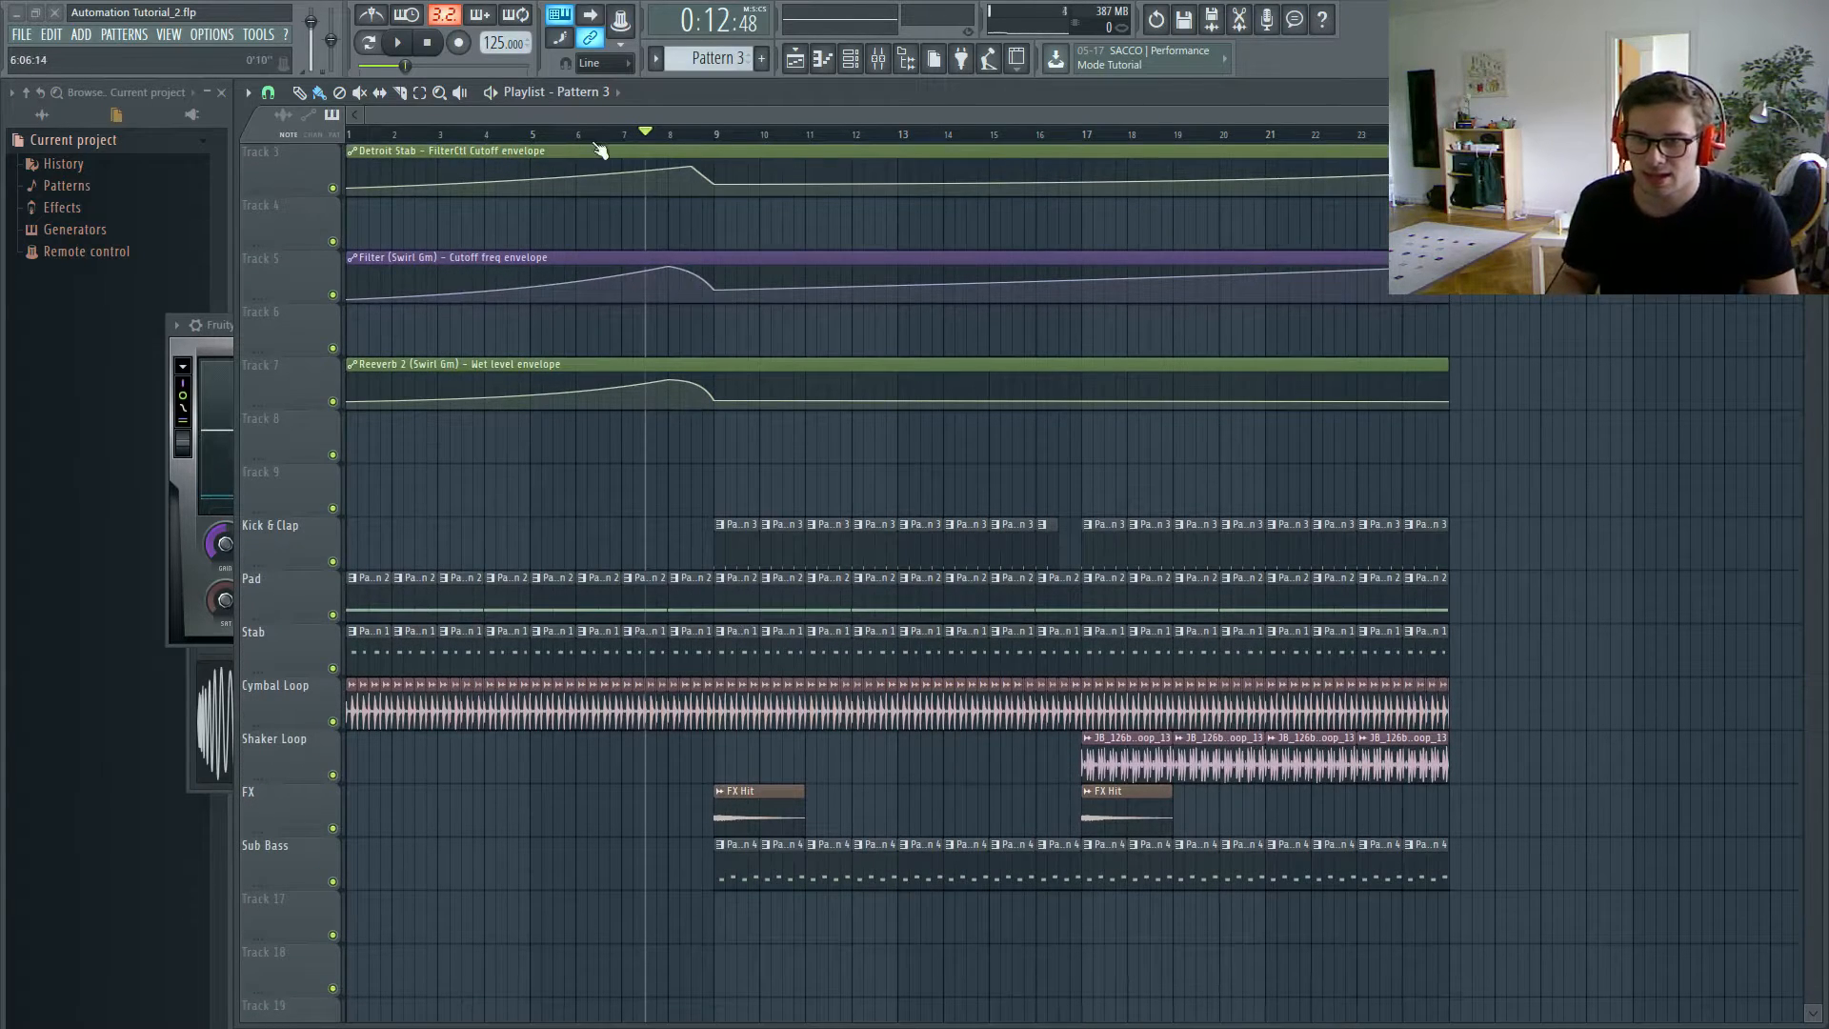
left_click(396, 42)
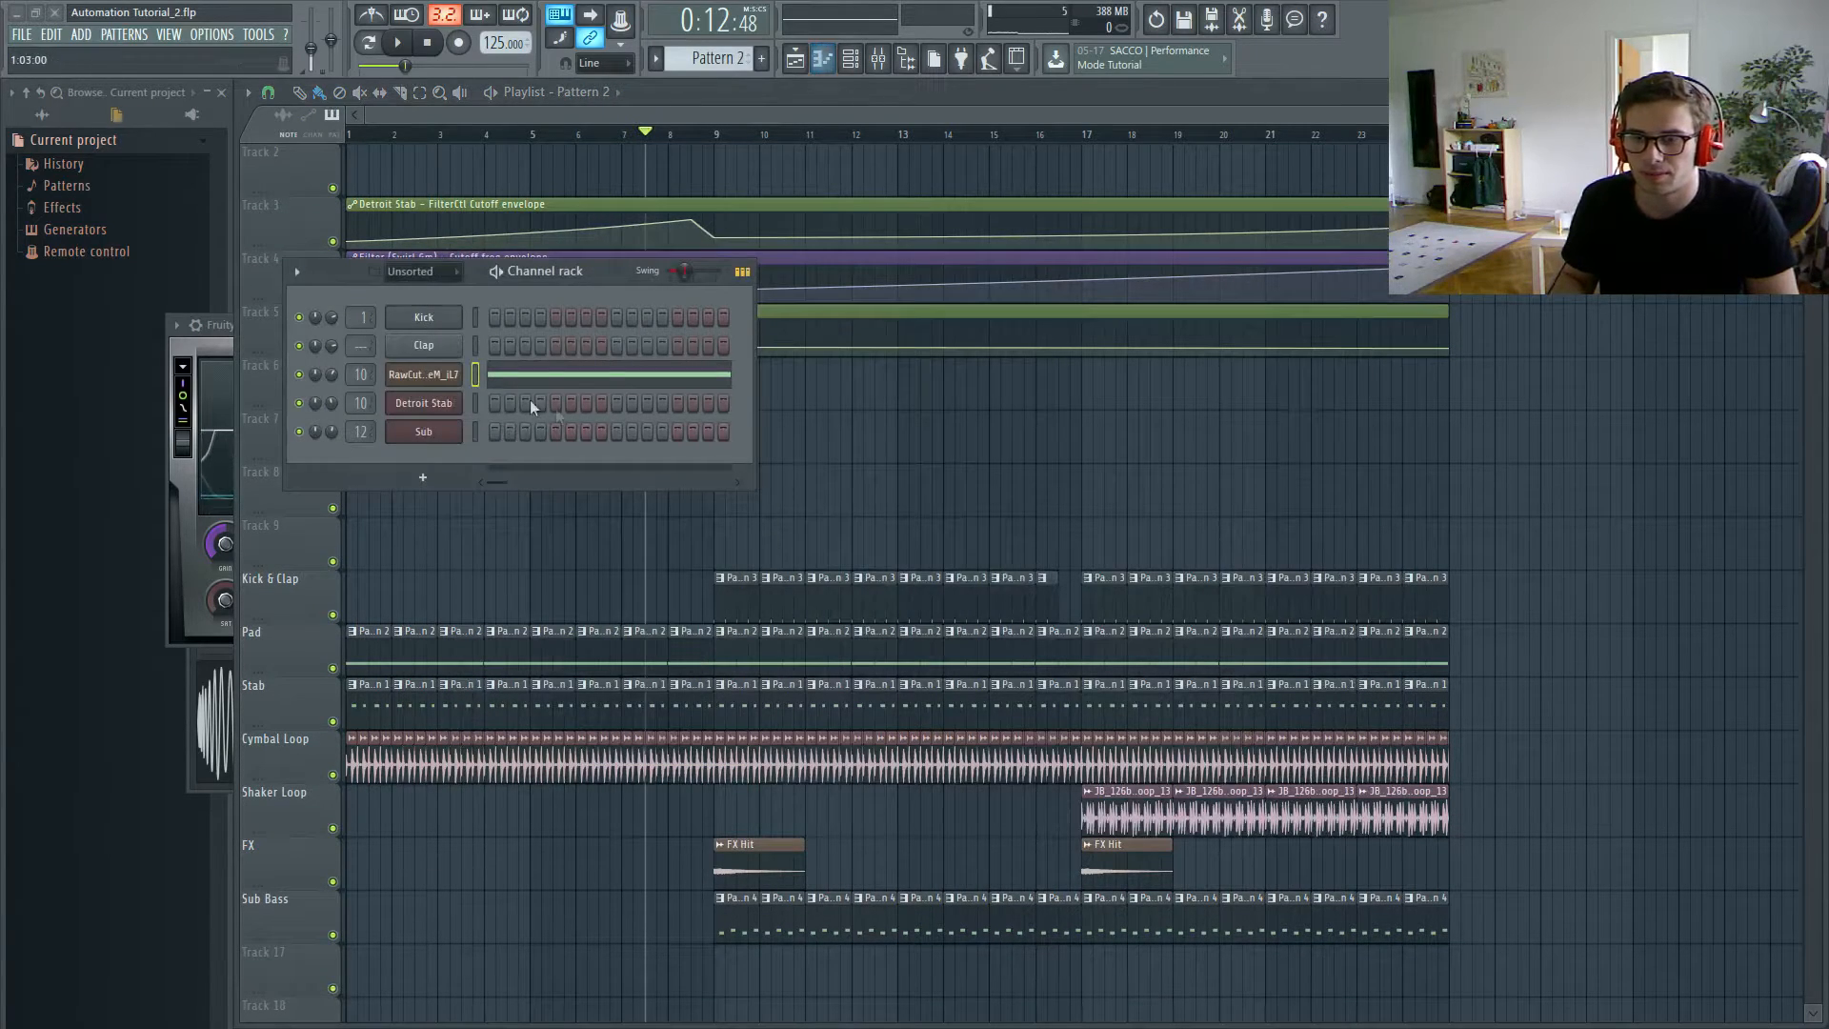
Step: Load Fruity Parametric EQ 2 into an empty insert slot on the Swirl Gm pad's mixer track
left_click(423, 374)
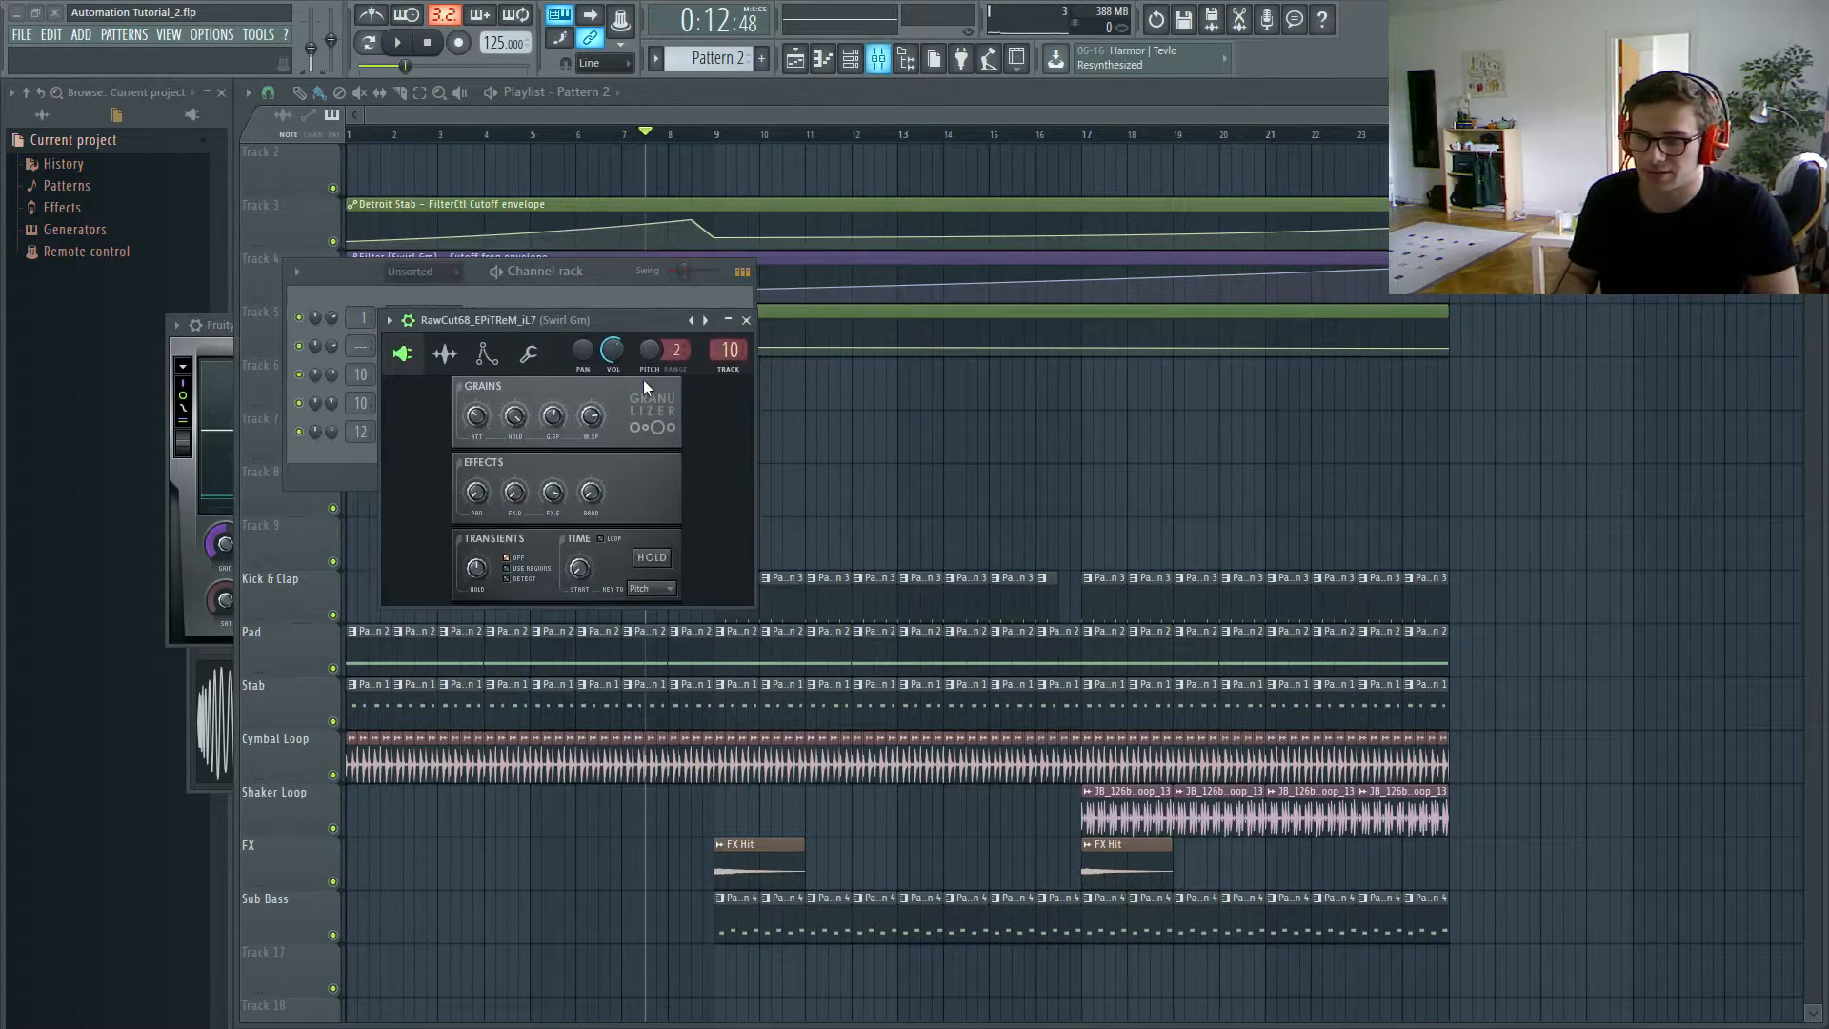
left_click(877, 59)
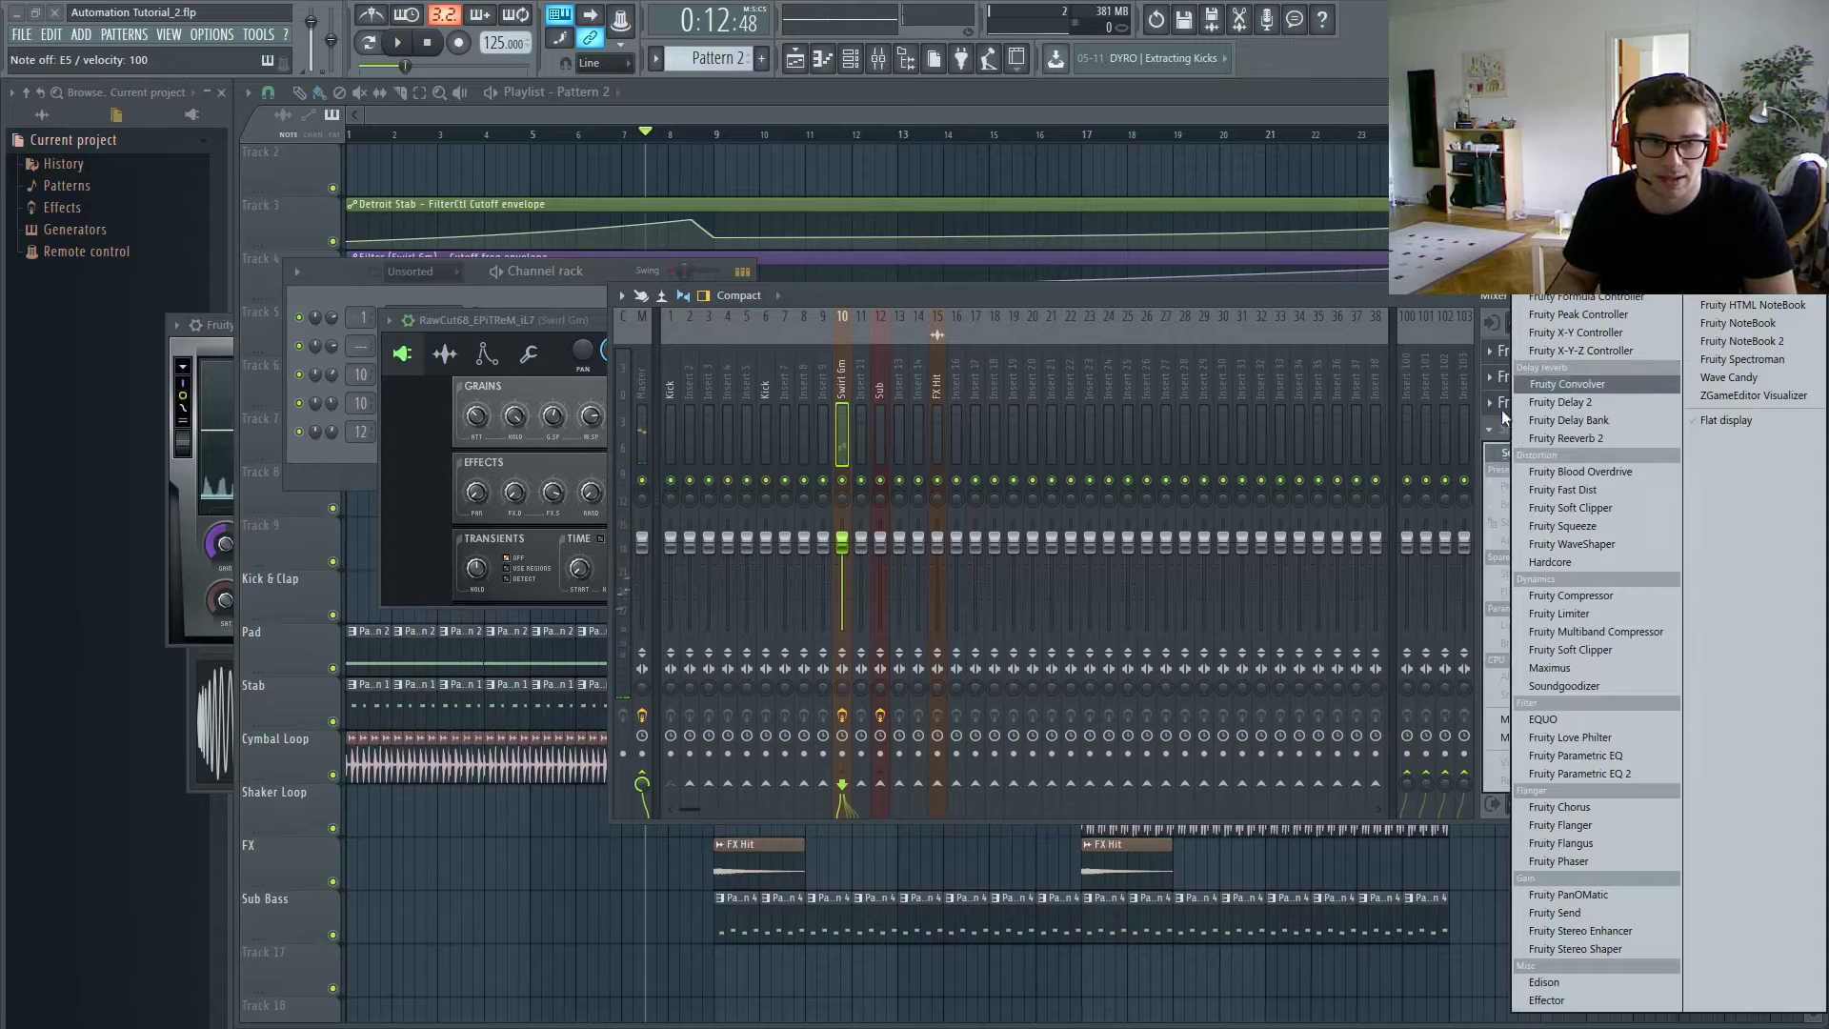
left_click(1580, 773)
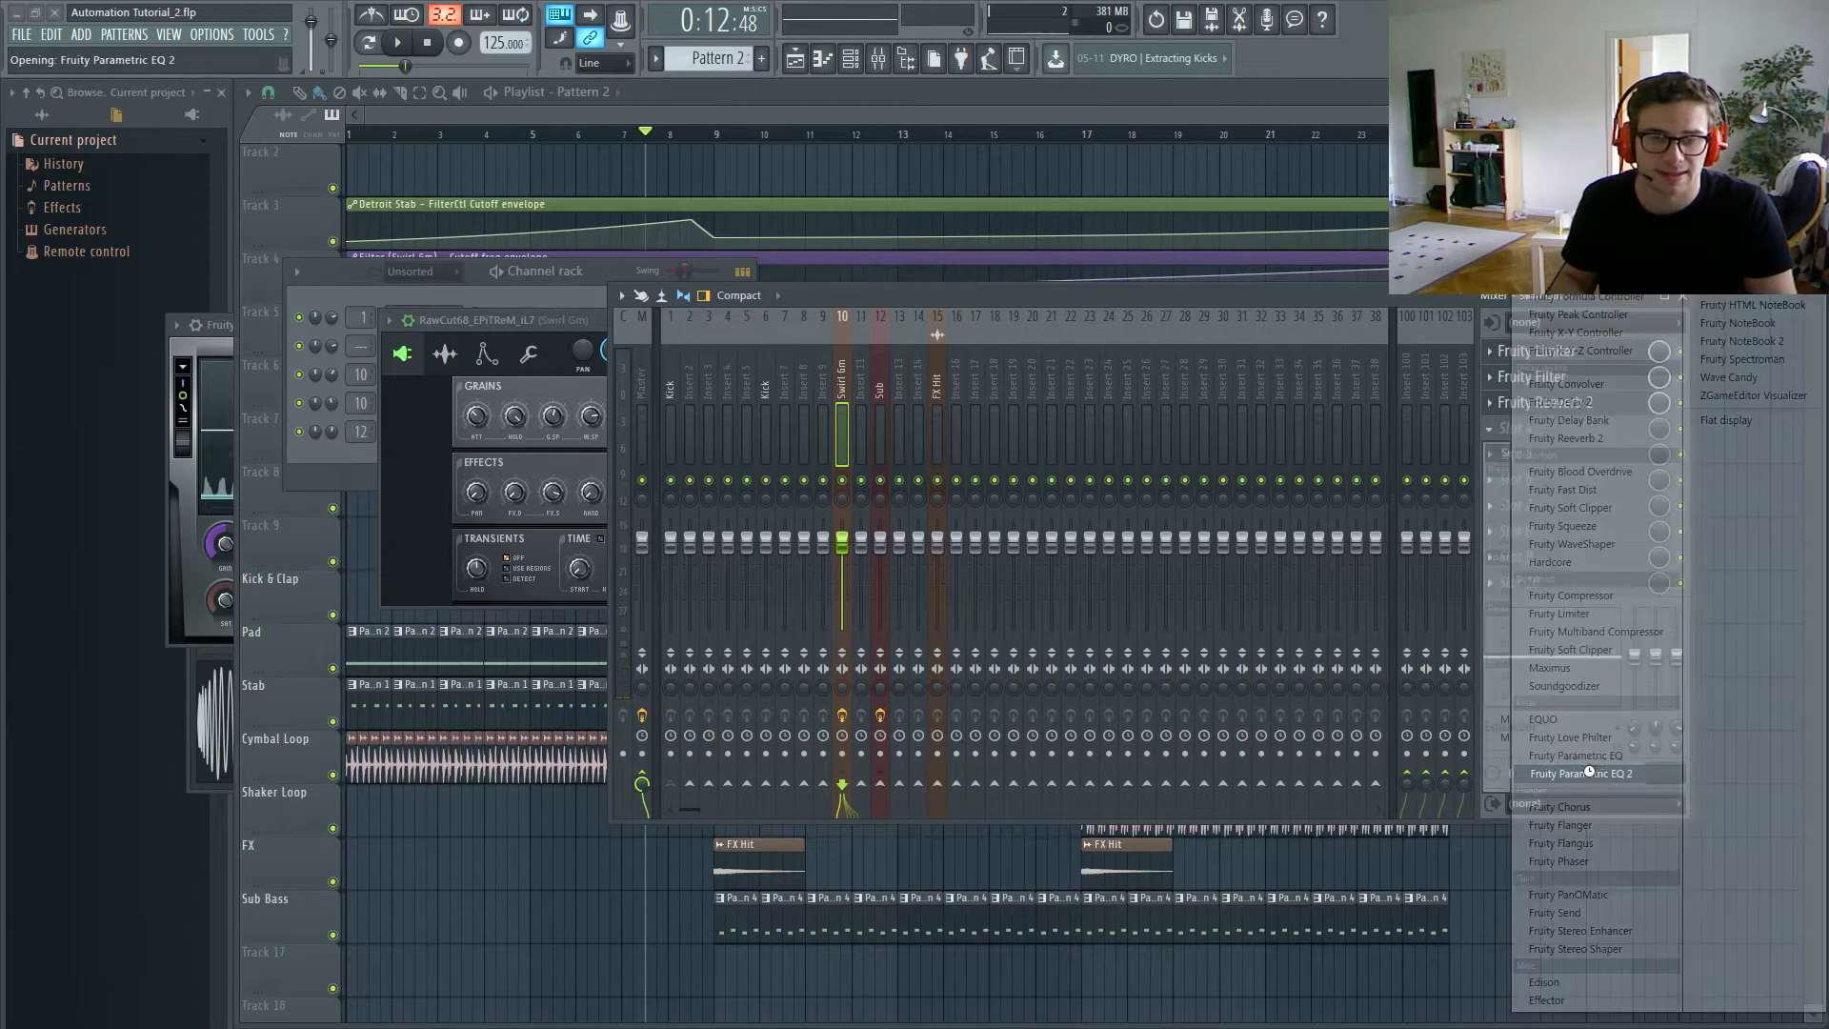
left_click(1580, 774)
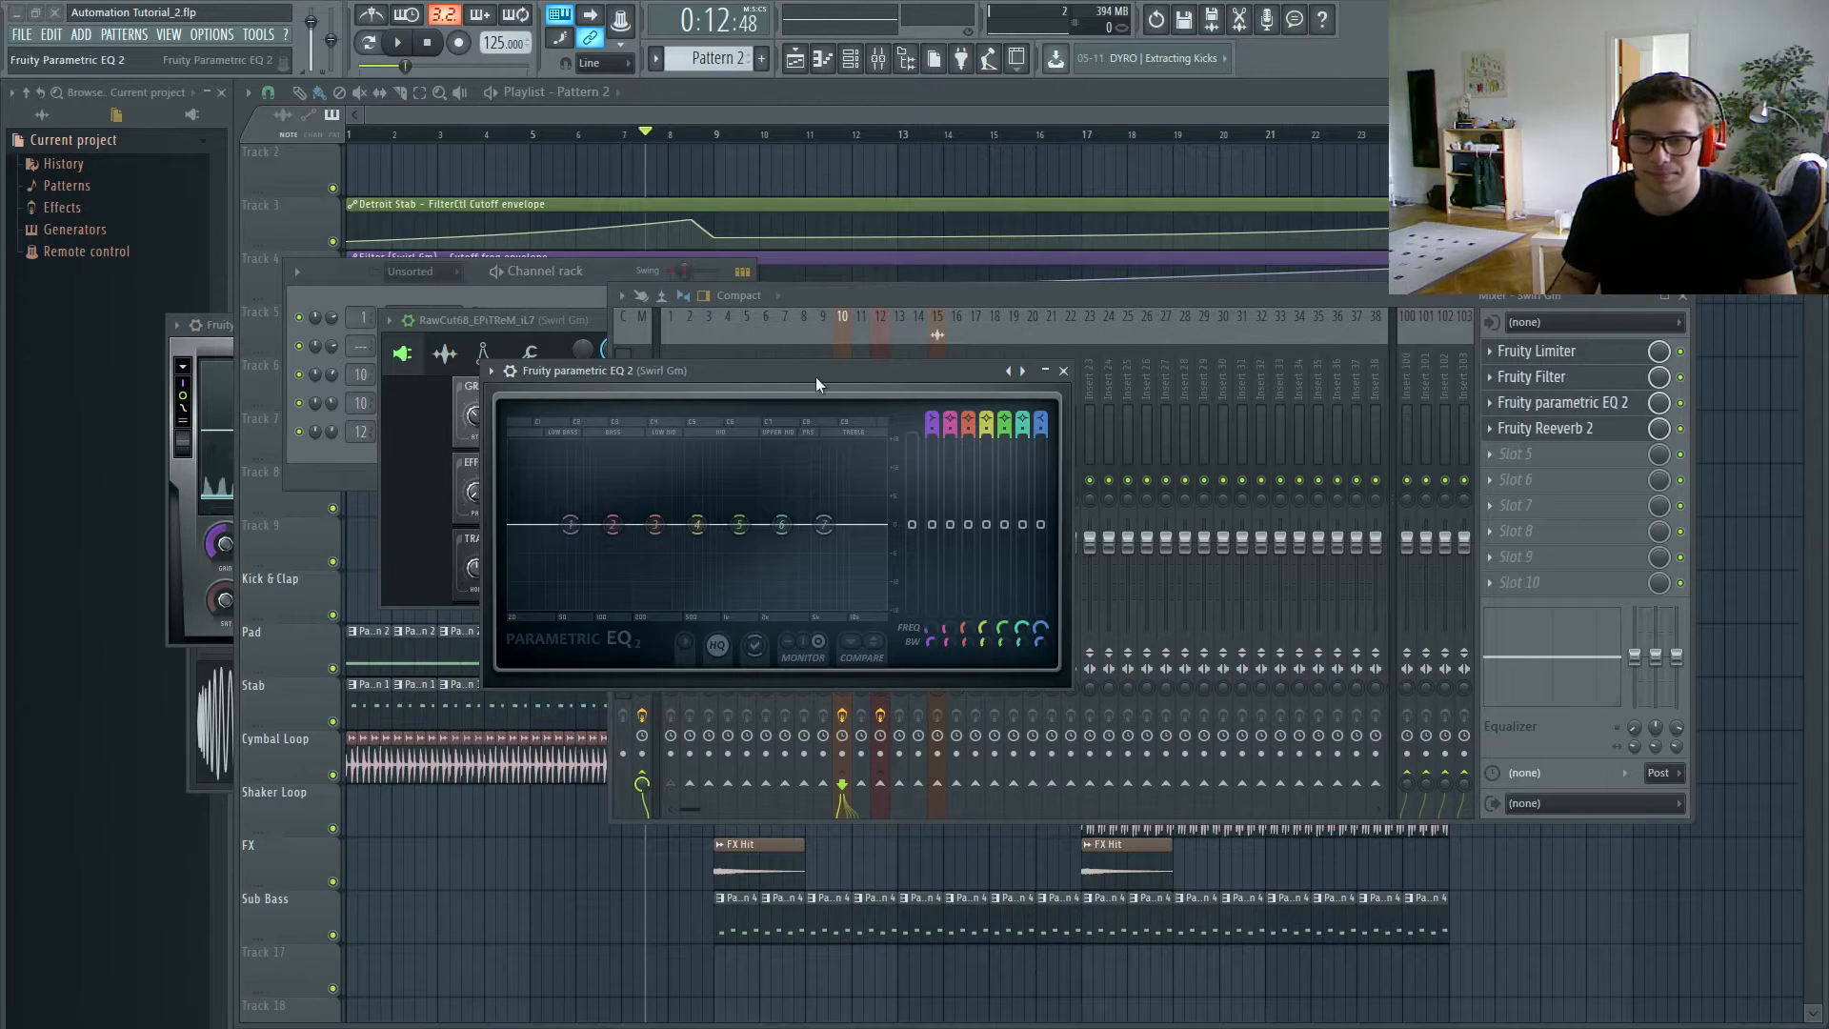
left_click_drag(817, 371, 918, 281)
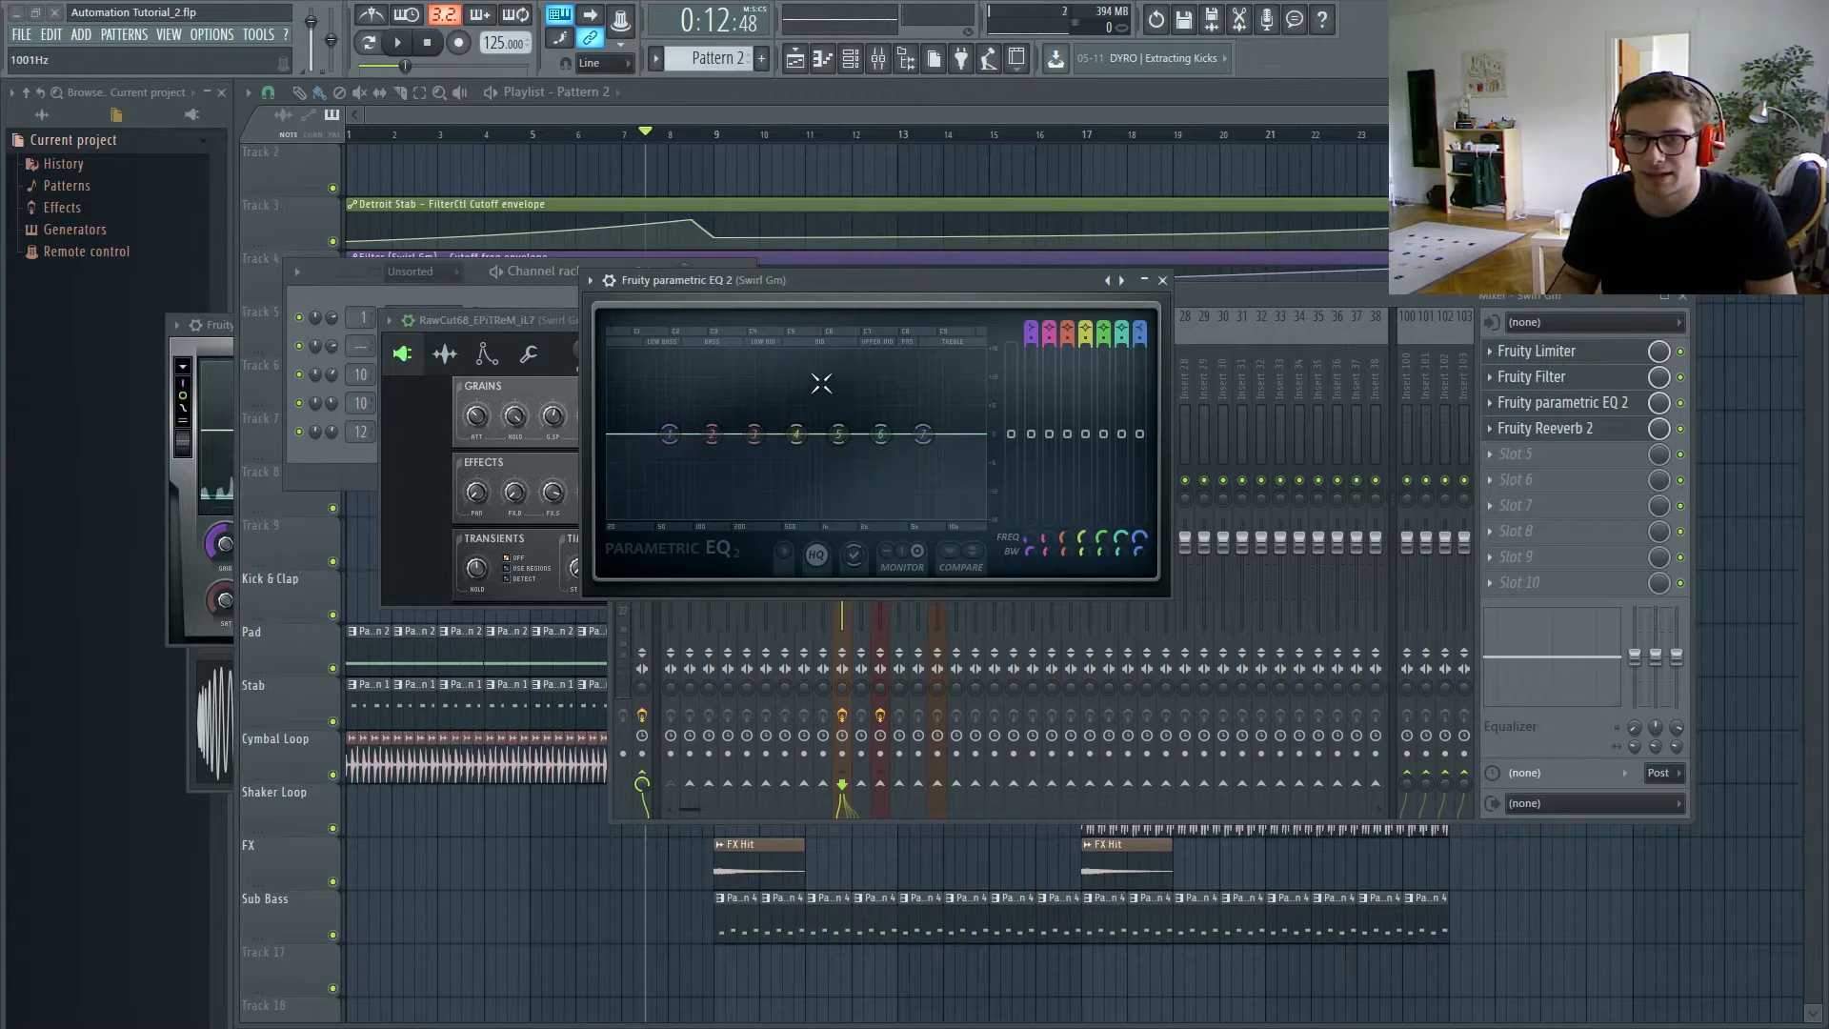
mouse_move(945, 348)
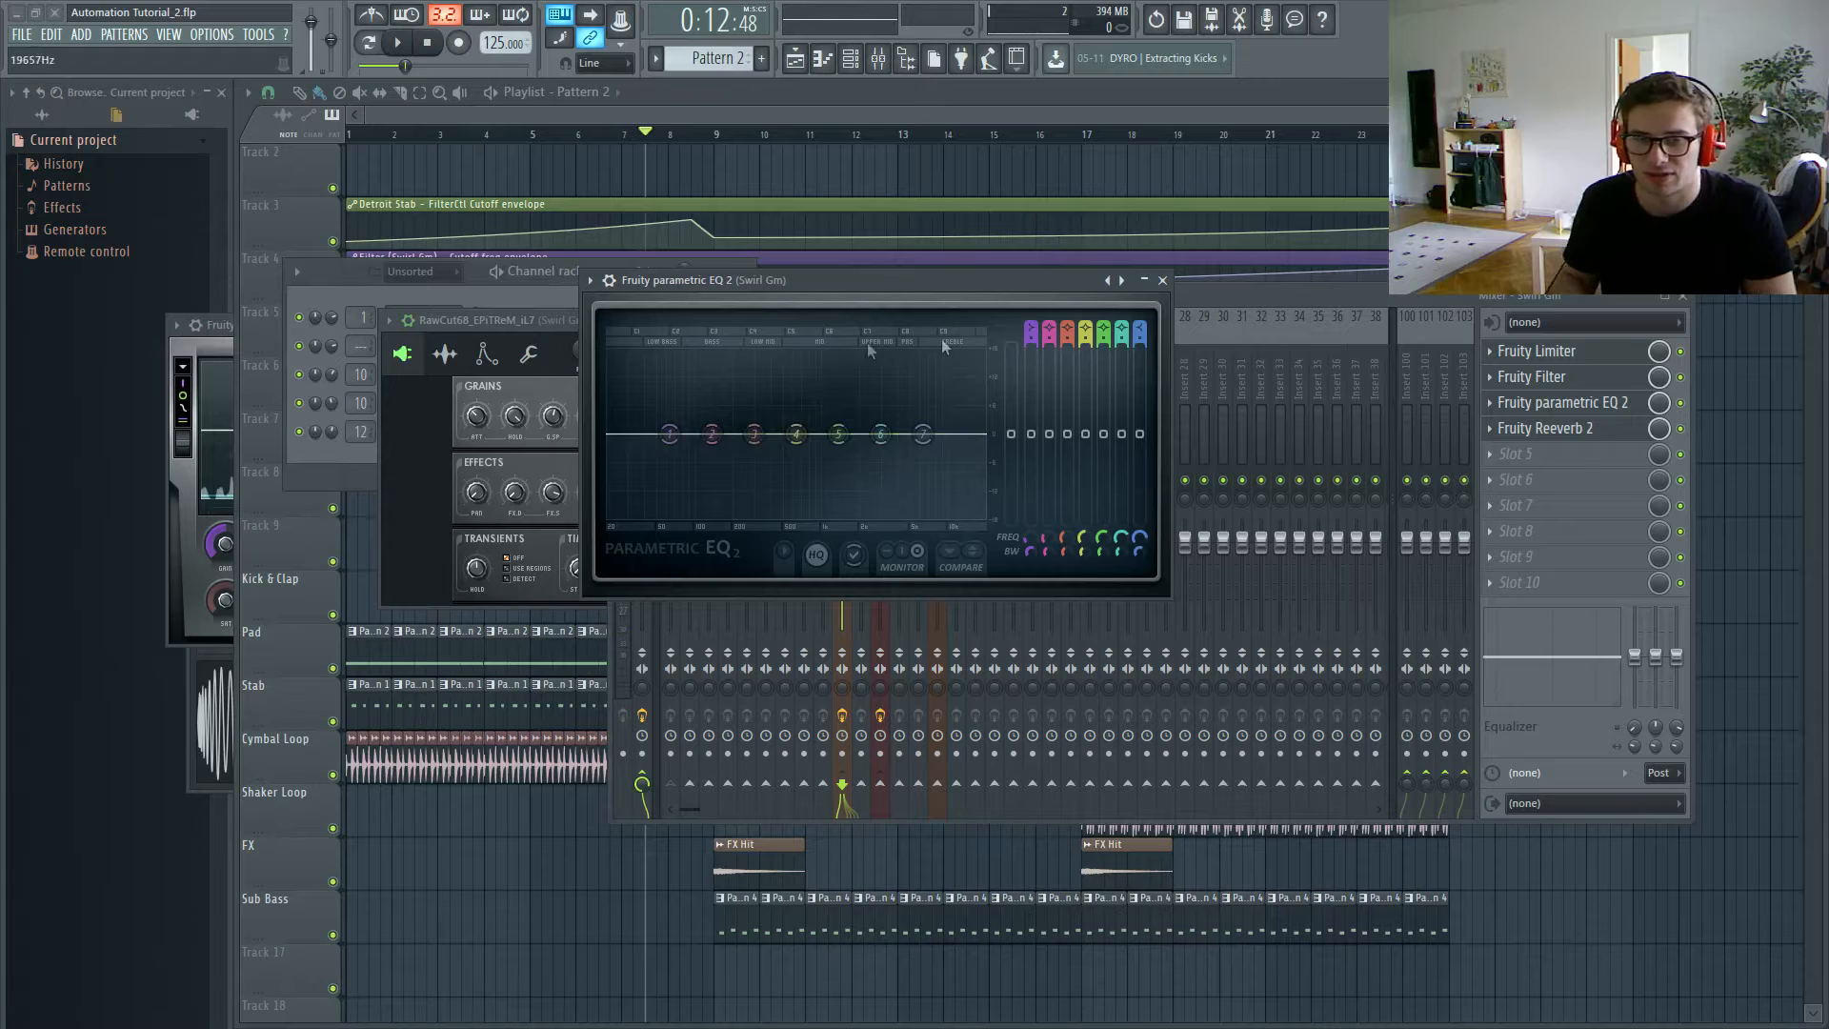
left_click_drag(838, 434, 838, 435)
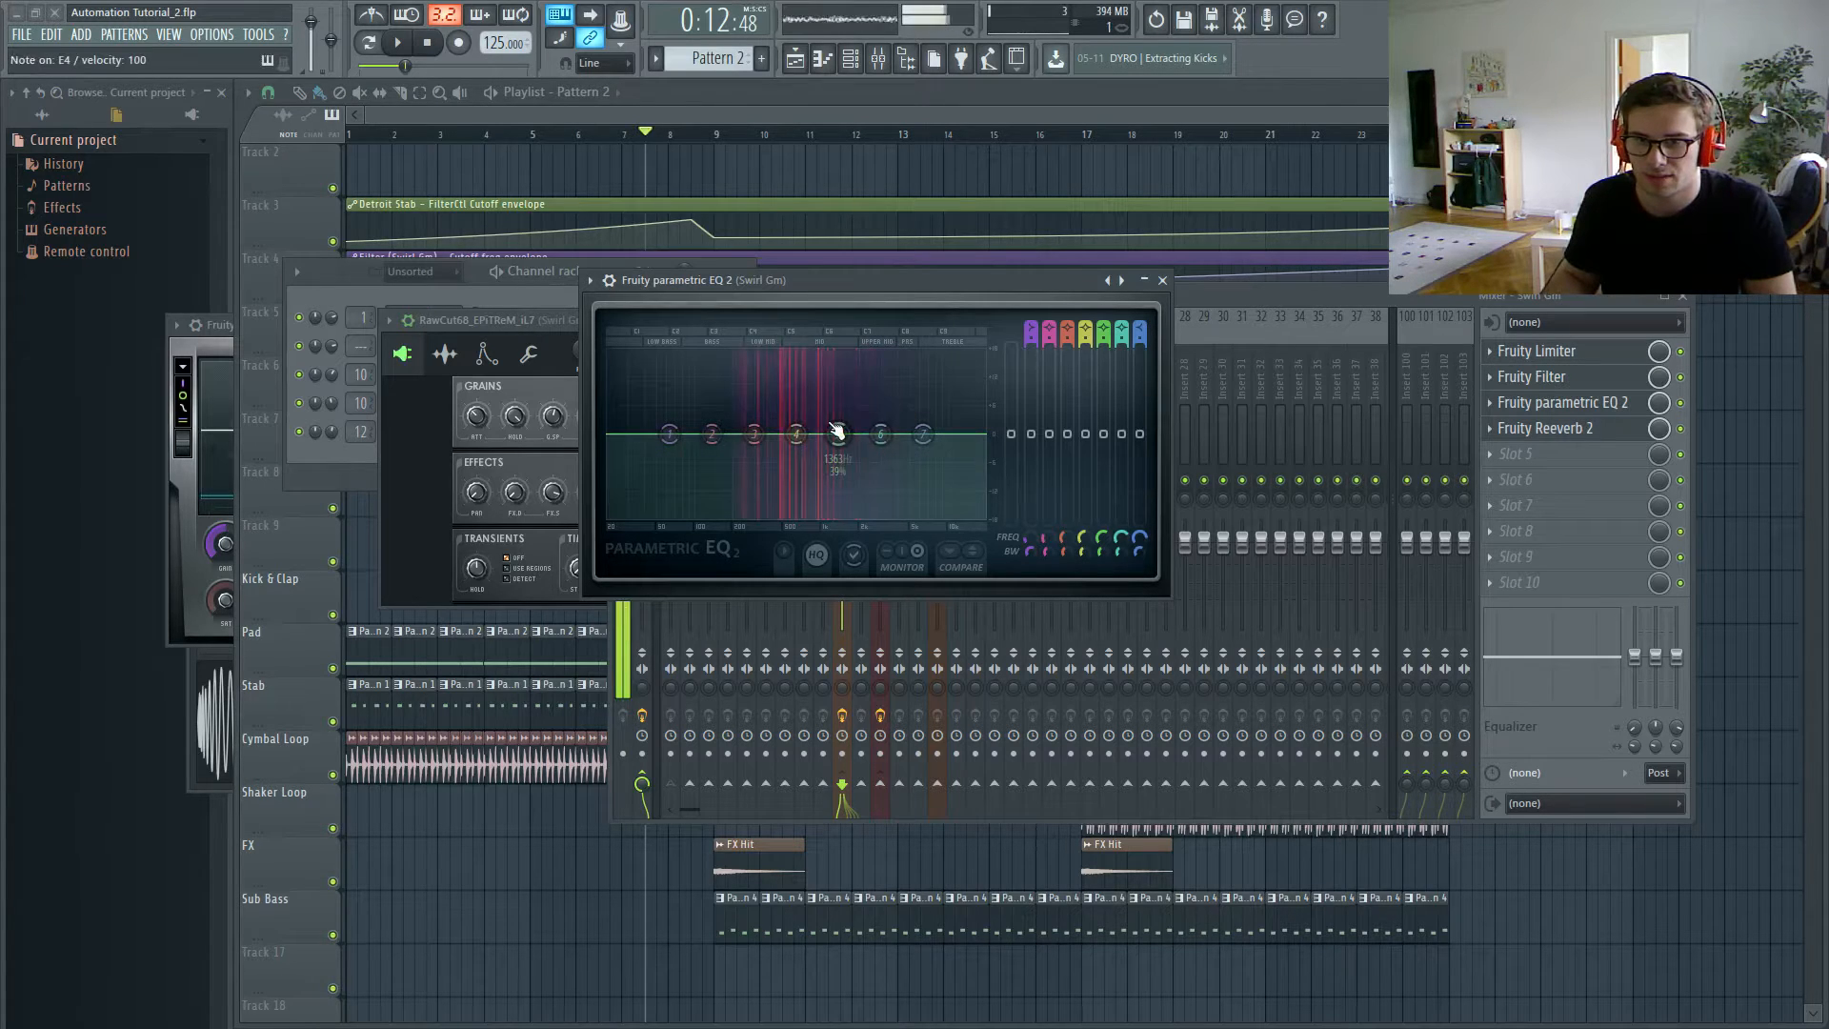
left_click_drag(837, 434, 921, 435)
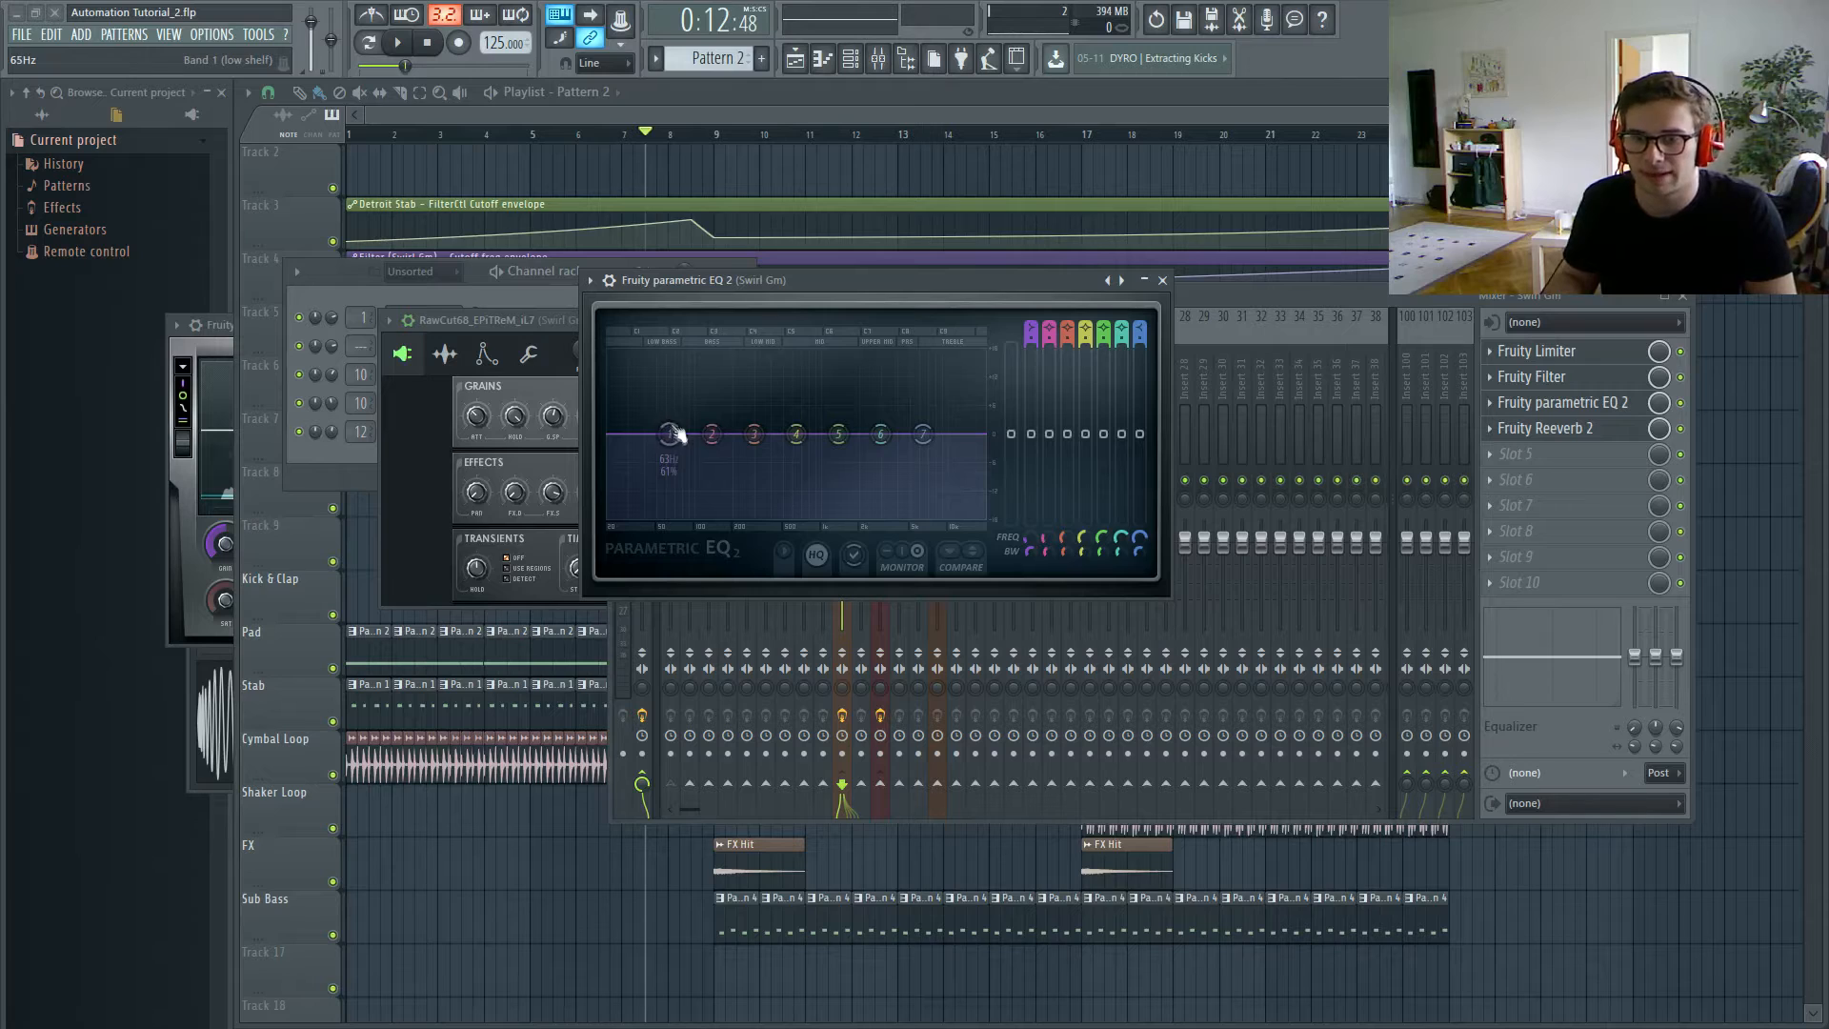
Step: Pull the low shelf and second band (around 130-140Hz) down to cut the pad's lows
left_click_drag(711, 437, 717, 478)
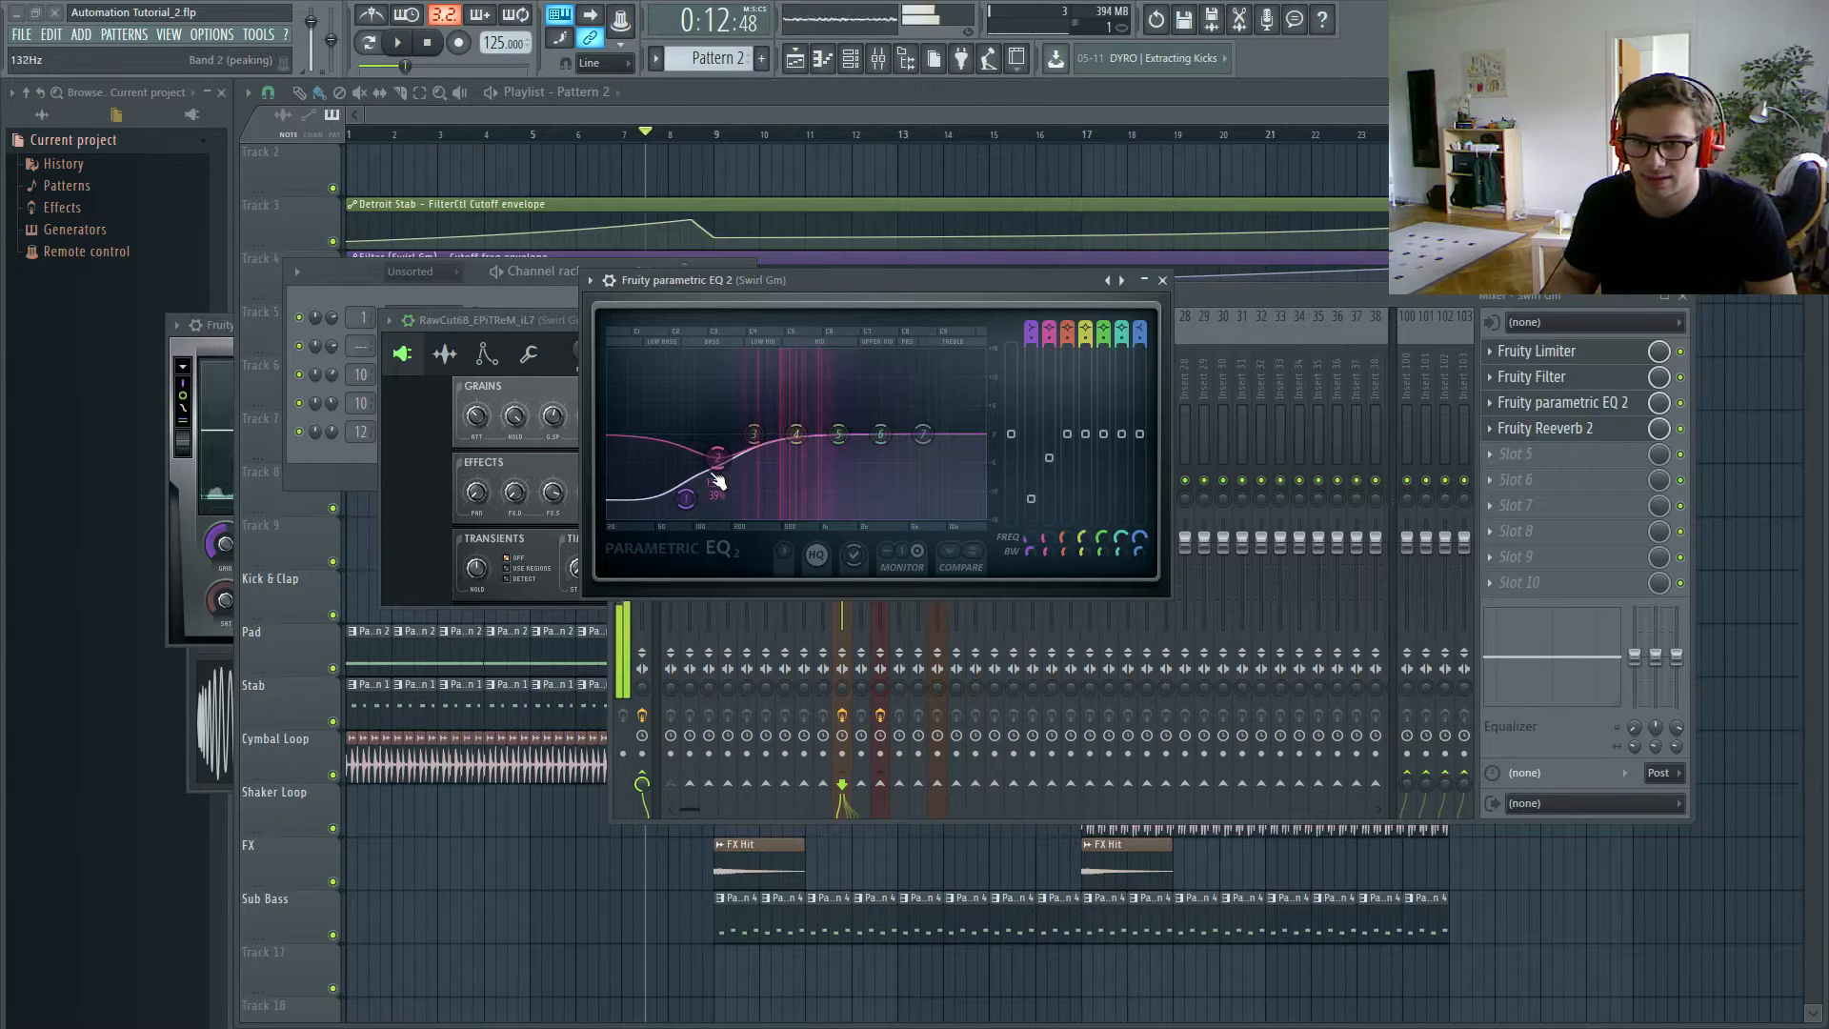
left_click_drag(718, 467, 712, 467)
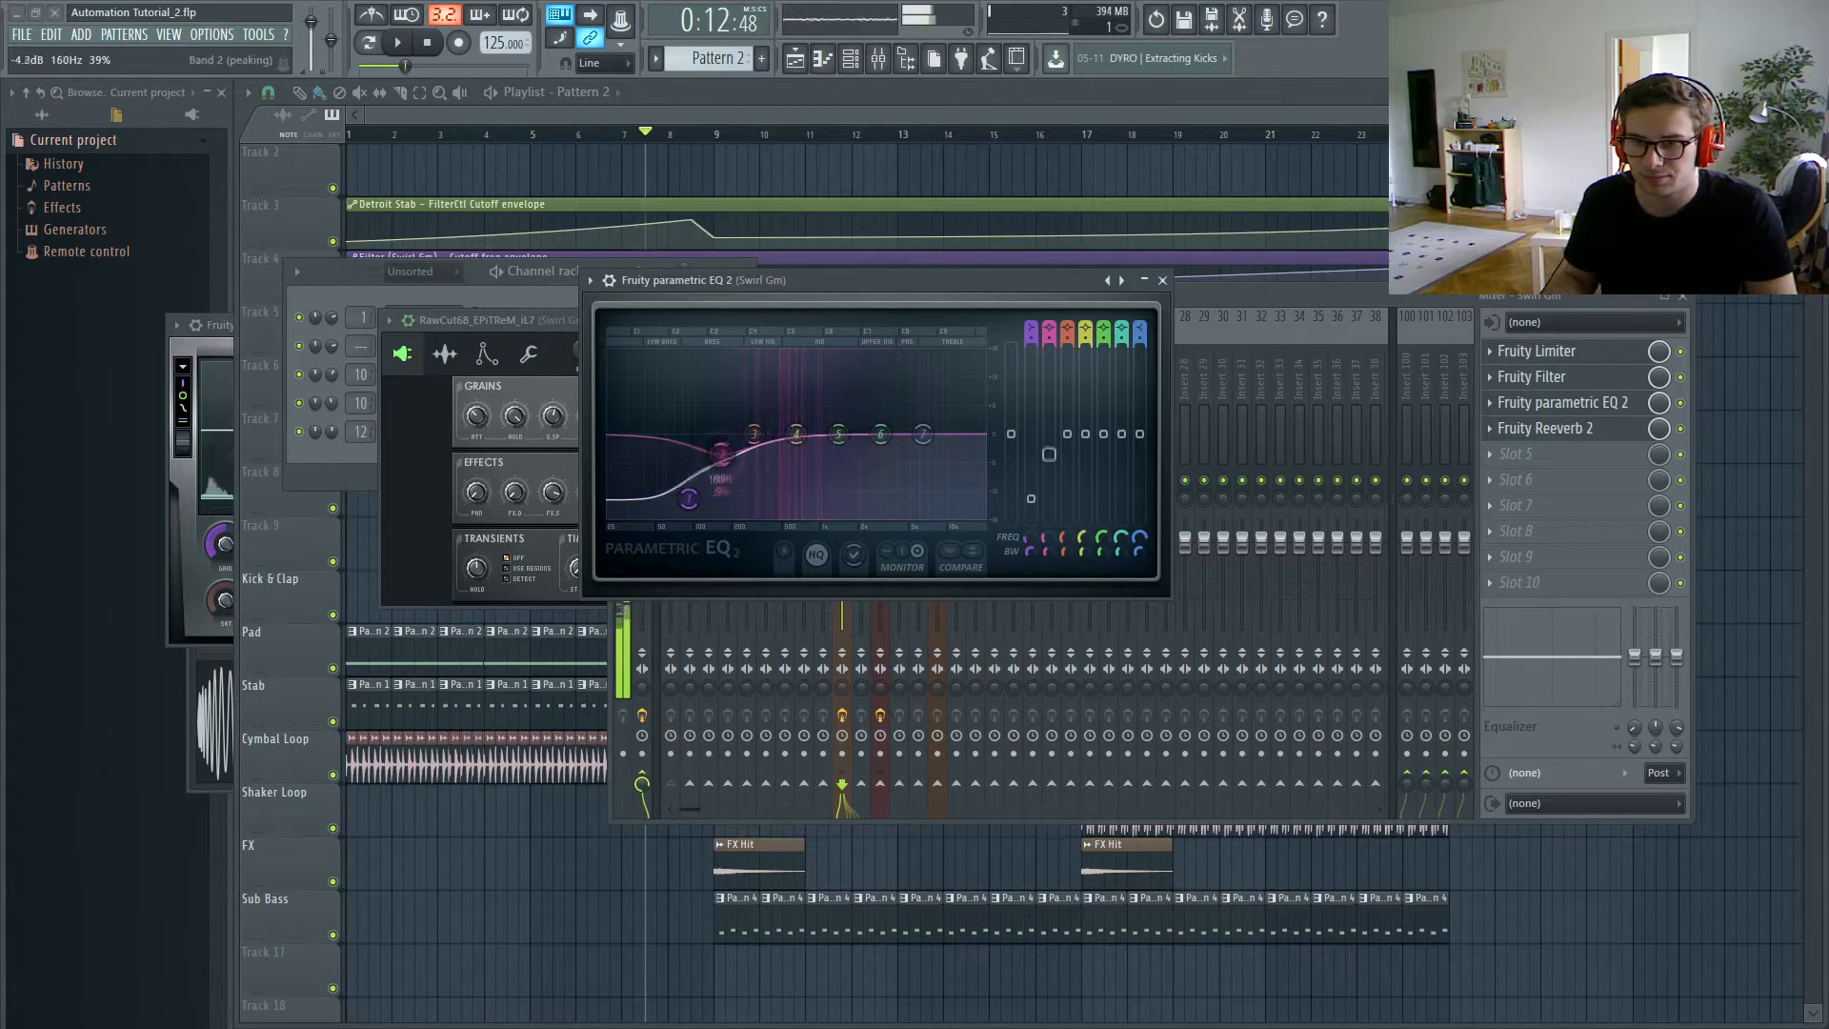
left_click_drag(840, 432, 880, 437)
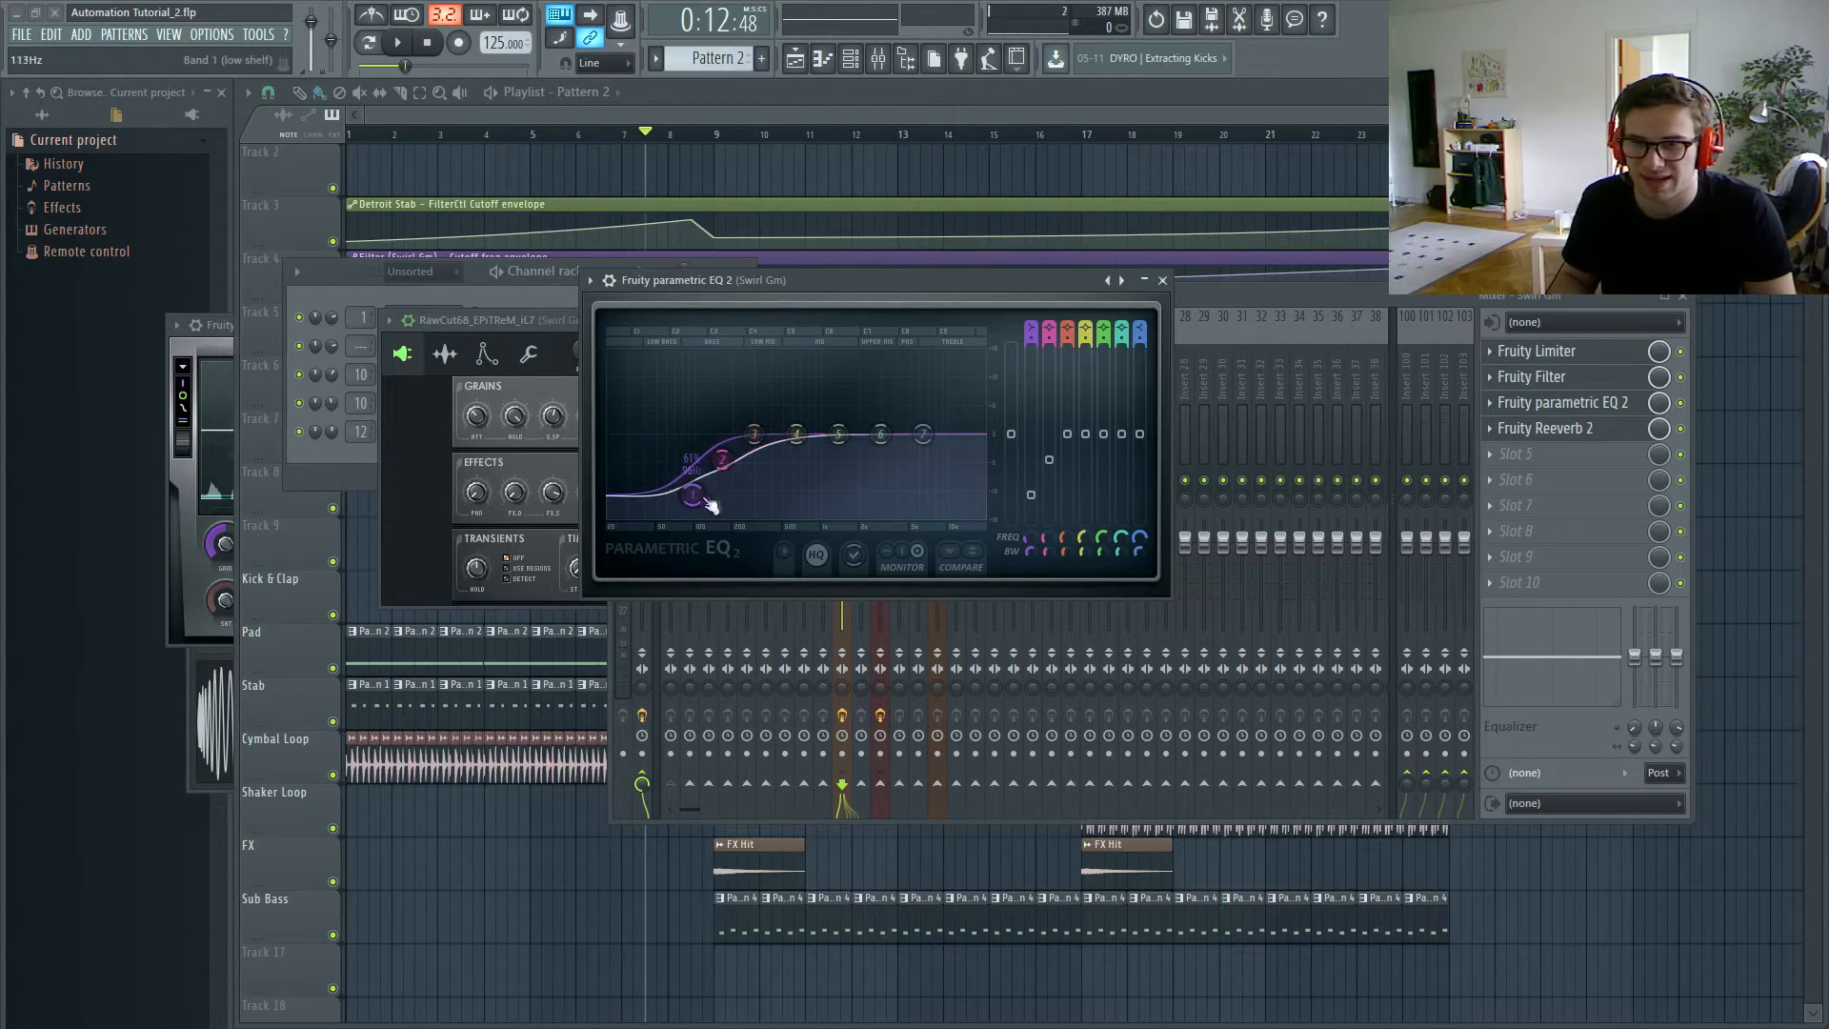
left_click_drag(694, 496, 717, 467)
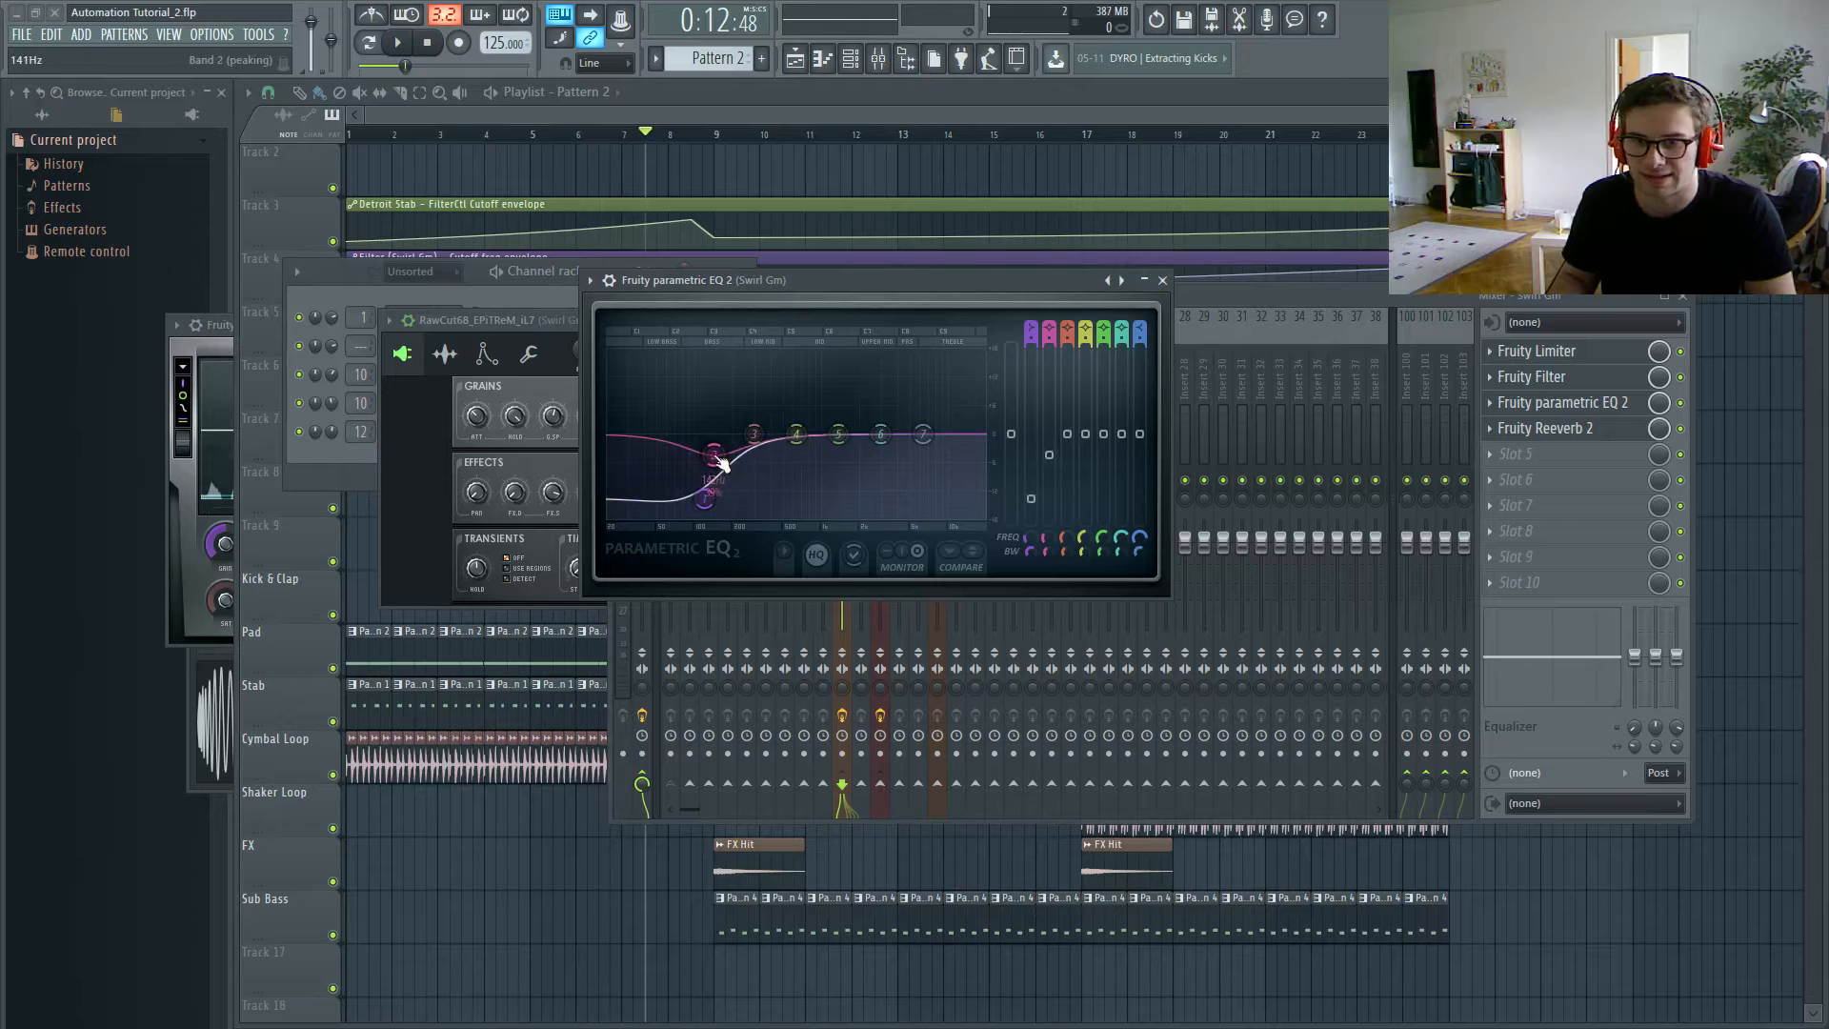
left_click_drag(718, 464, 717, 458)
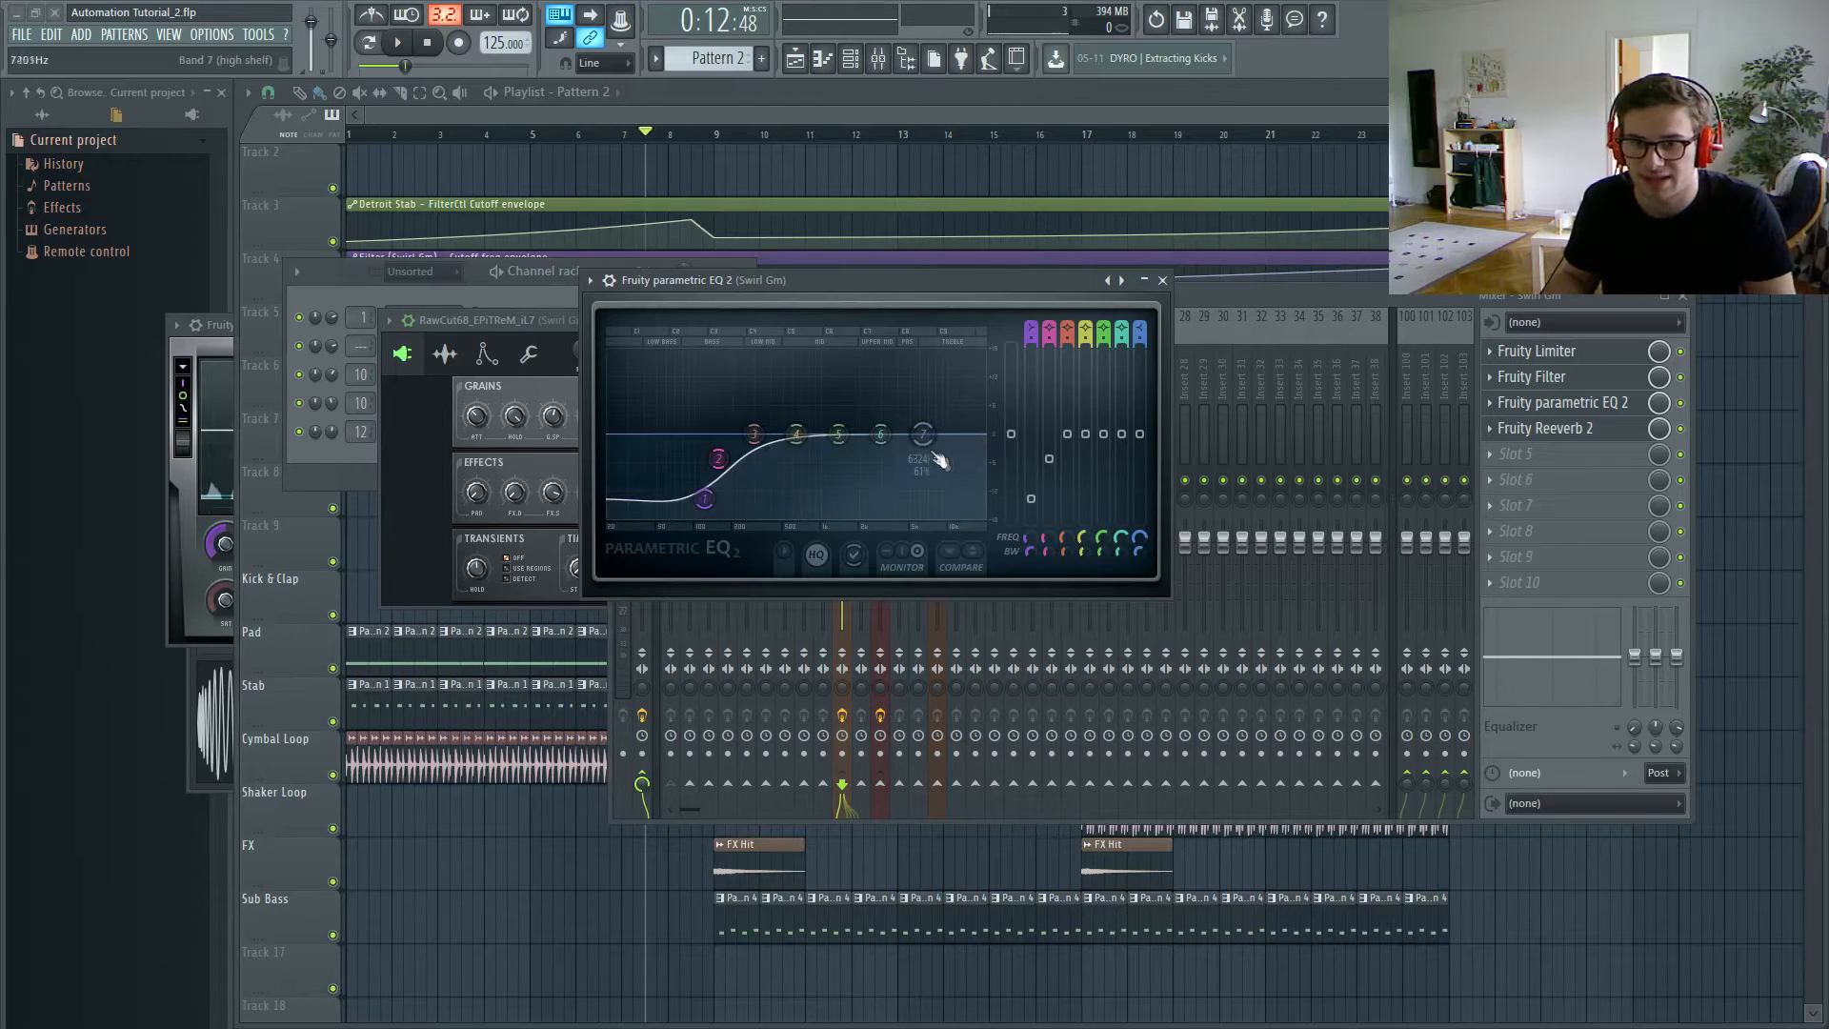
Step: Boost the band 7 high shelf around 6kHz to brighten the pad
left_click_drag(924, 434, 922, 422)
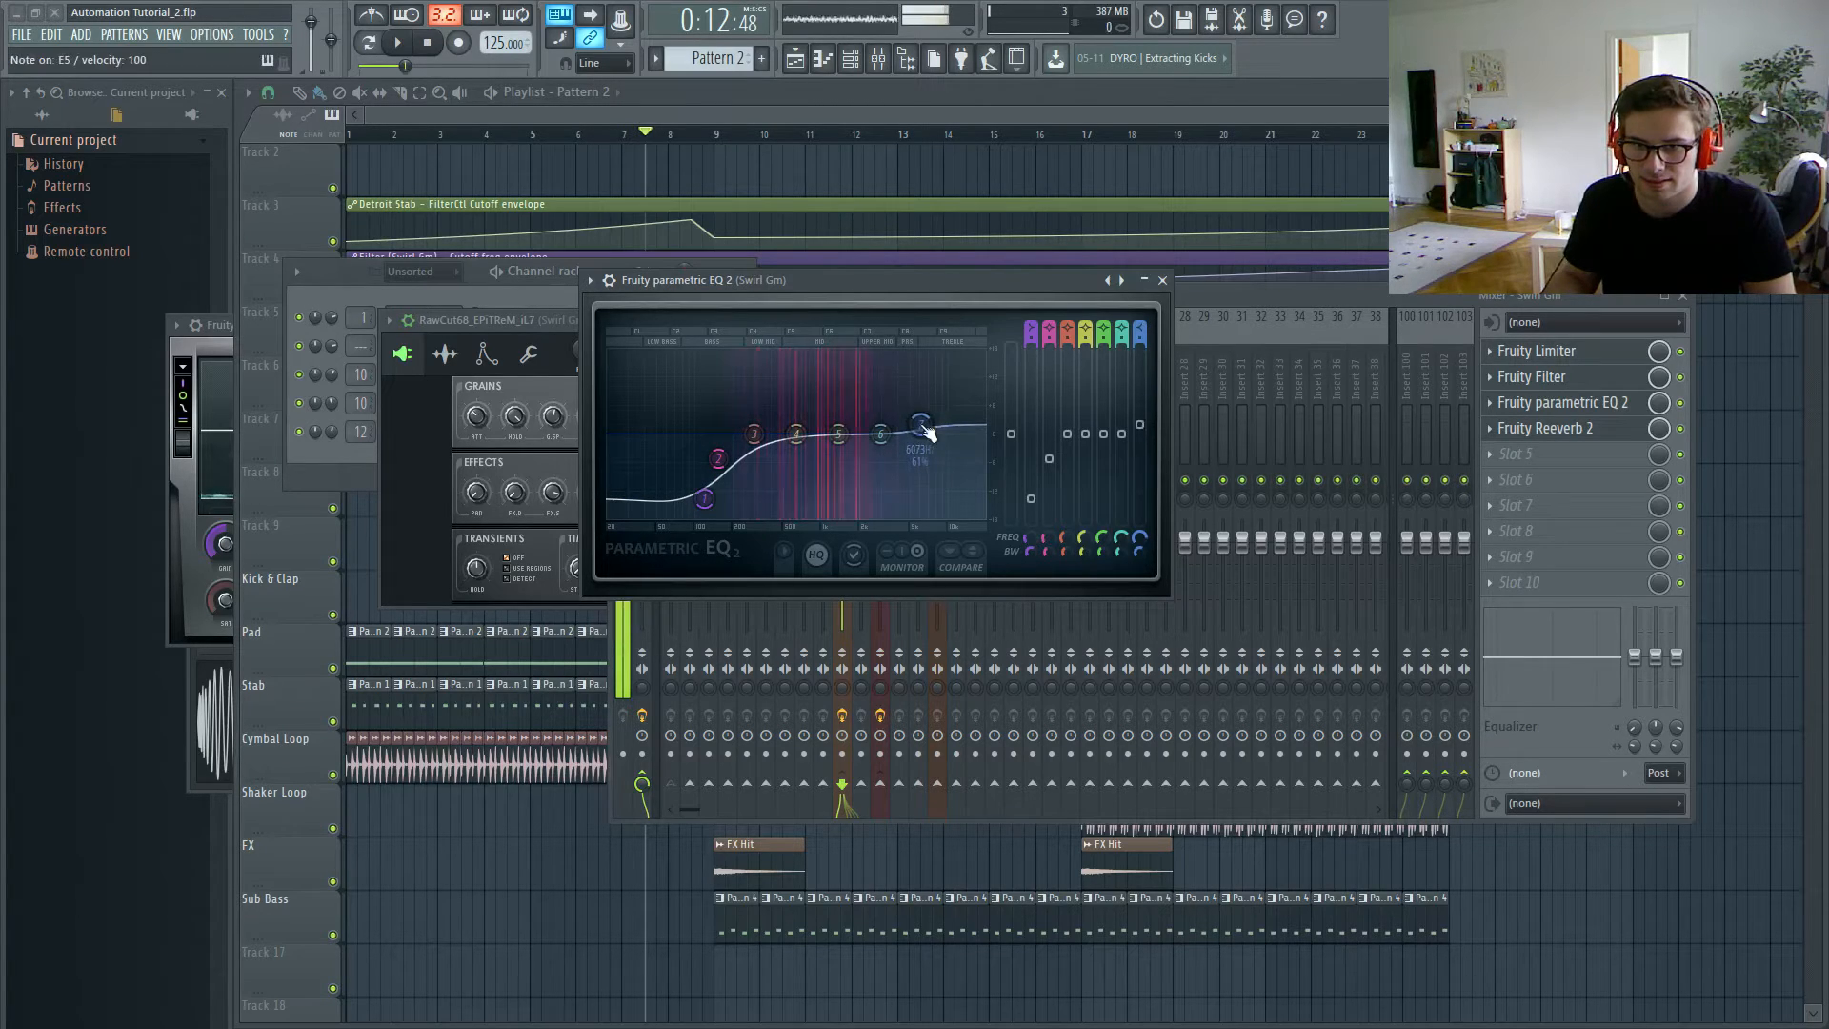
left_click_drag(922, 420, 921, 421)
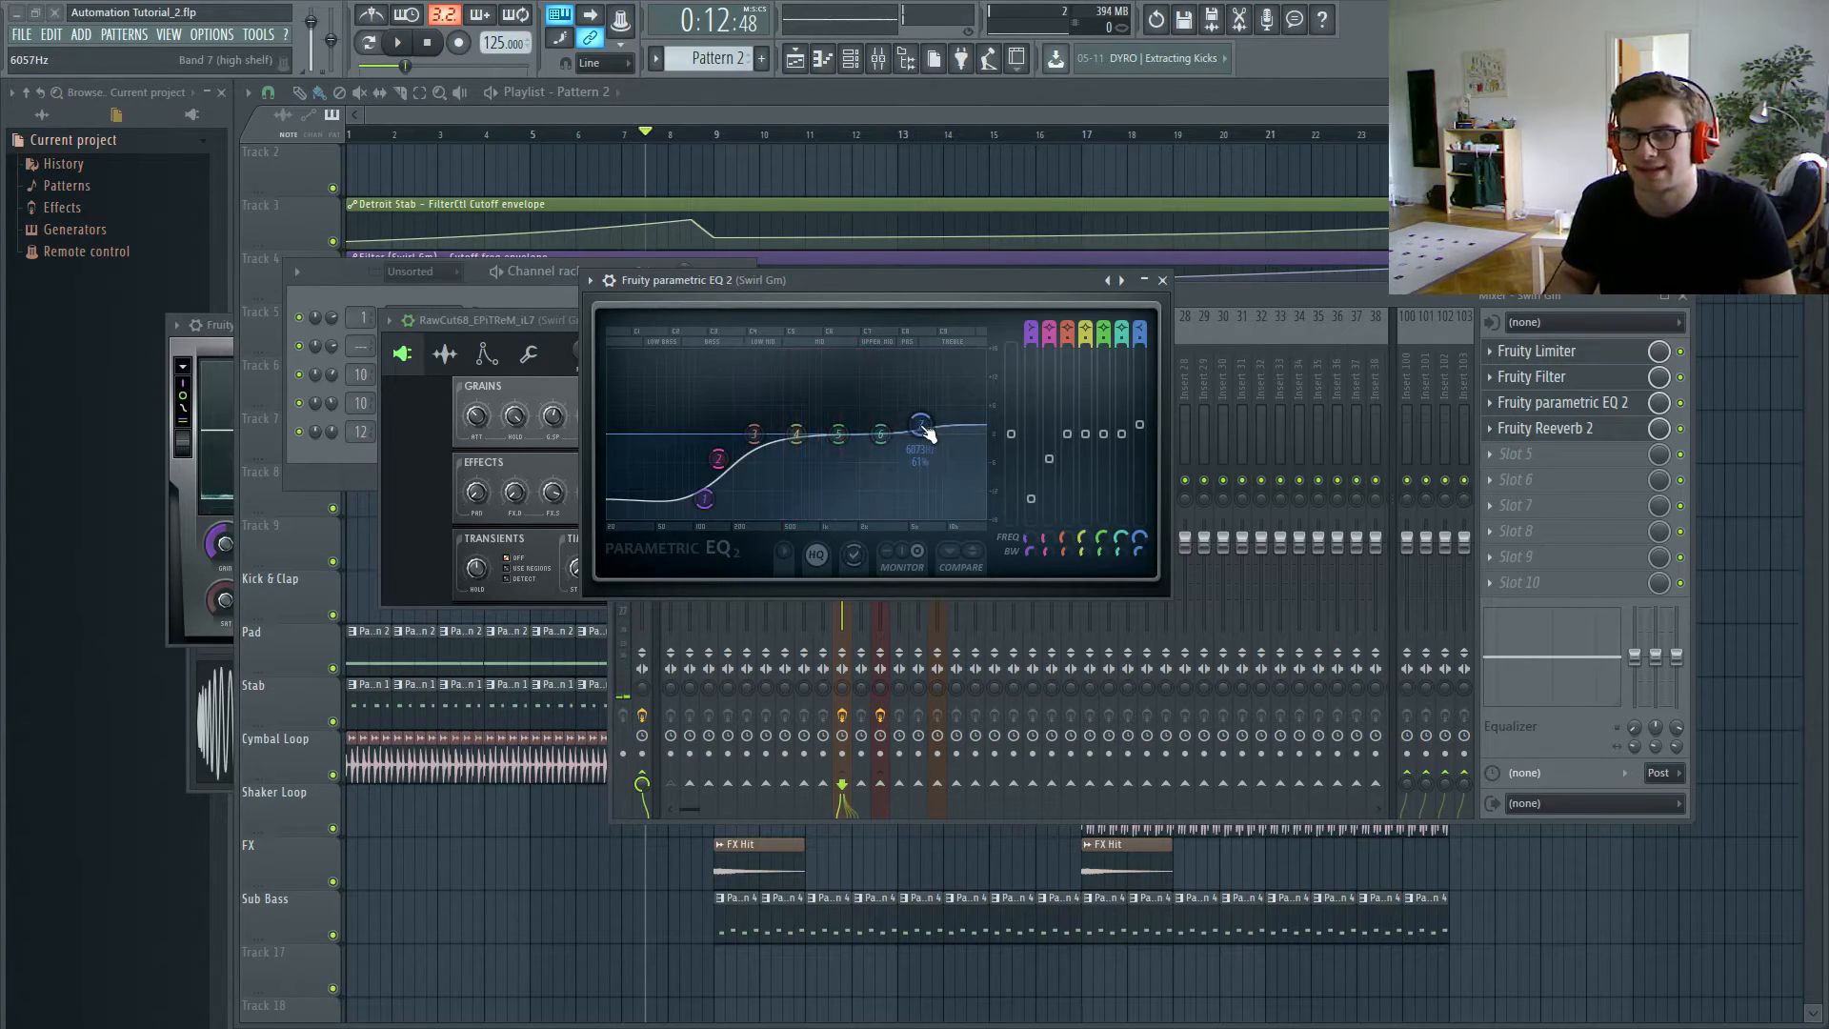
left_click_drag(921, 422, 925, 422)
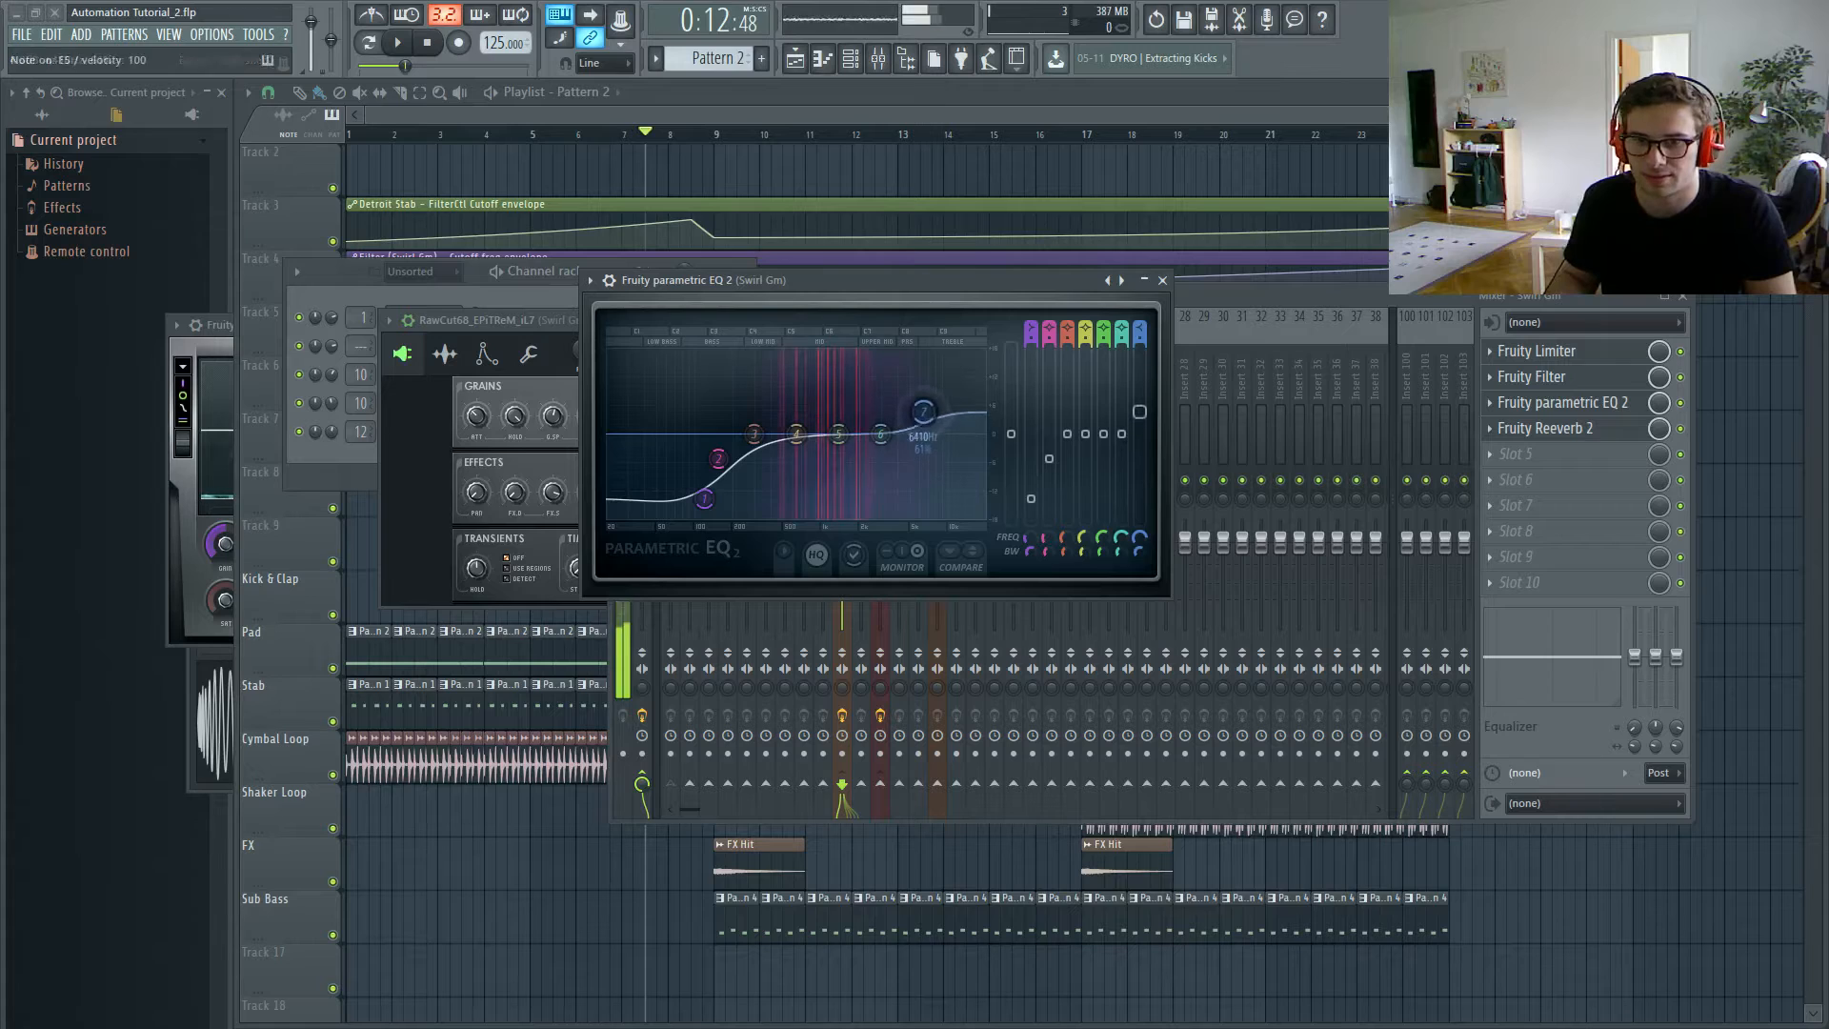
left_click_drag(925, 411, 927, 406)
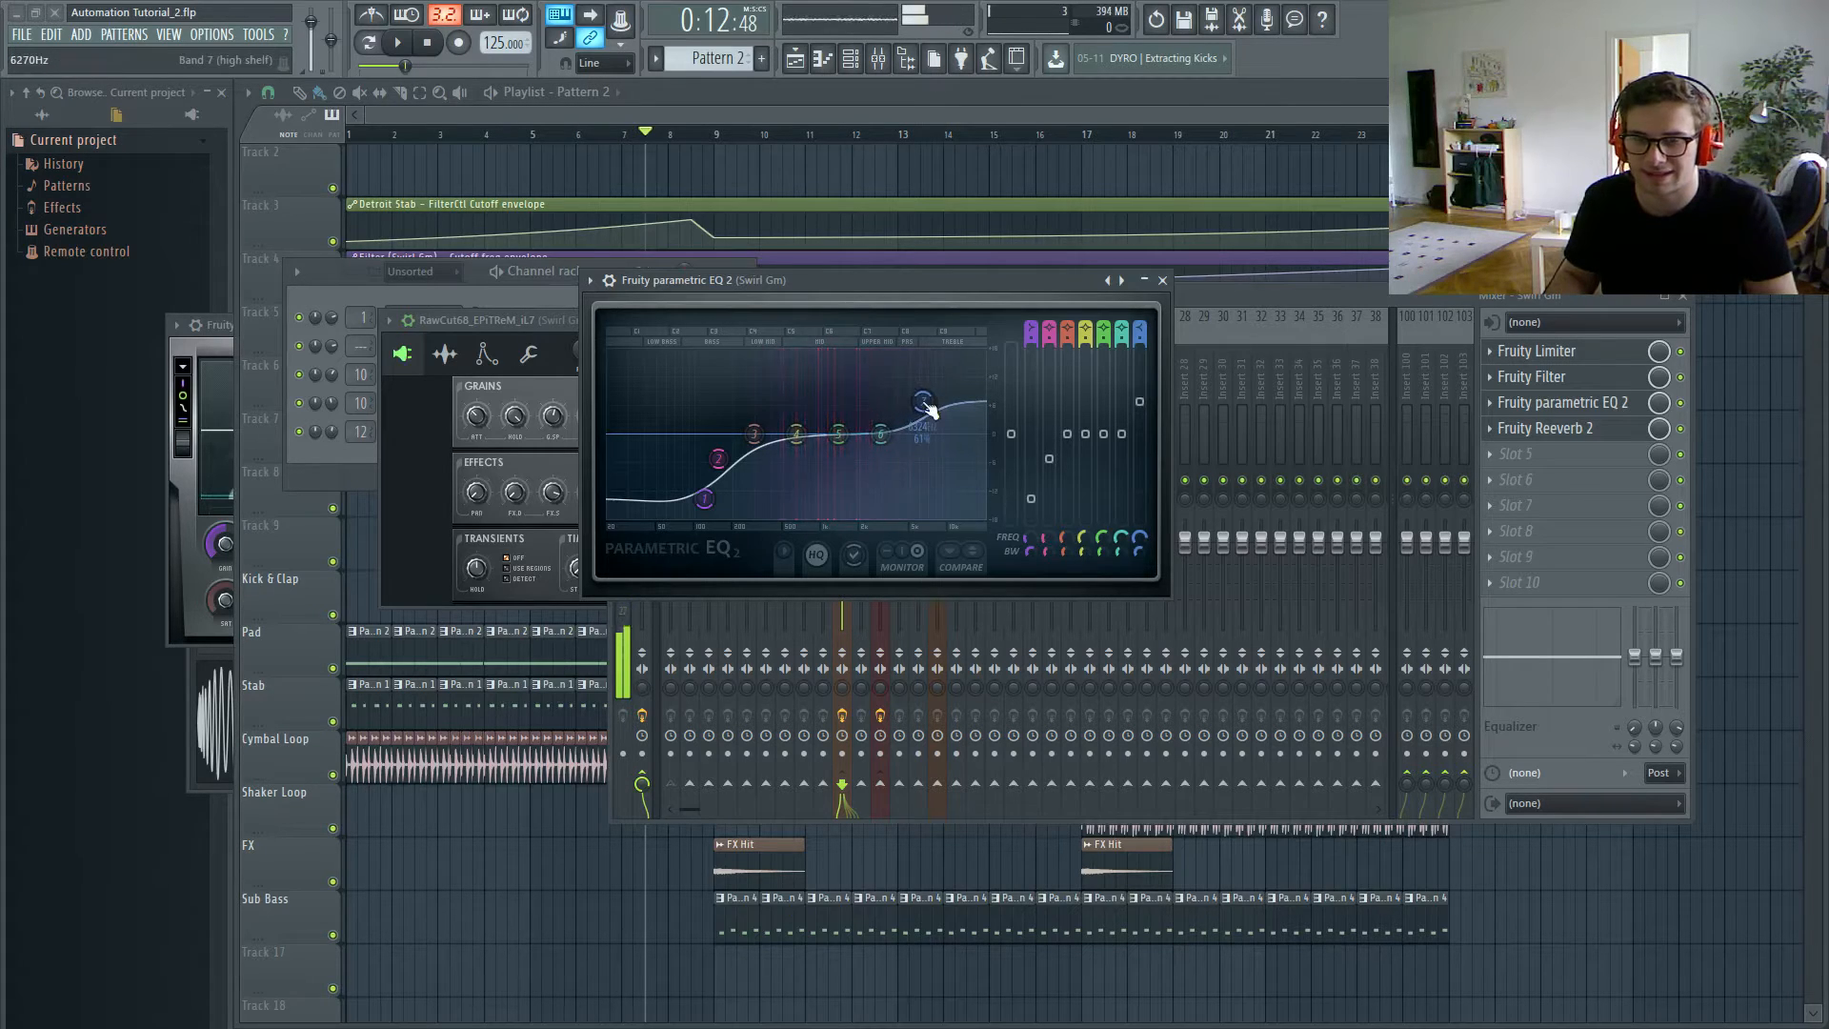
left_click_drag(922, 402, 924, 410)
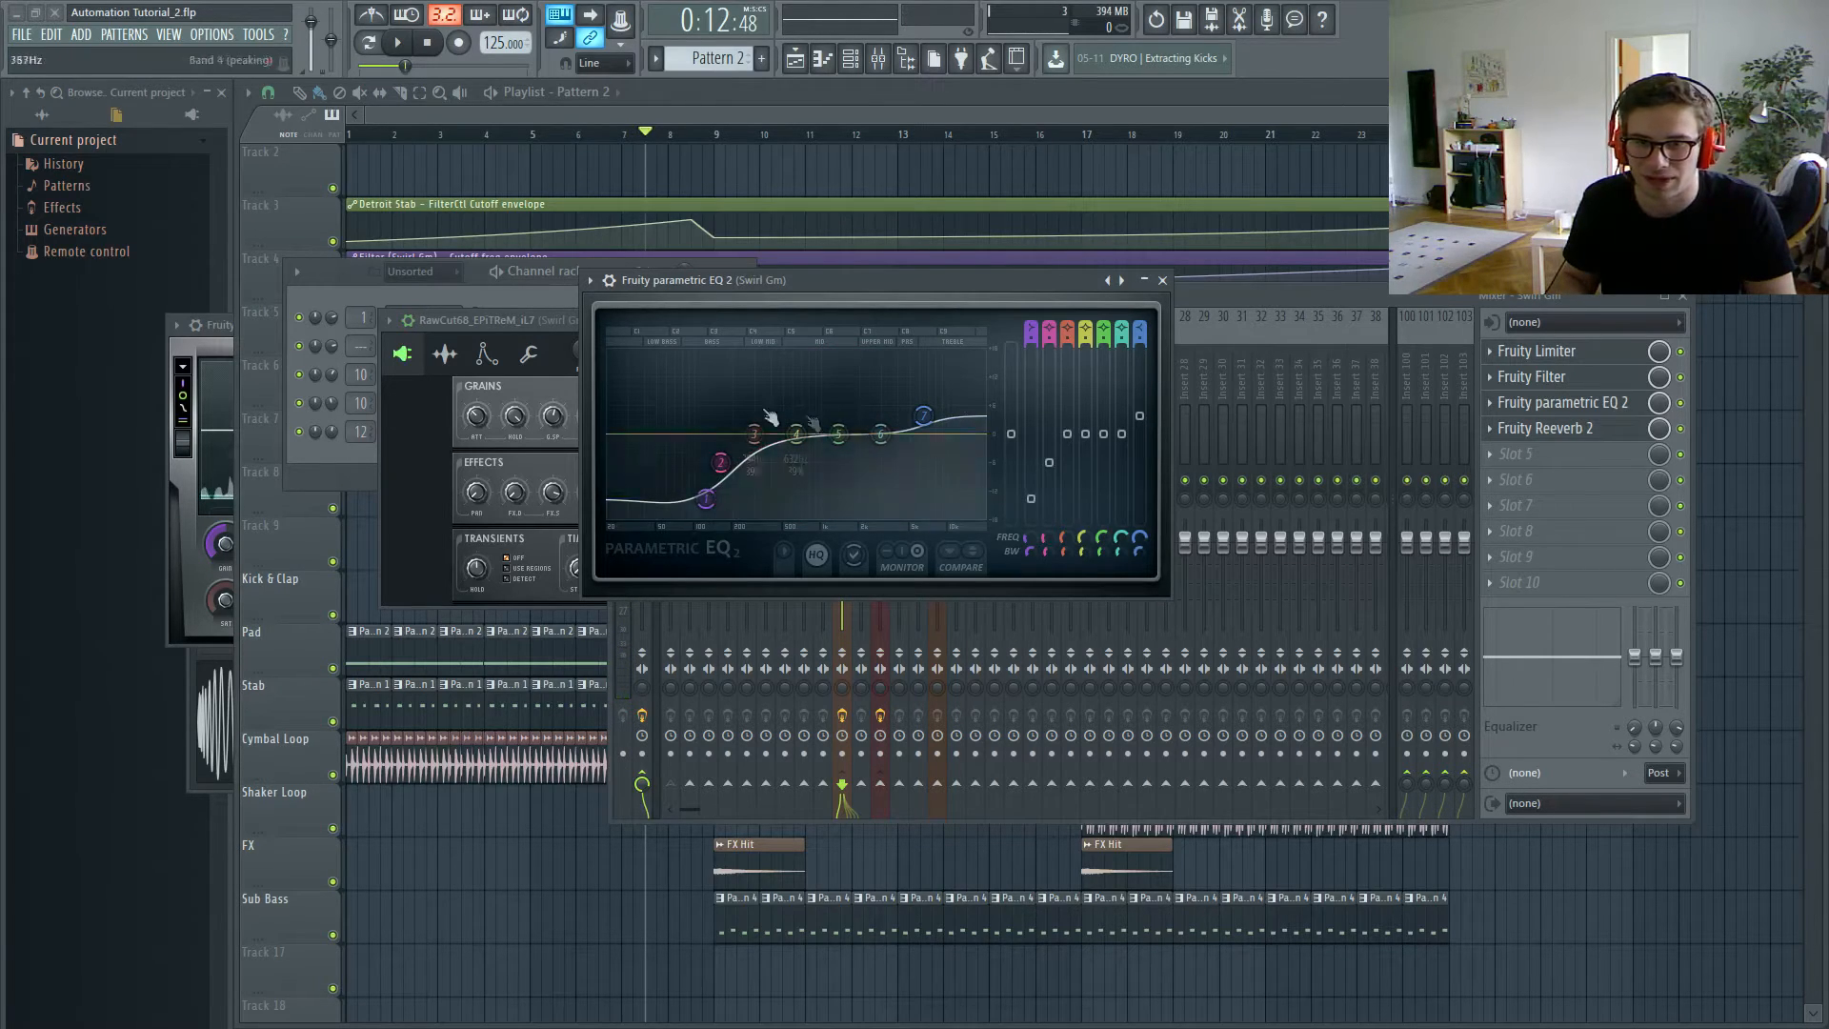
Step: Close the Parametric EQ 2 window and start song playback
left_click(1160, 280)
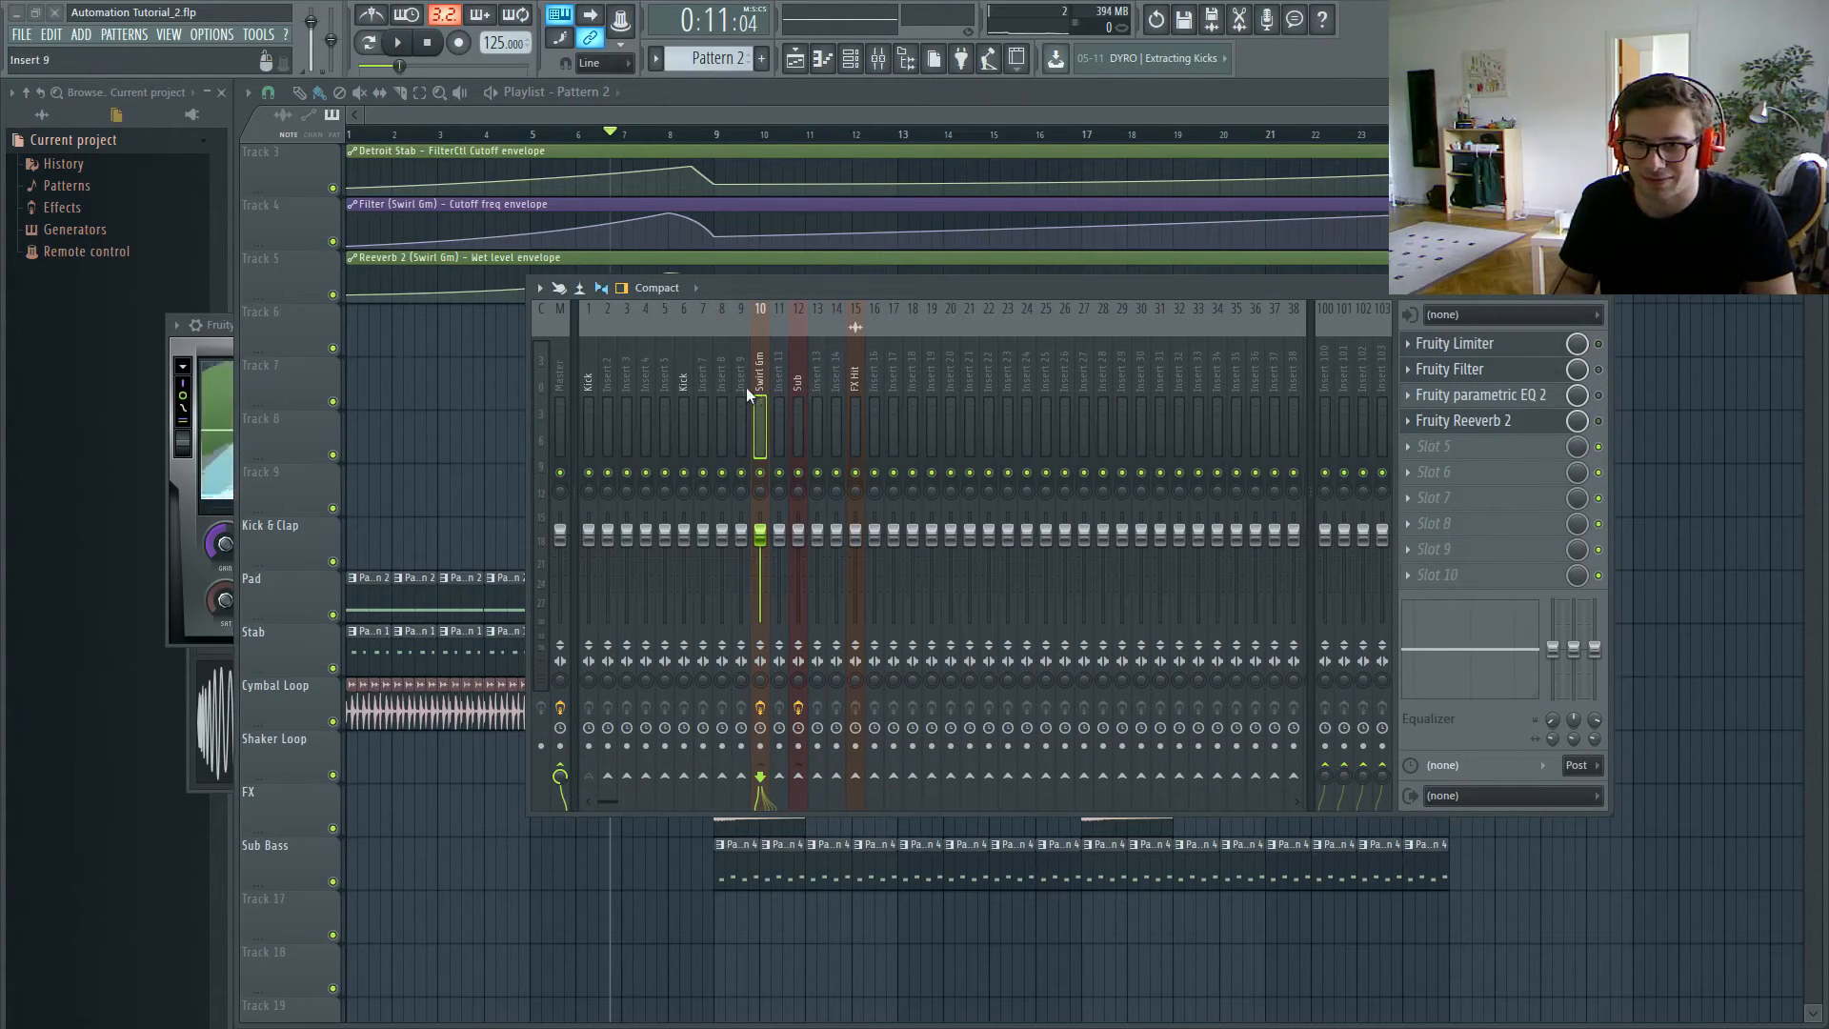
left_click(396, 42)
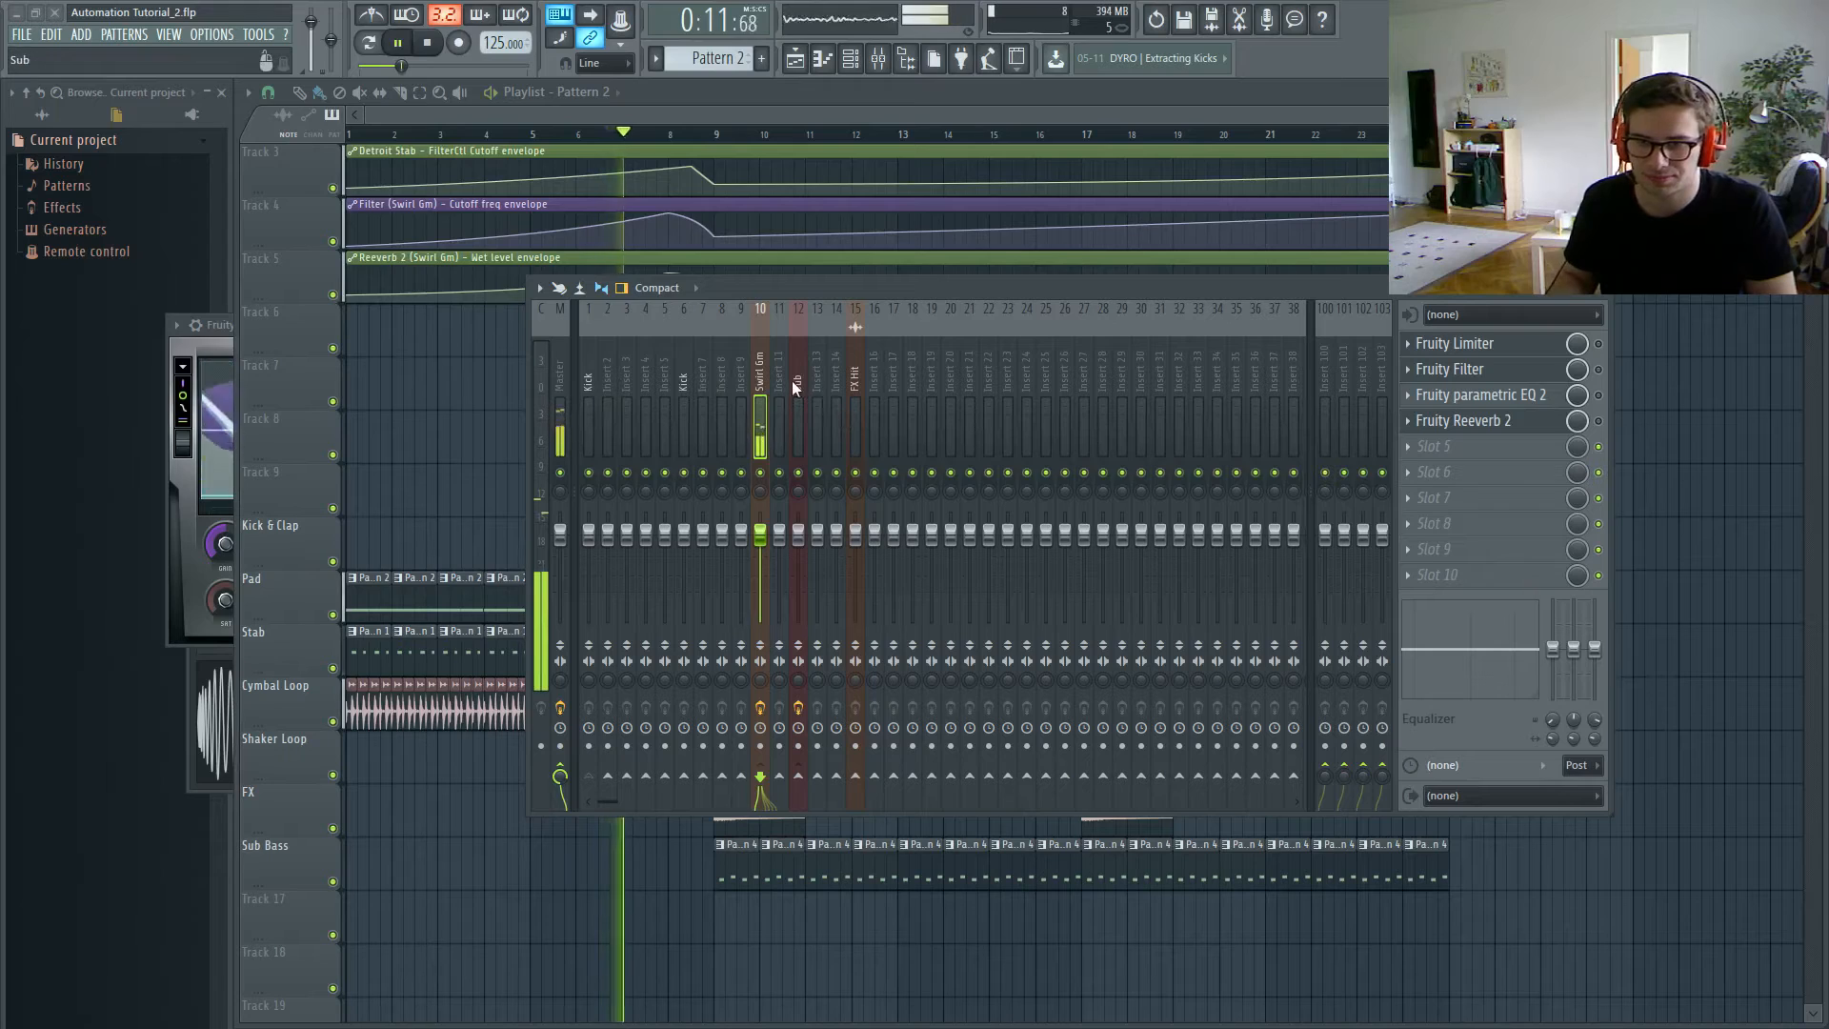